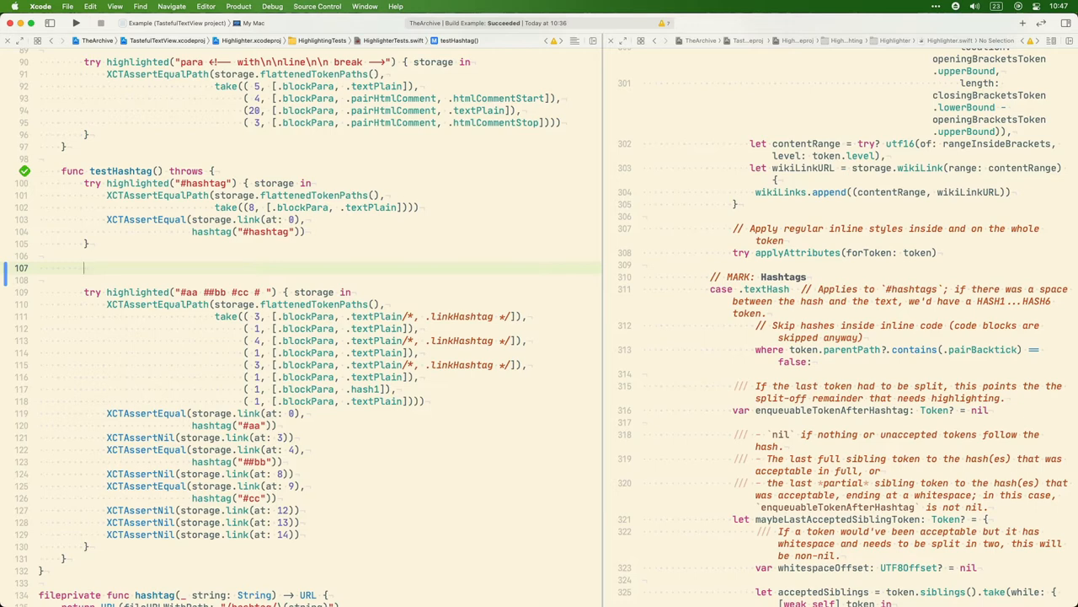
Start a highlighted test helper call and review the existing hashtag test cases below
type("try")
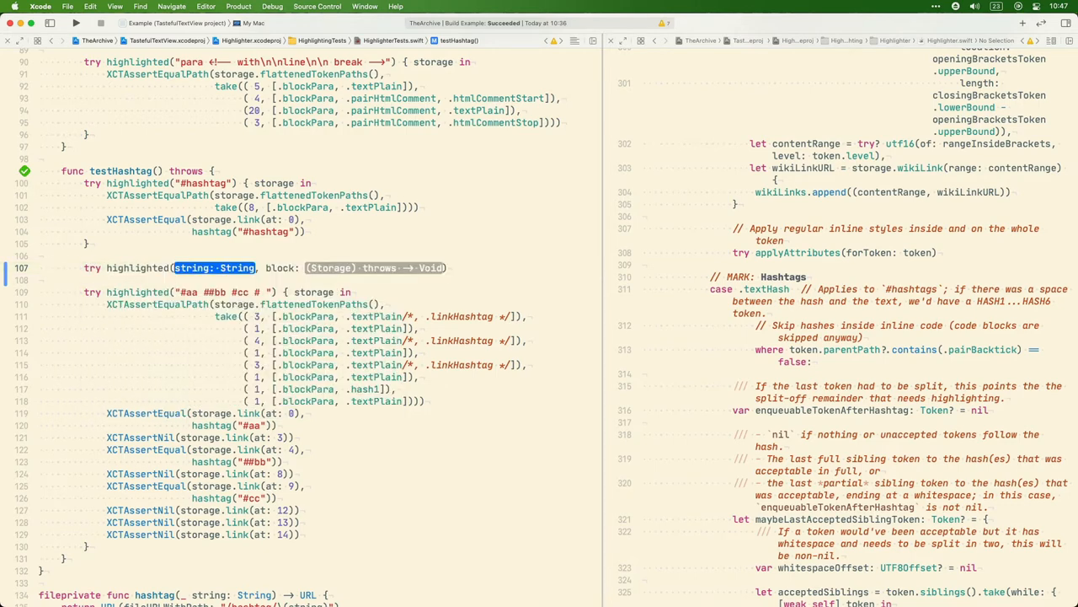
key("Delete")
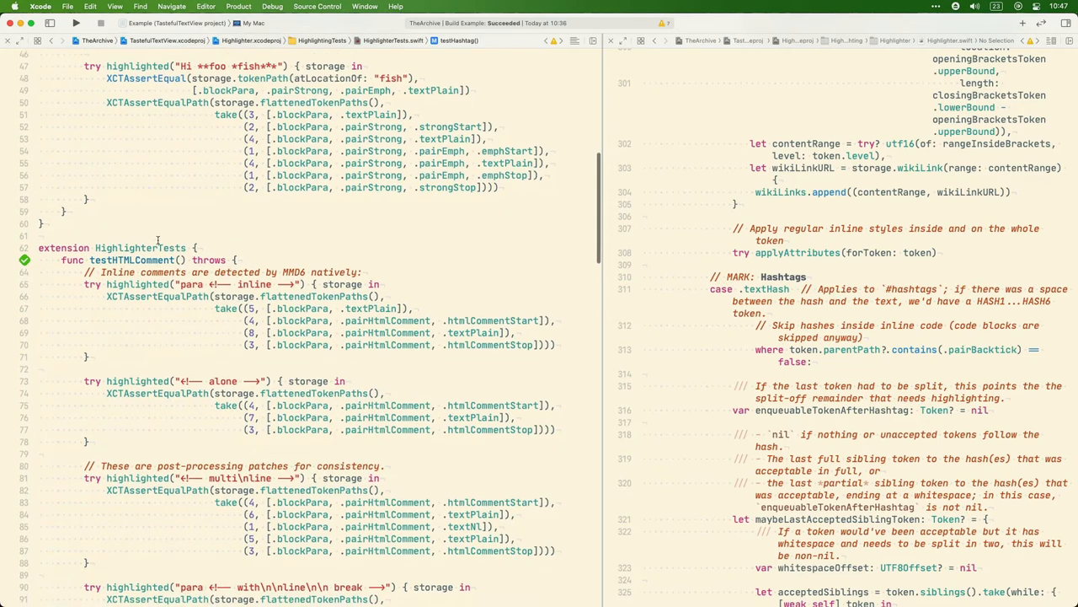
scroll("down", 3)
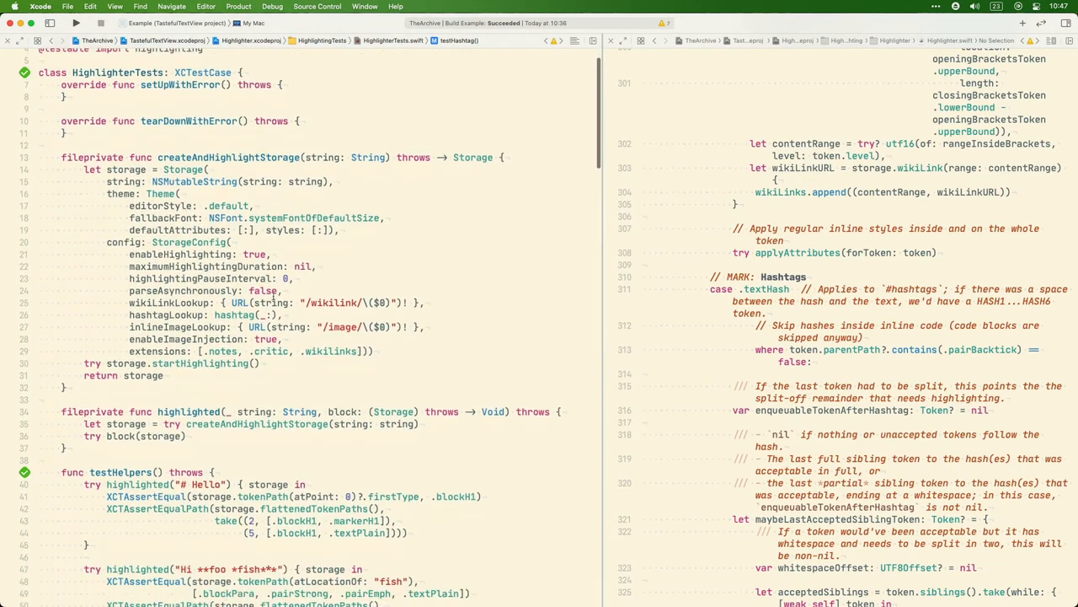
scroll("down", 3)
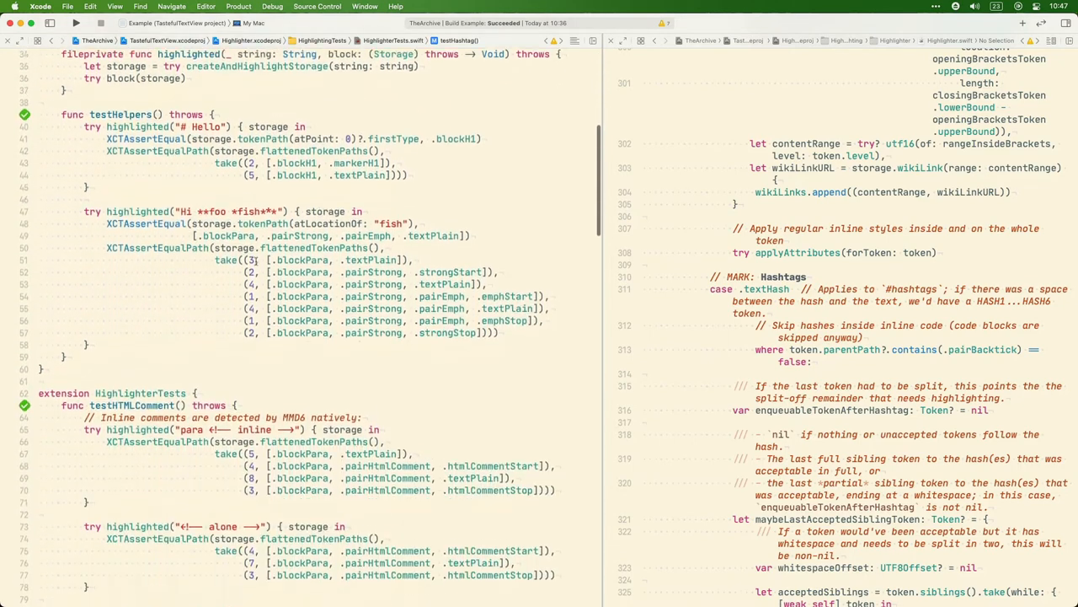
scroll("down", 3)
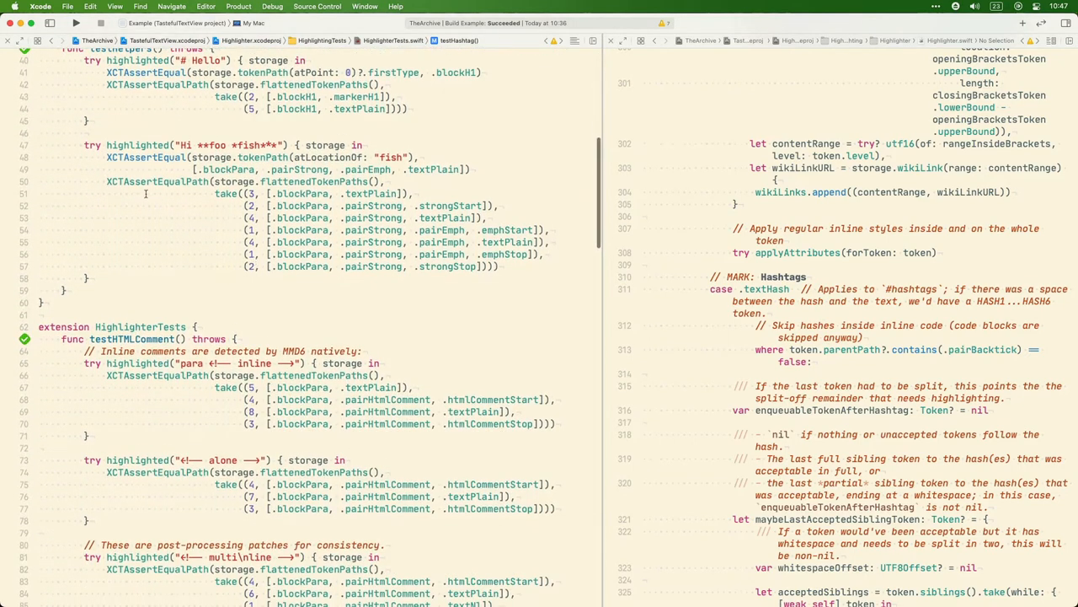
left_click_drag(145, 192, 542, 266)
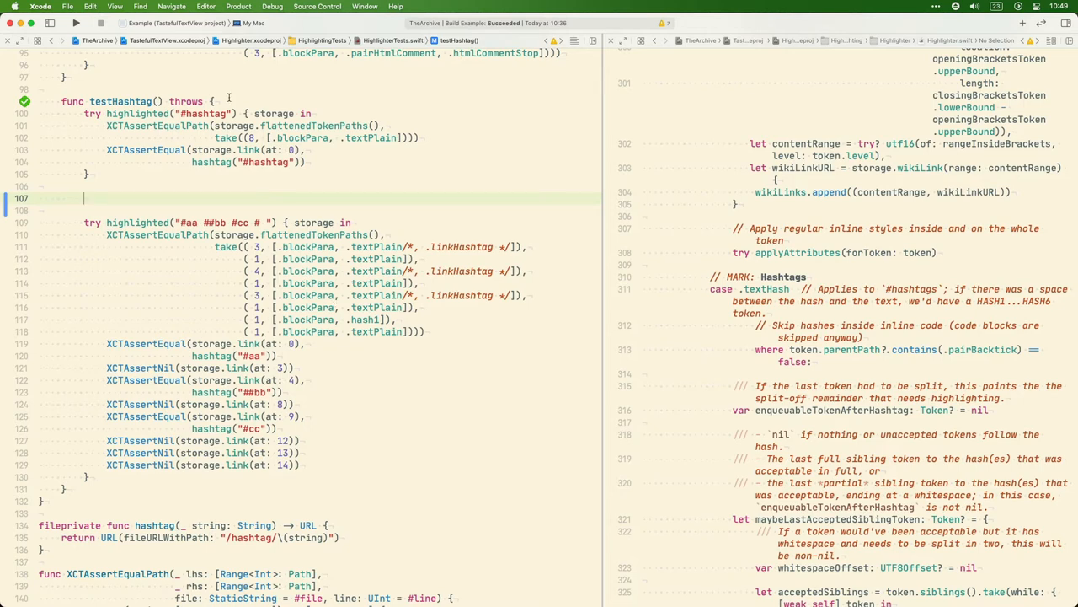
mouse_move(418, 230)
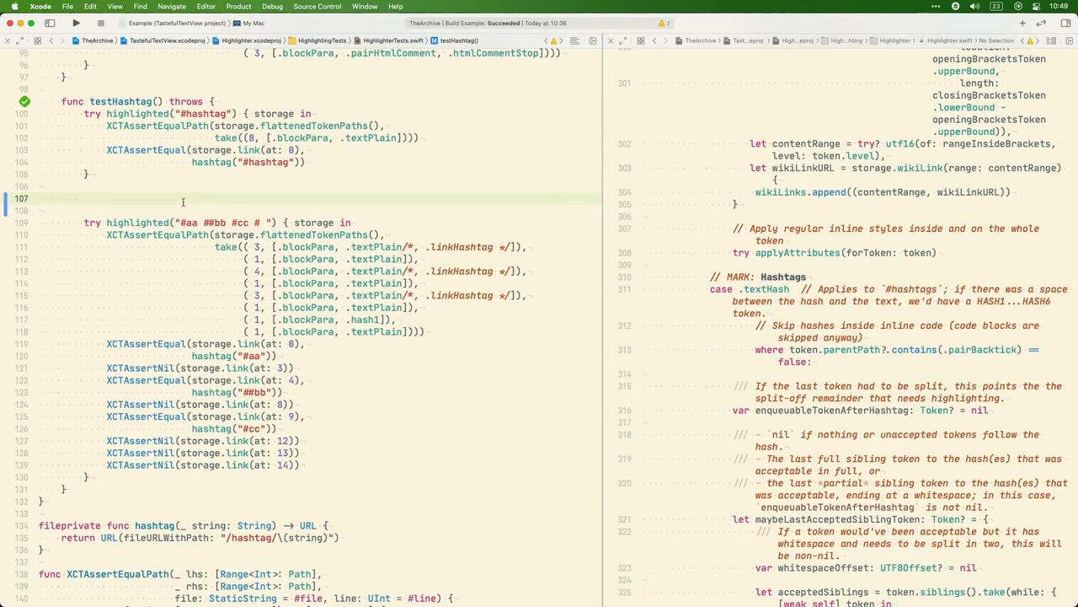
Add the "# Heading #hashtag plain" case with an empty storage-in closure inside testHashtag
left_click(84, 198)
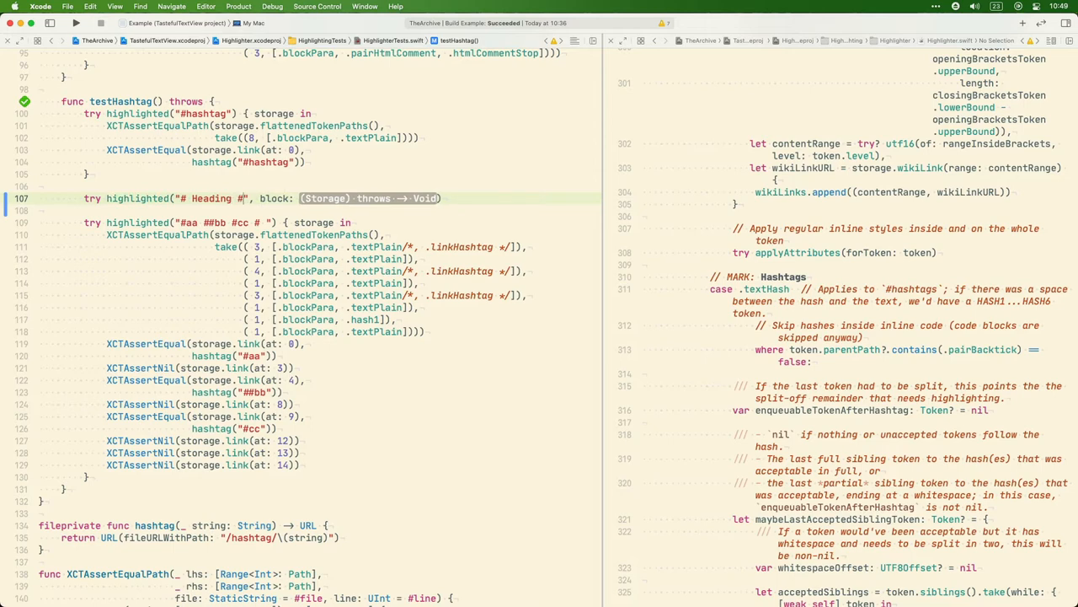
type("hash")
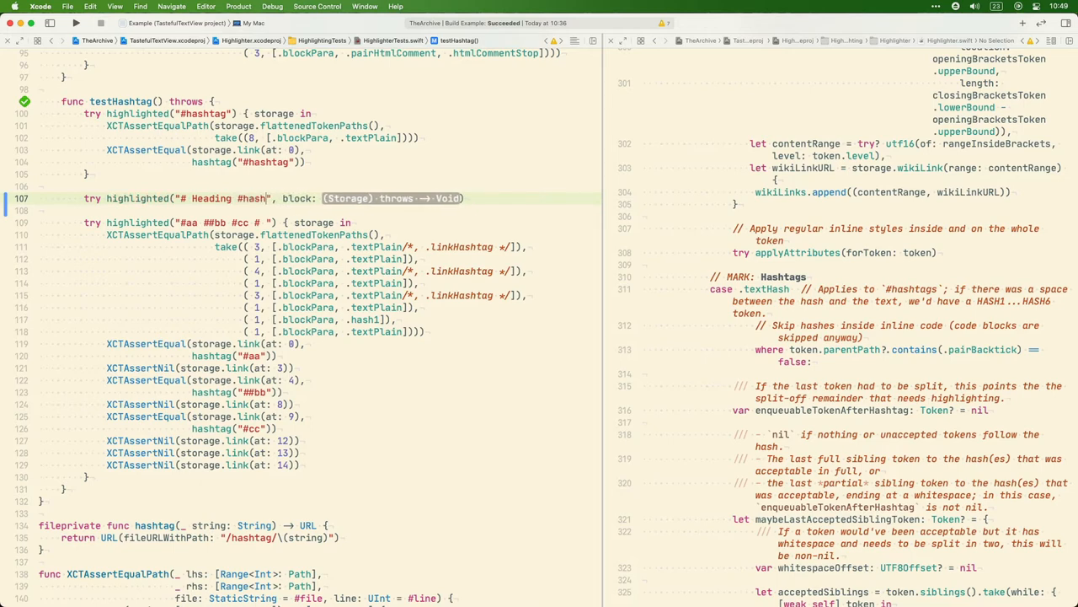
type("tag")
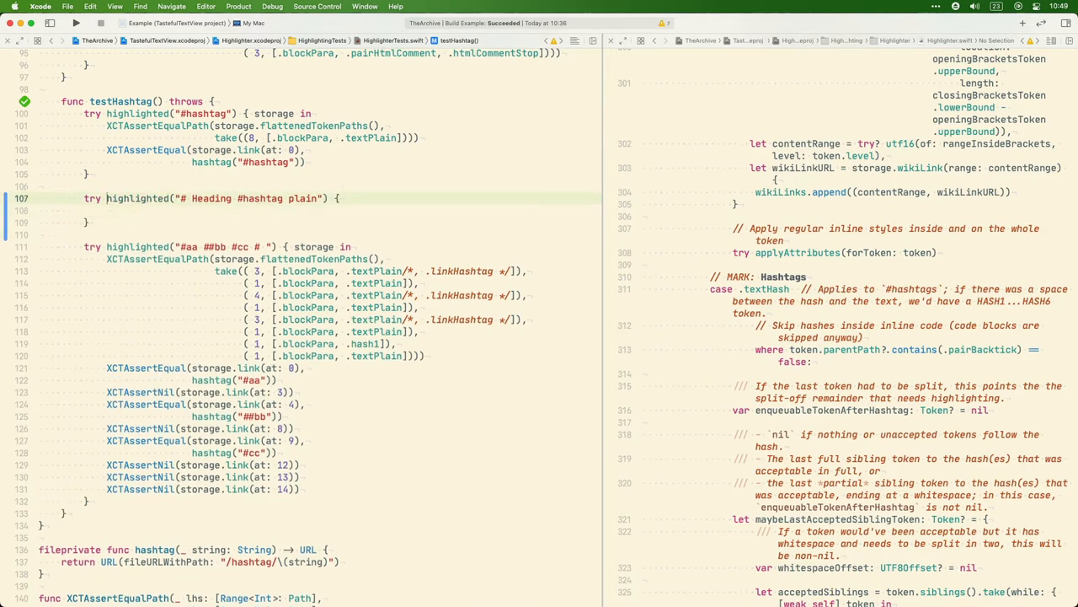
type("storage in")
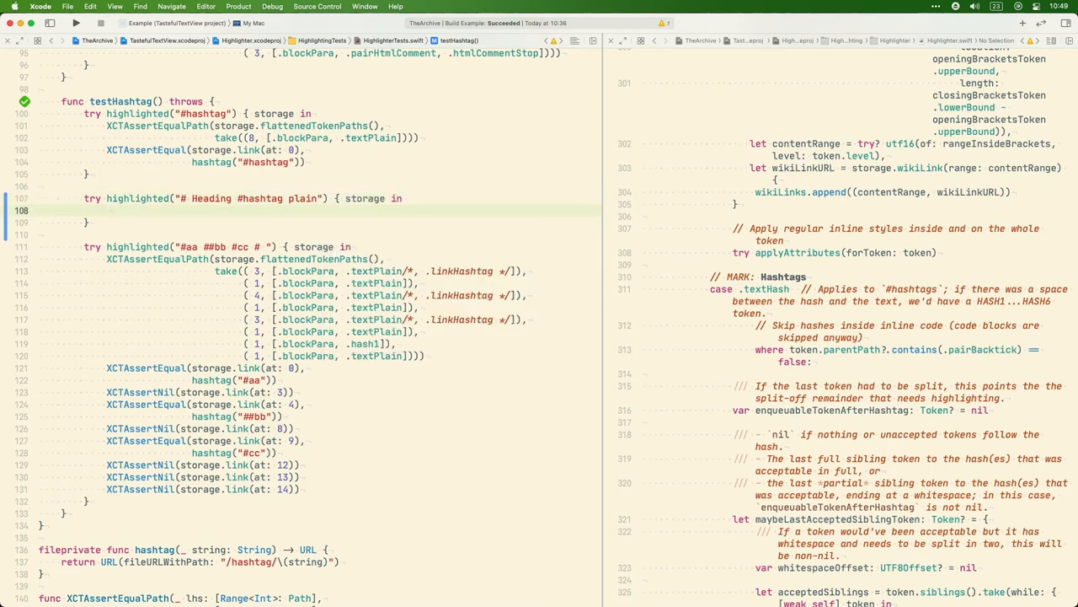
left_click(108, 209)
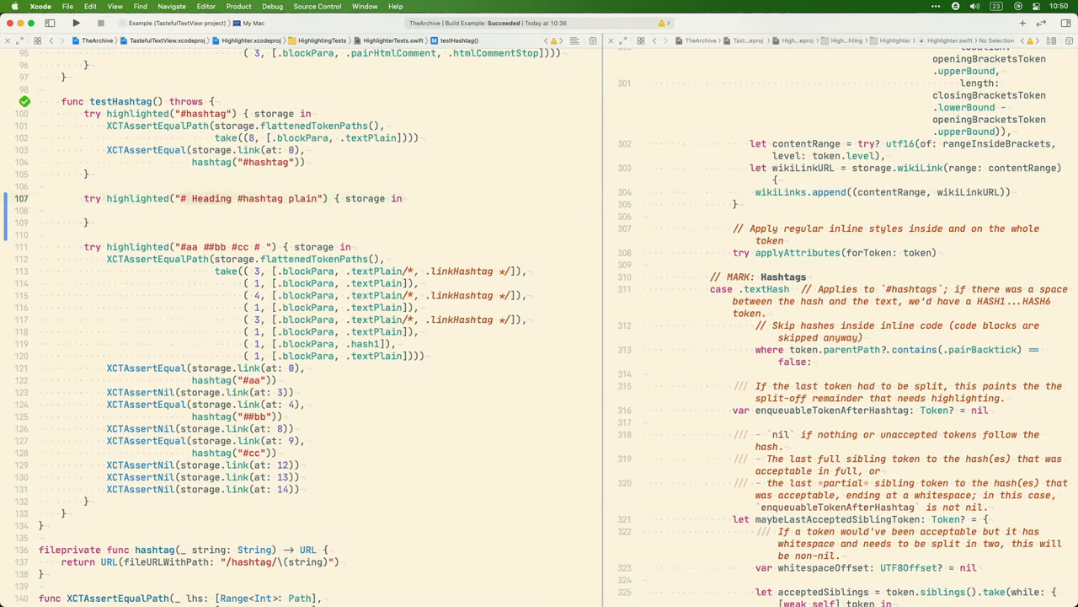
left_click(252, 199)
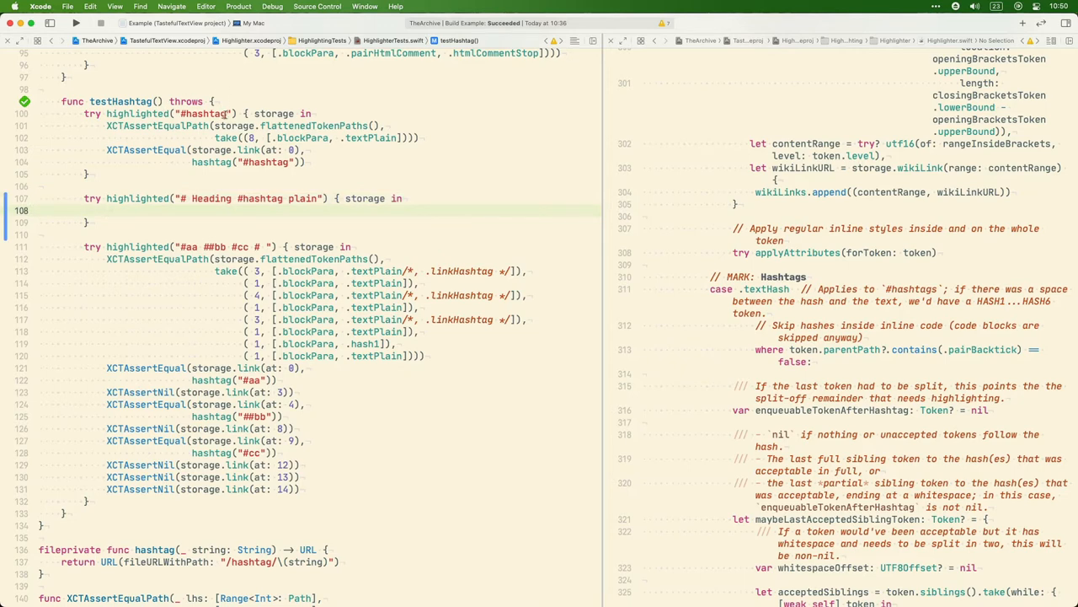
left_click(226, 115)
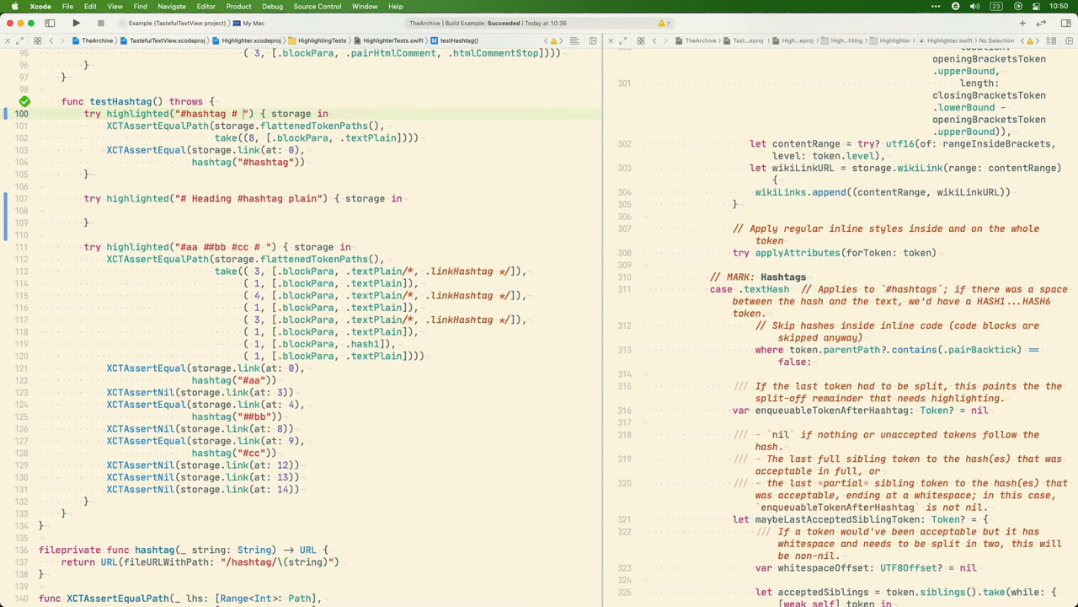
Extend the first testHashtag string to read "#hashtag # regular"
type("regular")
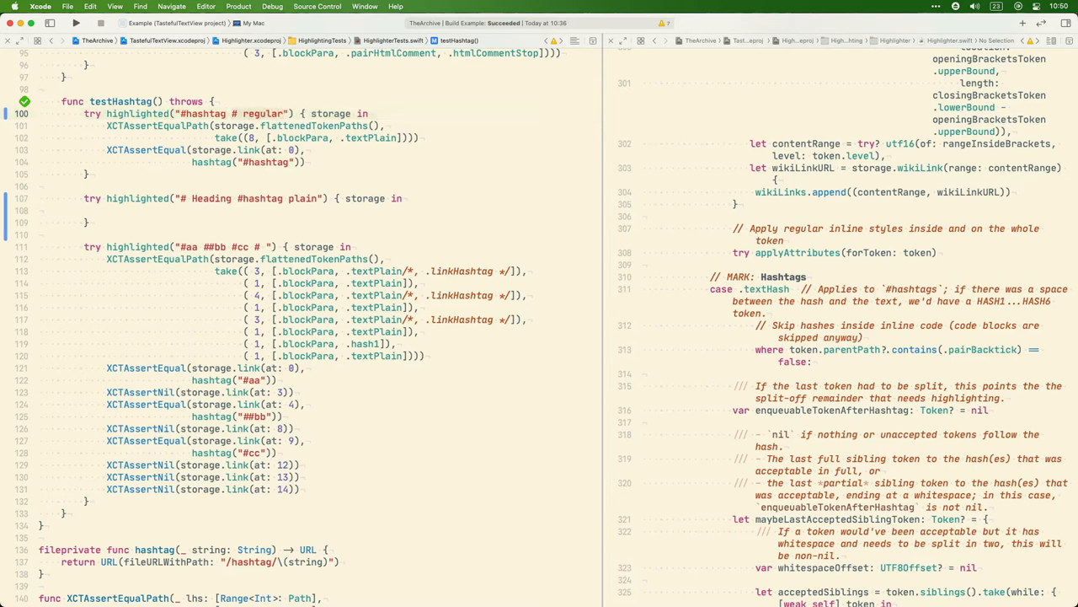
left_click(250, 113)
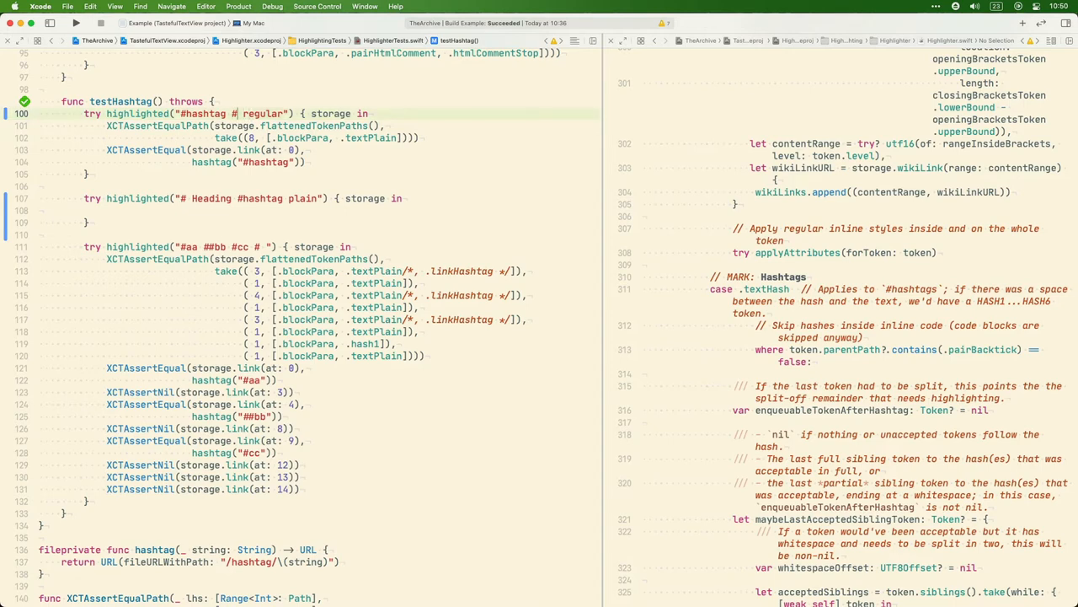
left_click(245, 124)
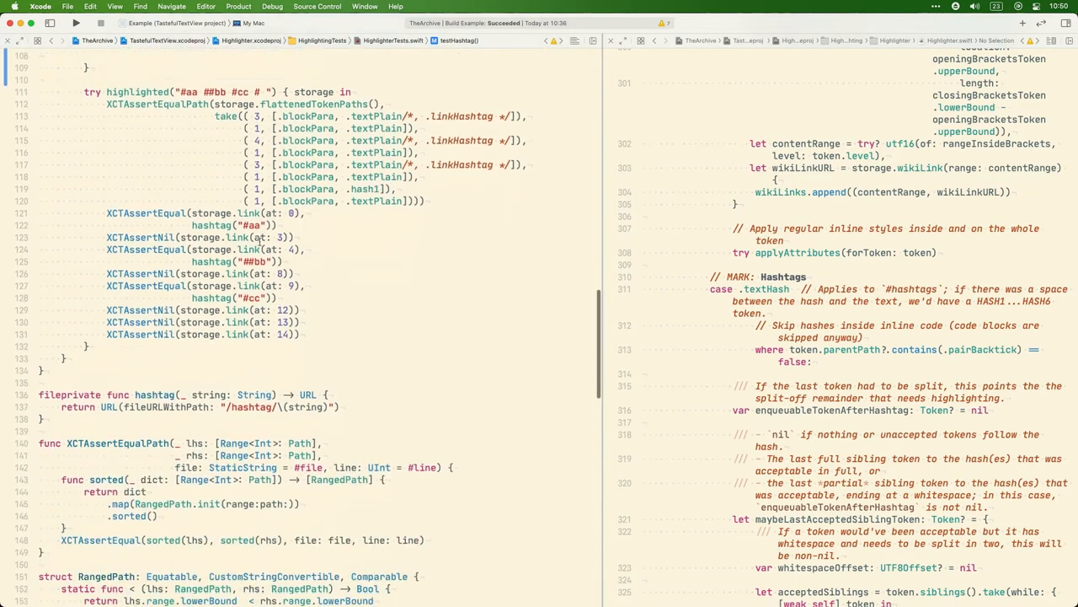
scroll("down", 3)
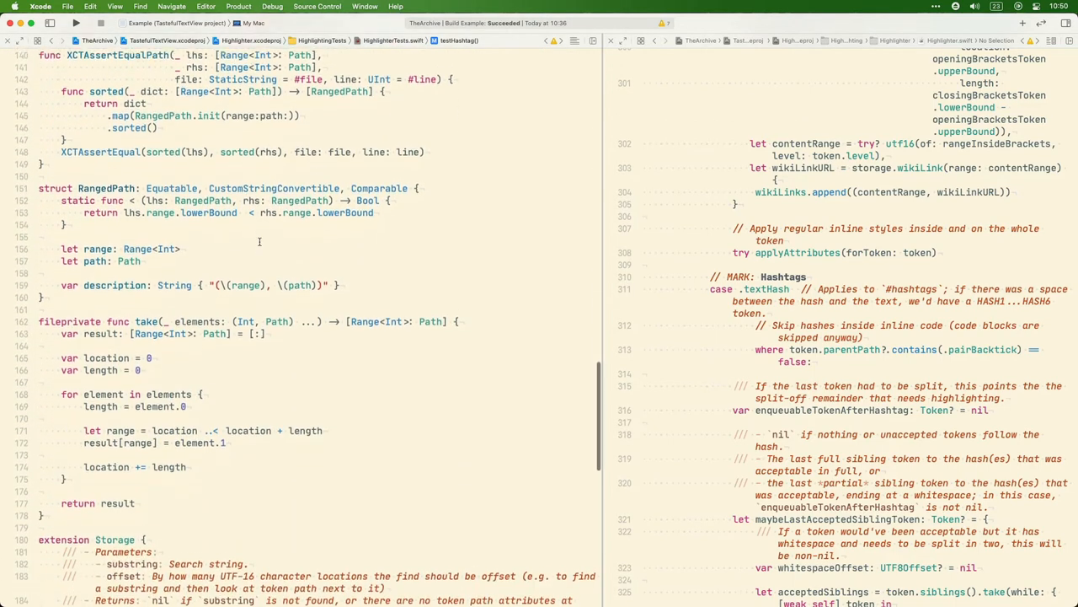
scroll("down", 3)
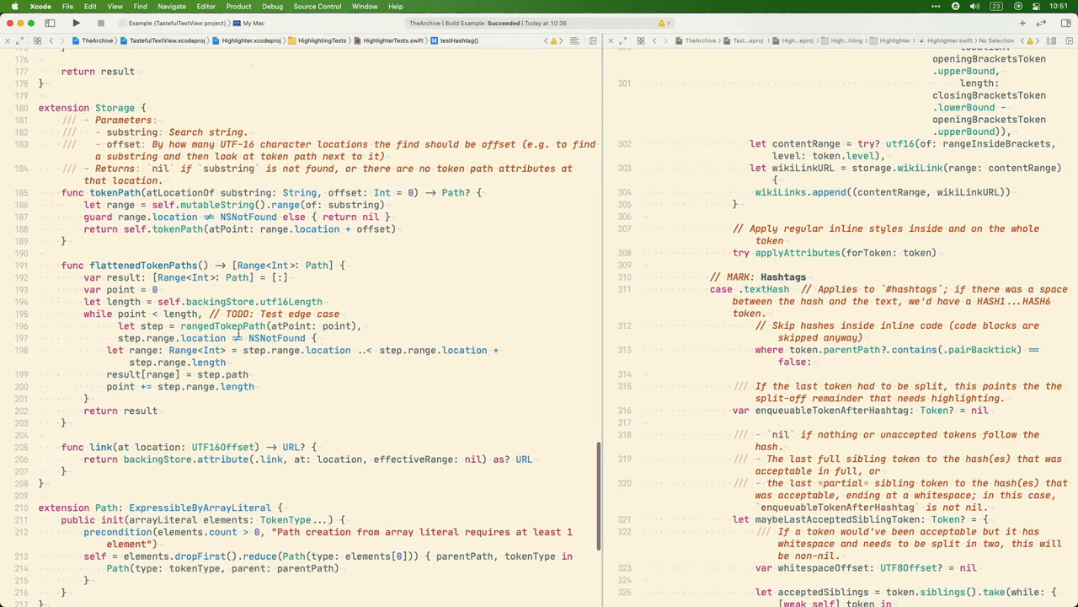
scroll("down", 3)
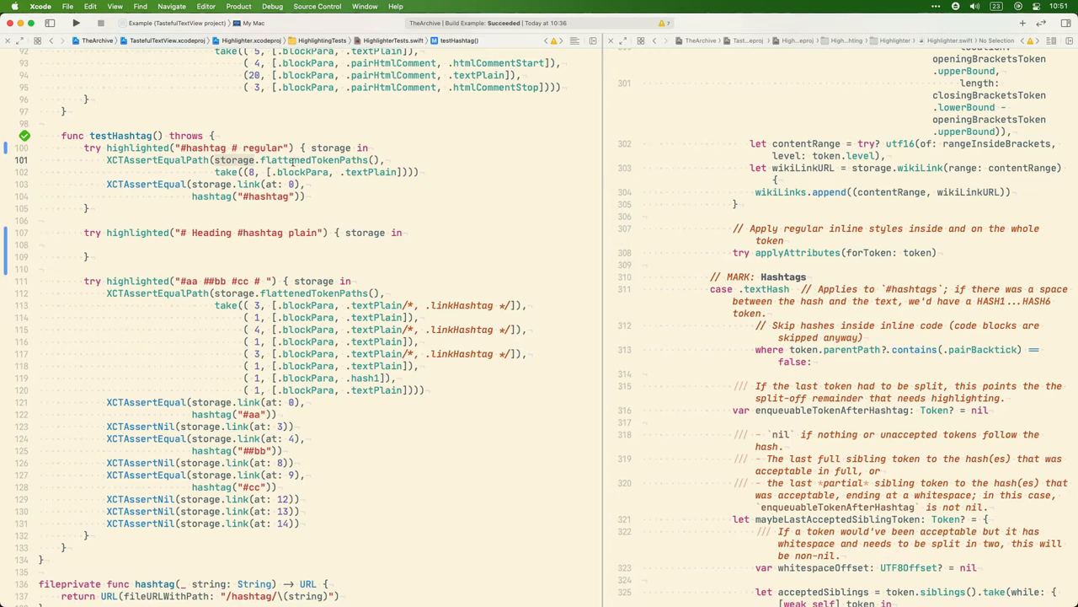
Jump to the declaration behind the step call used in the hashtag test
double_click(314, 159)
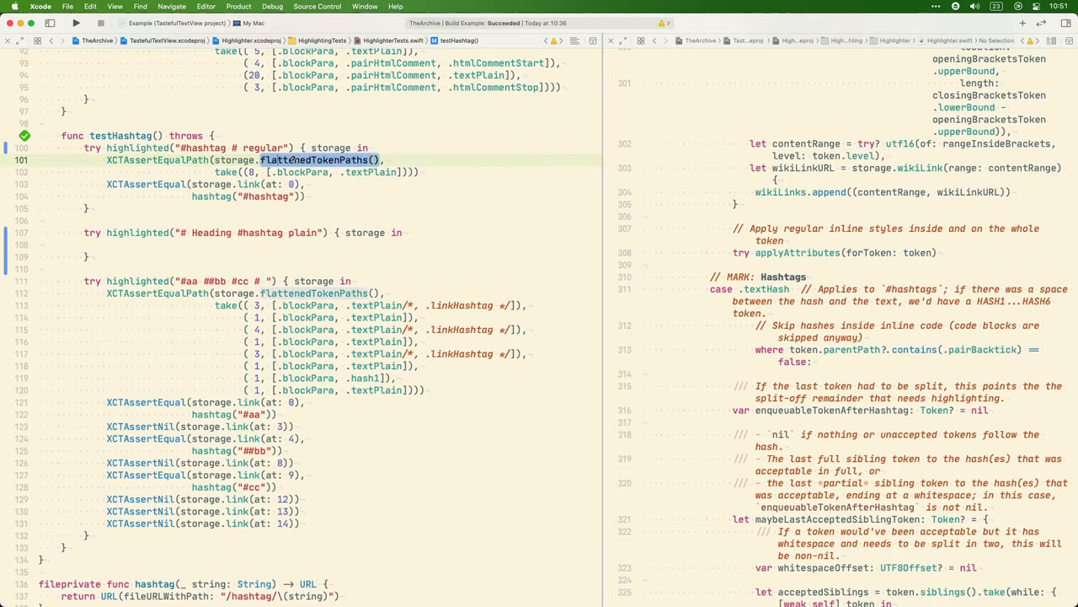
mouse_move(313, 160)
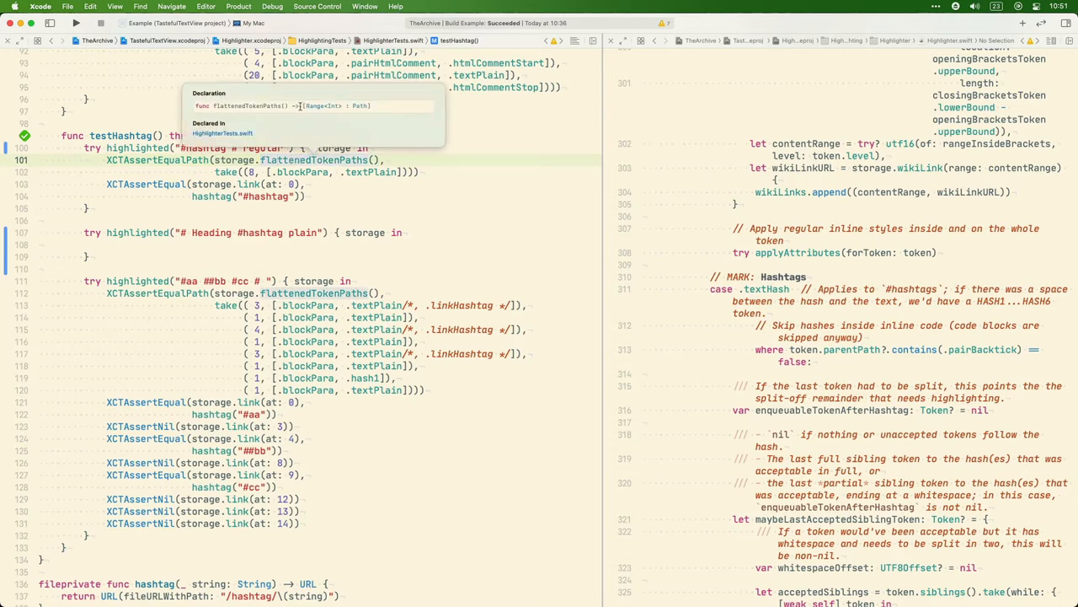
mouse_move(300, 104)
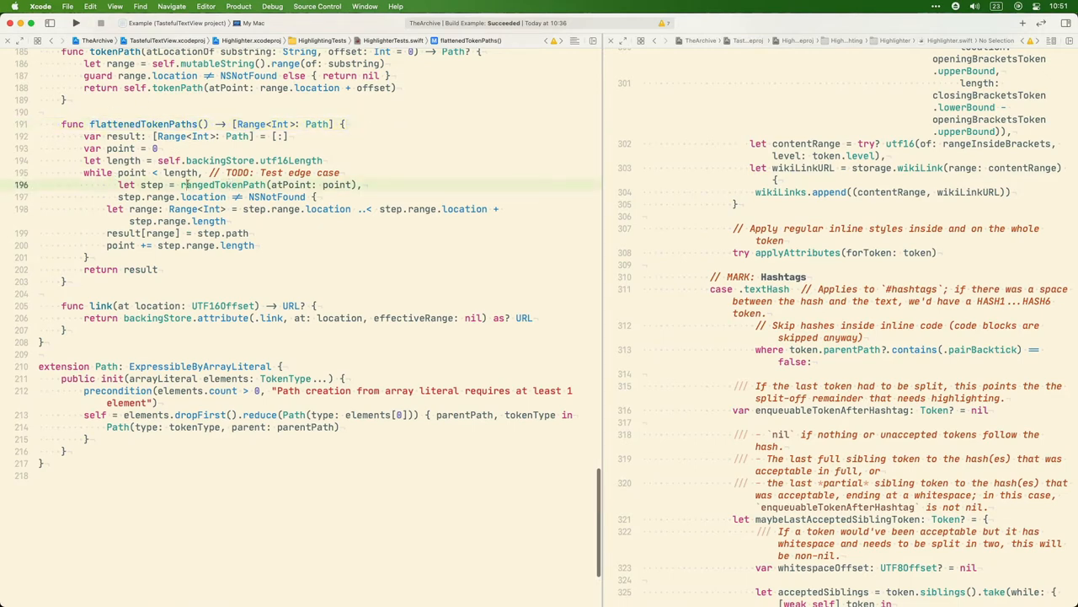
double_click(152, 183)
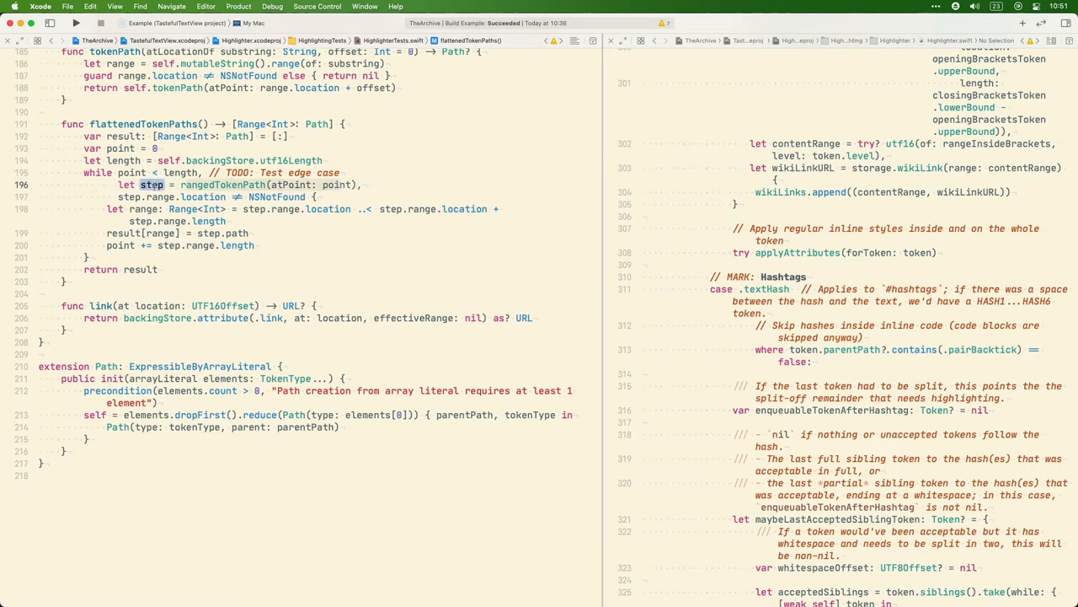
mouse_move(151, 183)
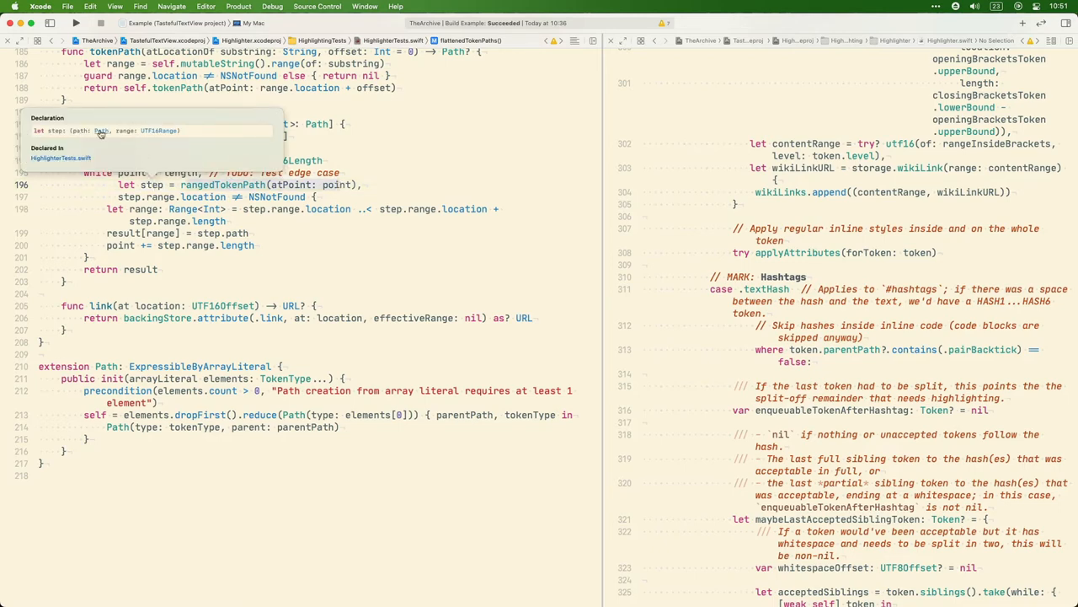
mouse_move(209, 190)
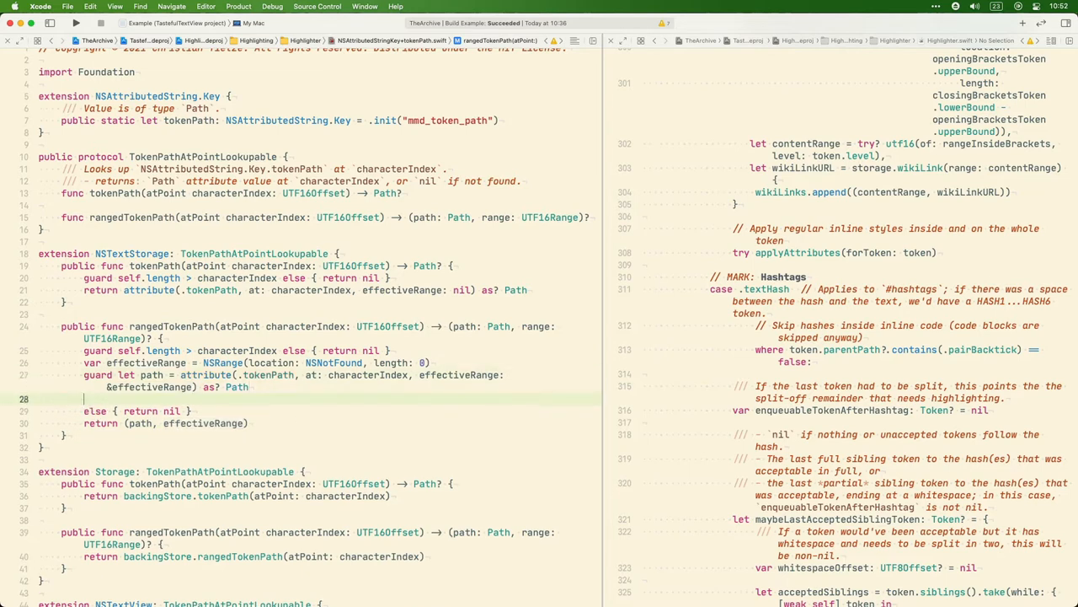
Write a "// TODO: check for location == NSNotFound" comment inside rangedTokenPath
type("// TODO")
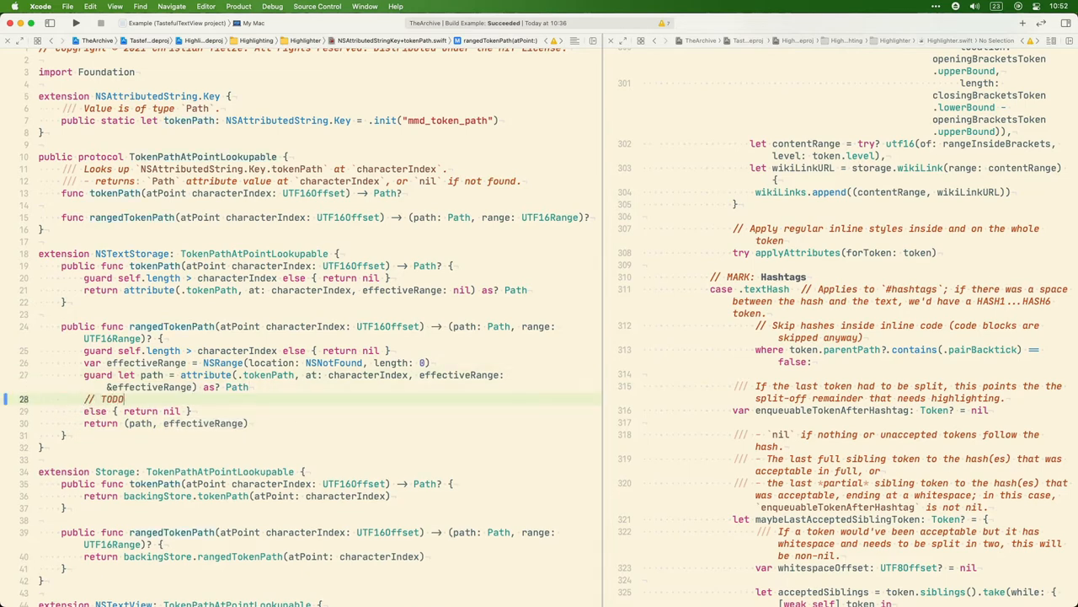
type("cje")
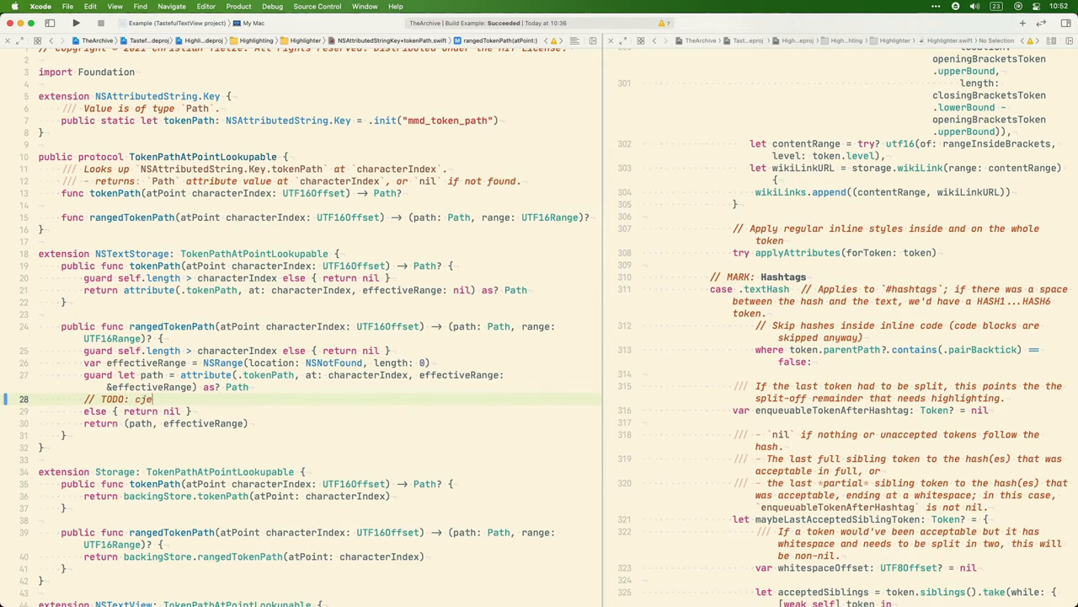
type("check")
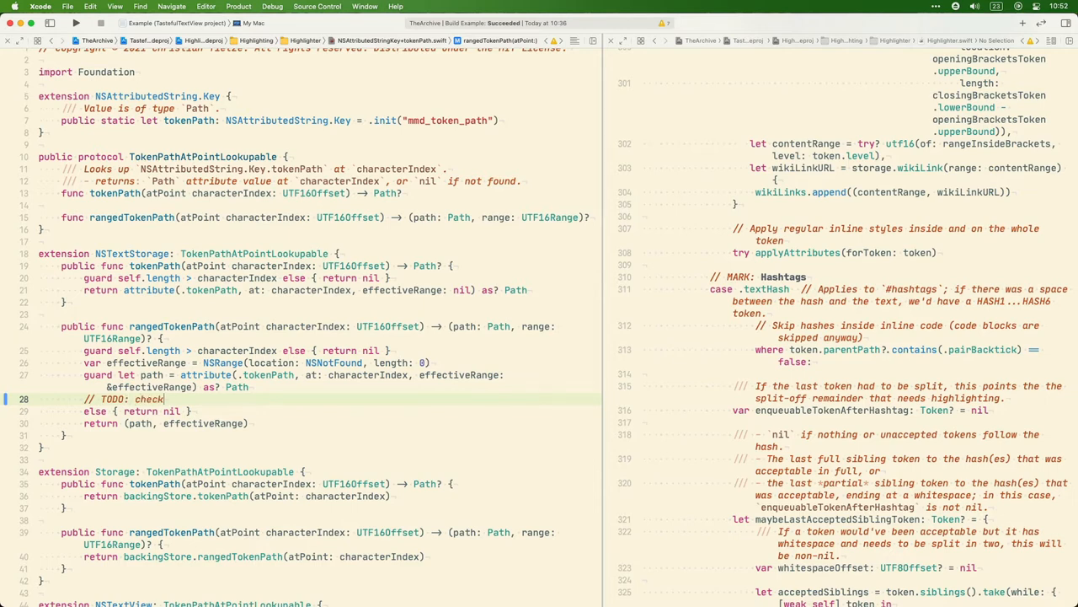
type("for NSNo")
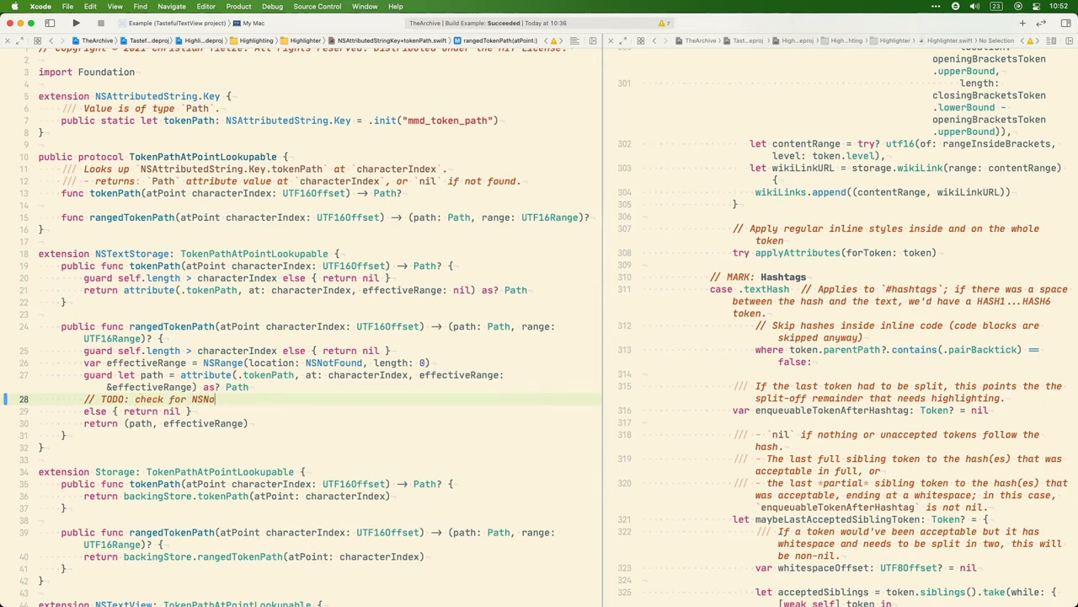
type("tFound")
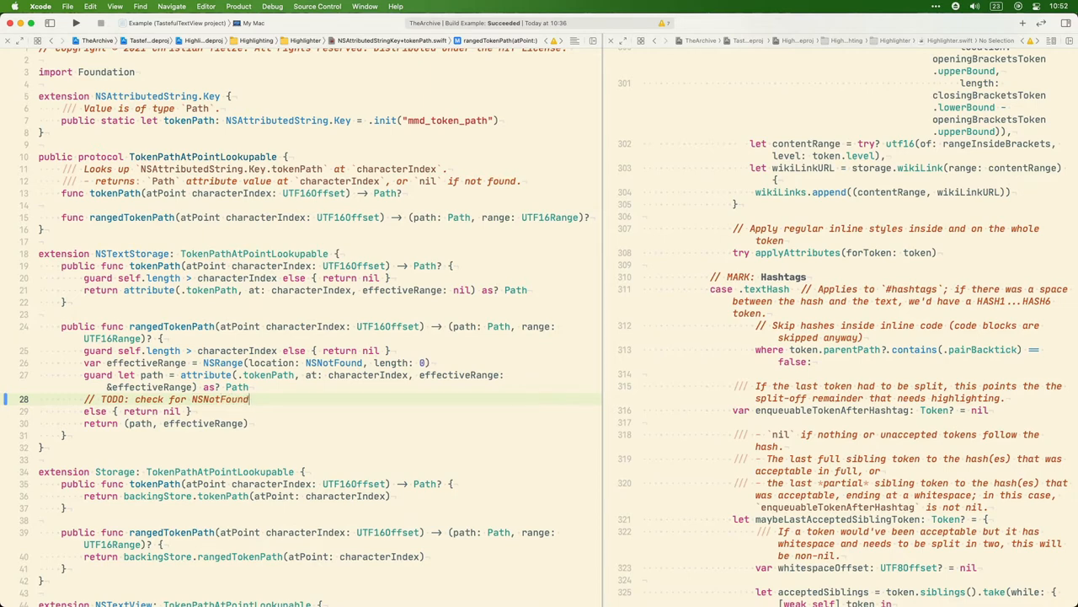
type("loxa")
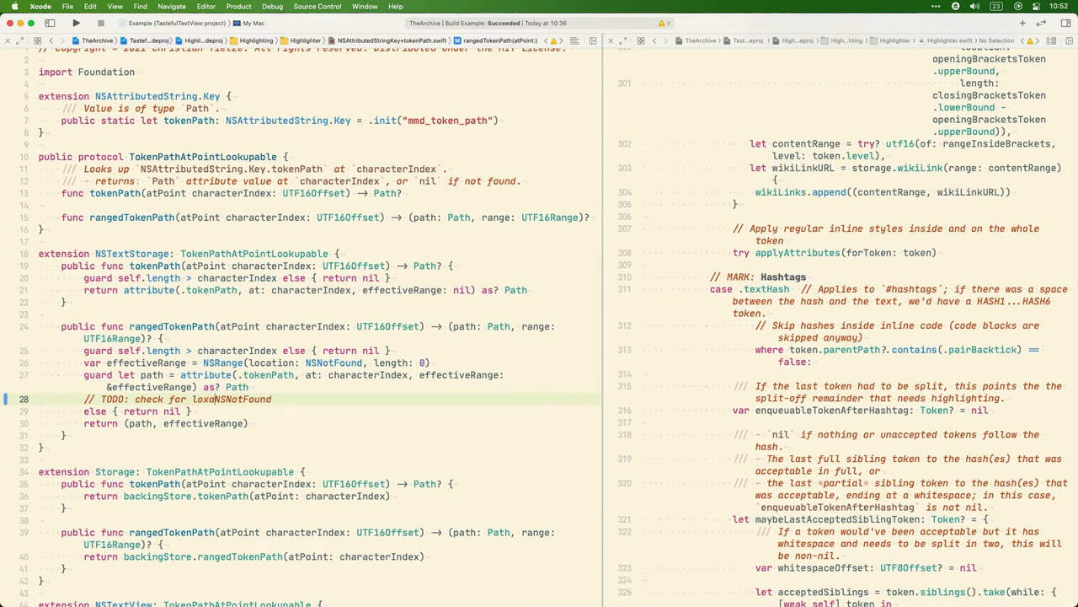
type("location !=")
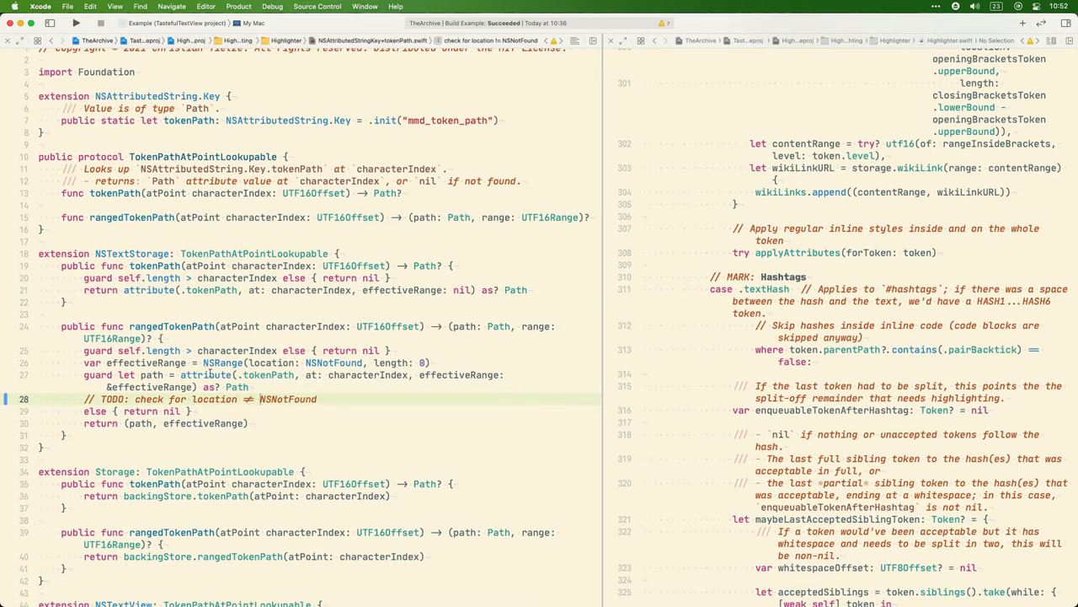
Bring up the documentation for attribute(_:at:effectiveRange:)
left_click(152, 374)
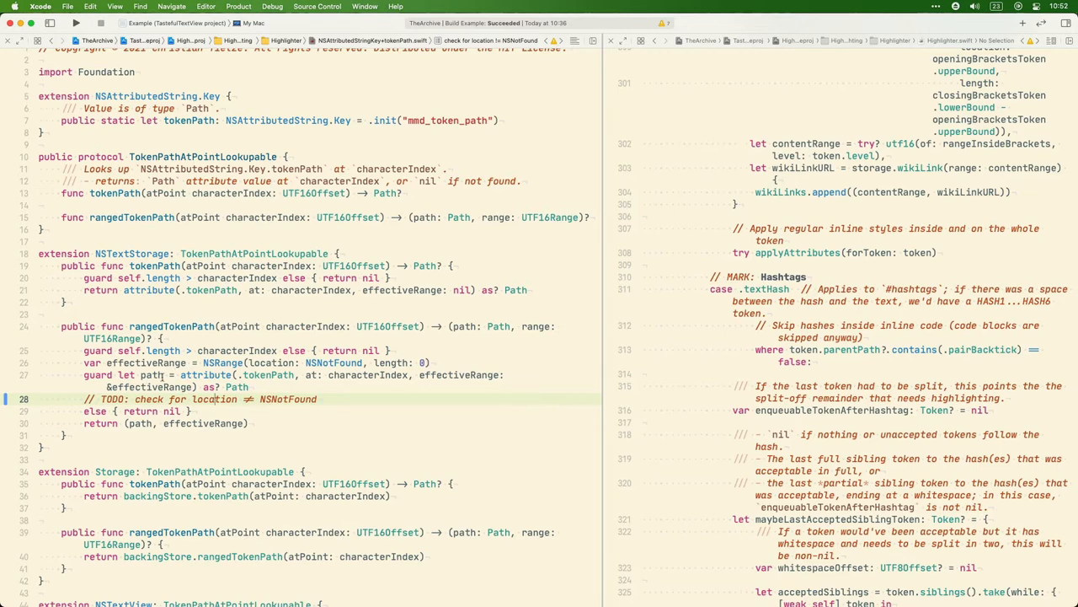
left_click(152, 374)
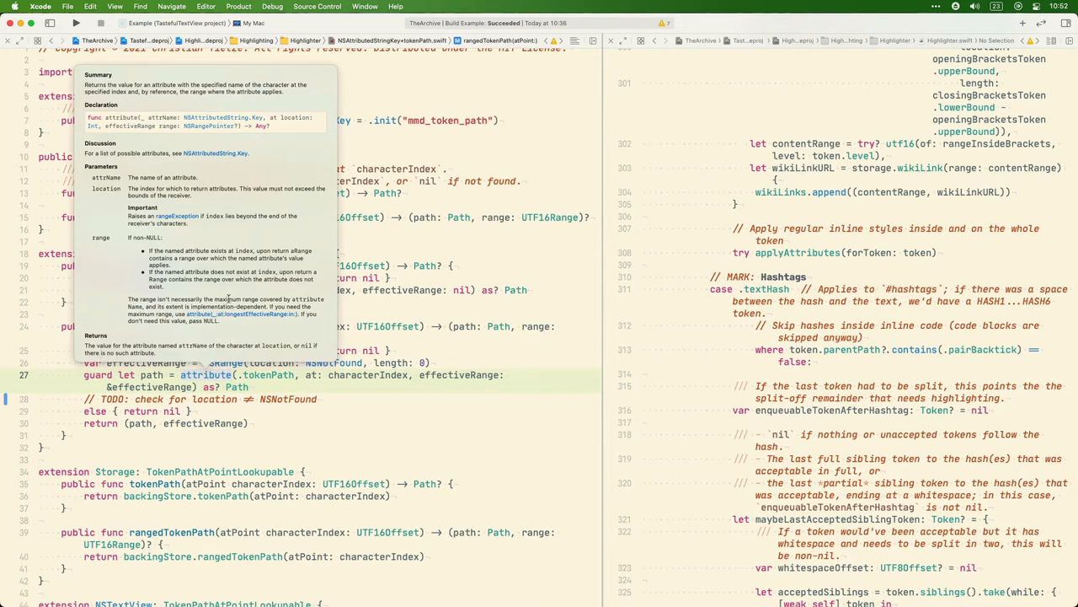
mouse_move(269, 315)
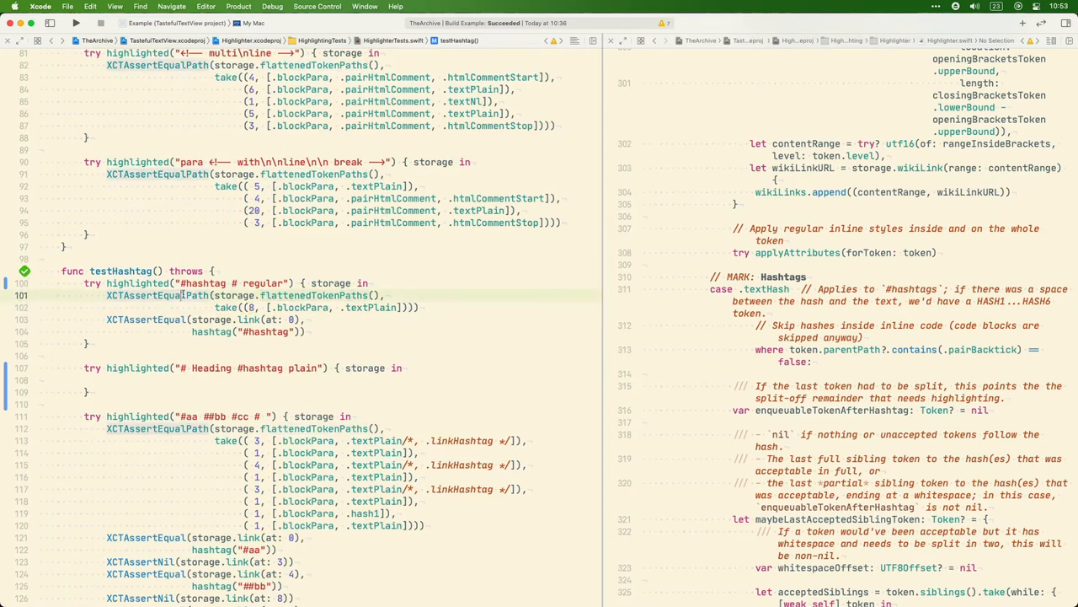
mouse_move(158, 295)
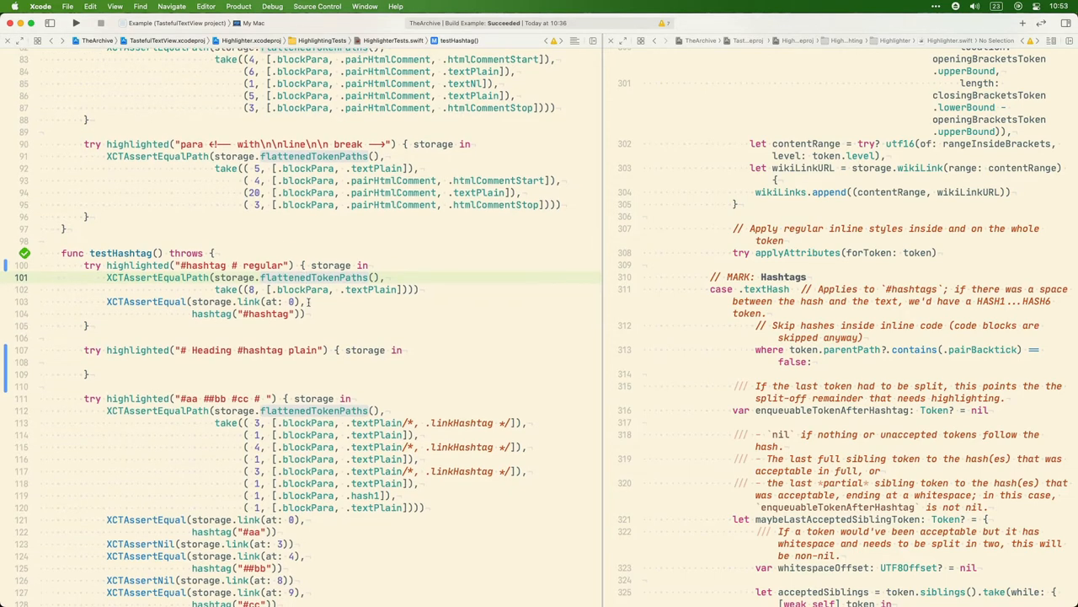
Navigate to testHashtag and place the cursor in its first expectation's token paths
left_click(307, 276)
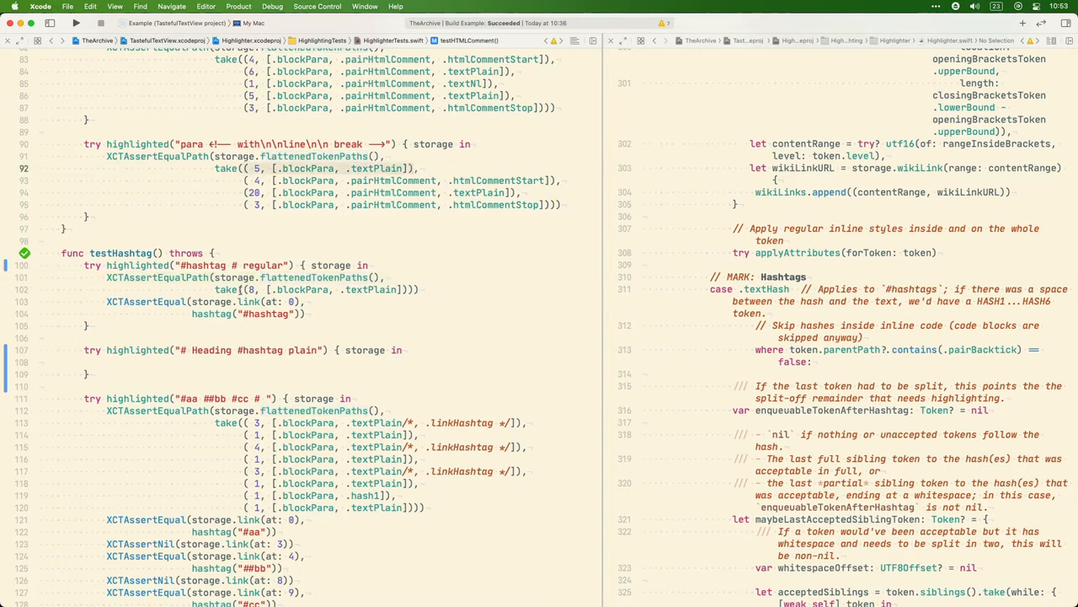
left_click(228, 290)
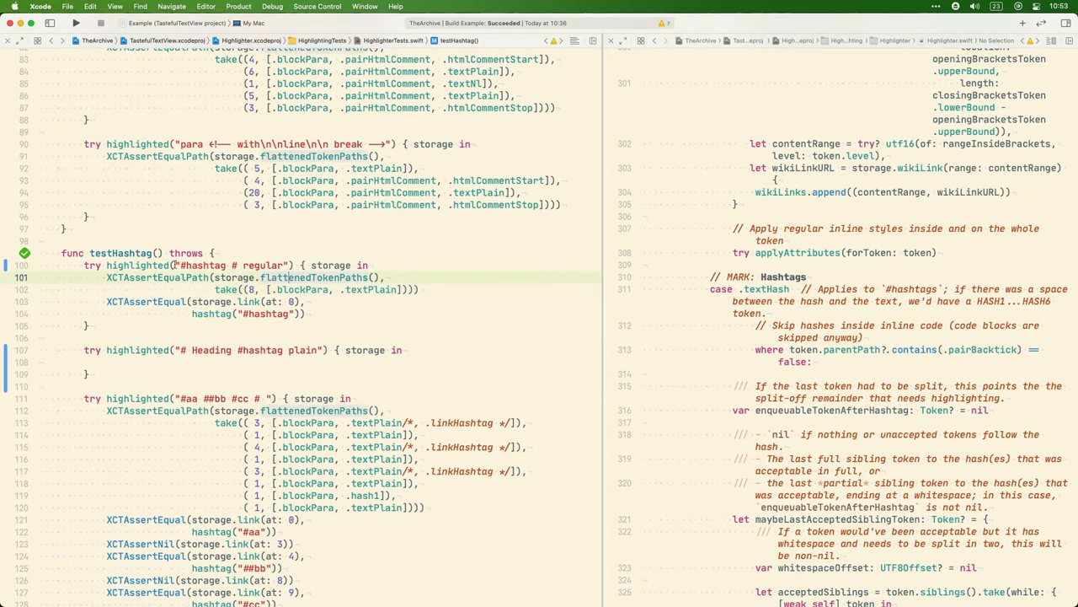
left_click(232, 264)
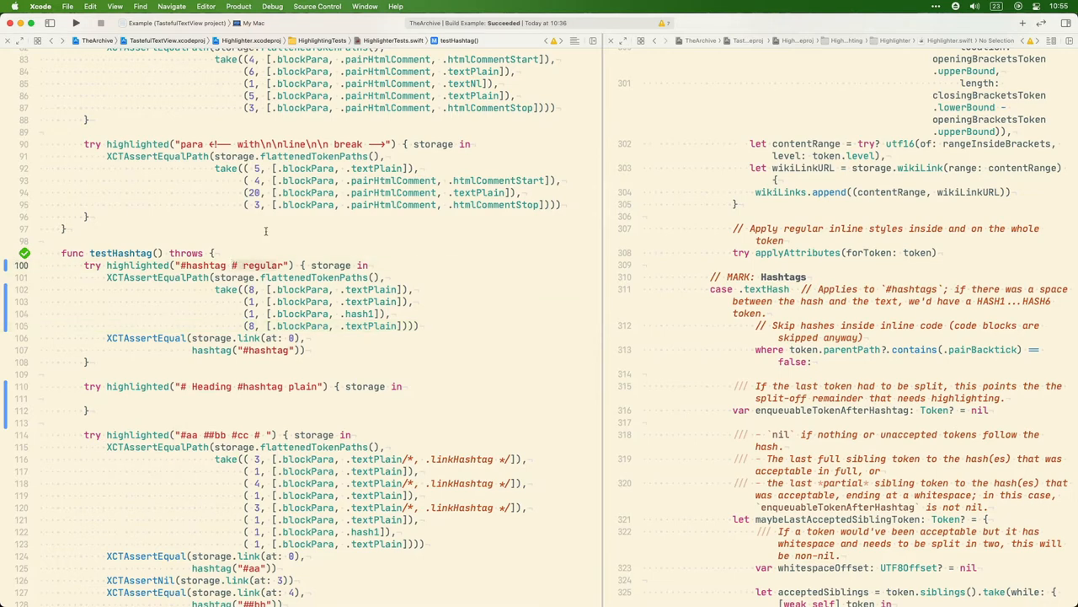
Rewrite the first expectation as [8 textPlain], [1 textPlain], [1 hash1], [8 textPlain]
left_click(251, 264)
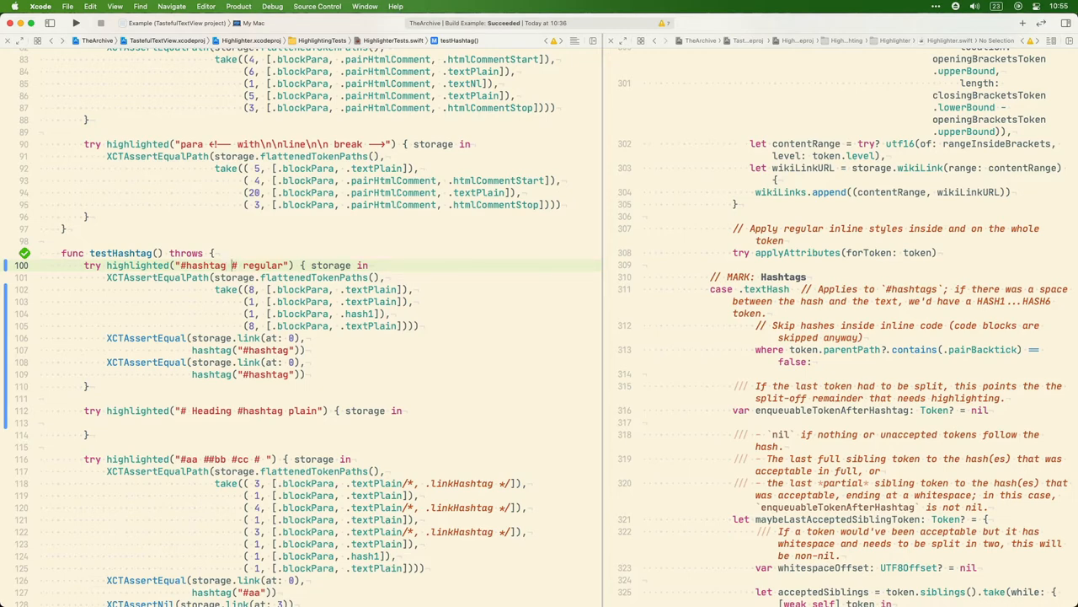
mouse_move(294, 353)
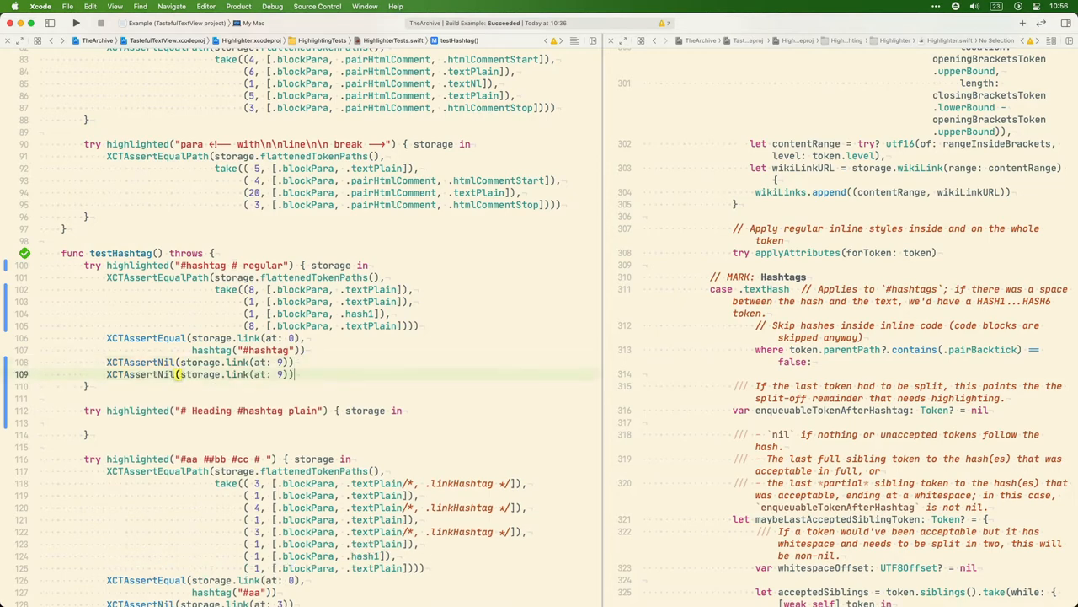
Assert no link at offsets 9 and 14, with a "Hash on its own should not be a link" message
type("14")
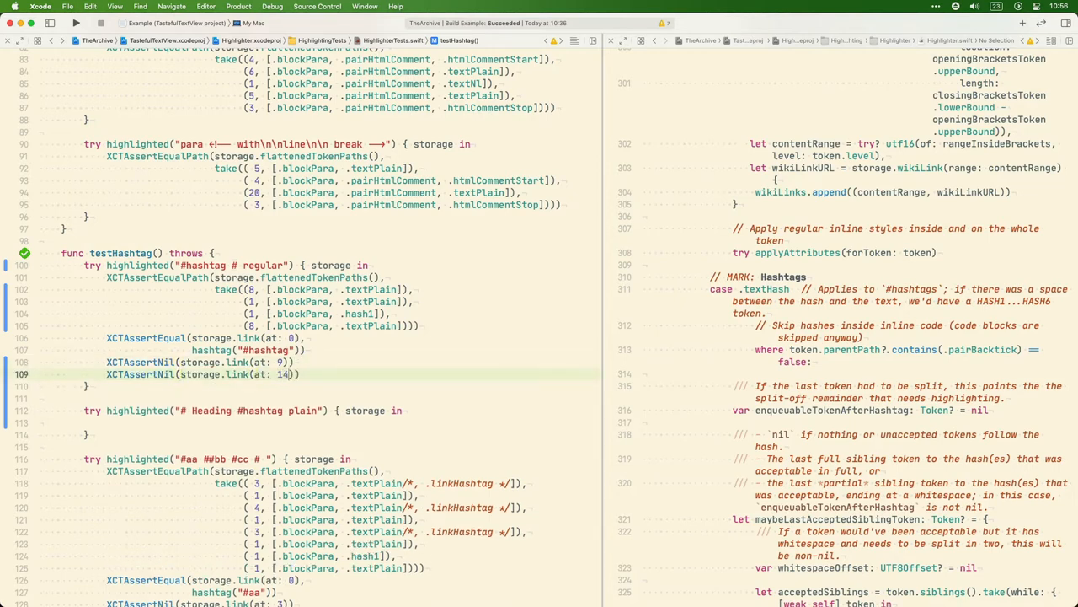
left_click(306, 374)
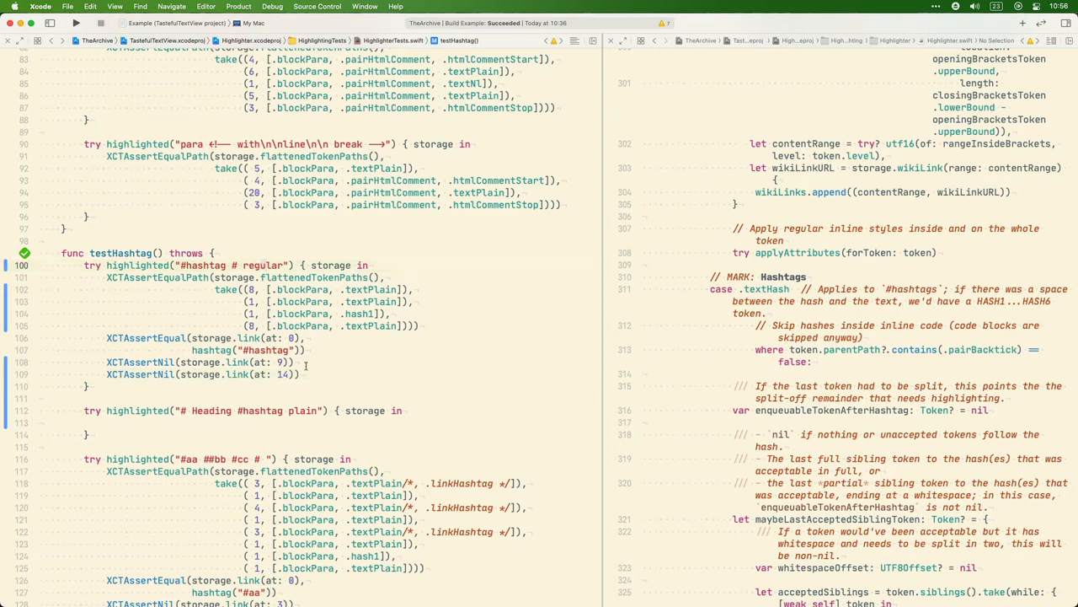
left_click(290, 348)
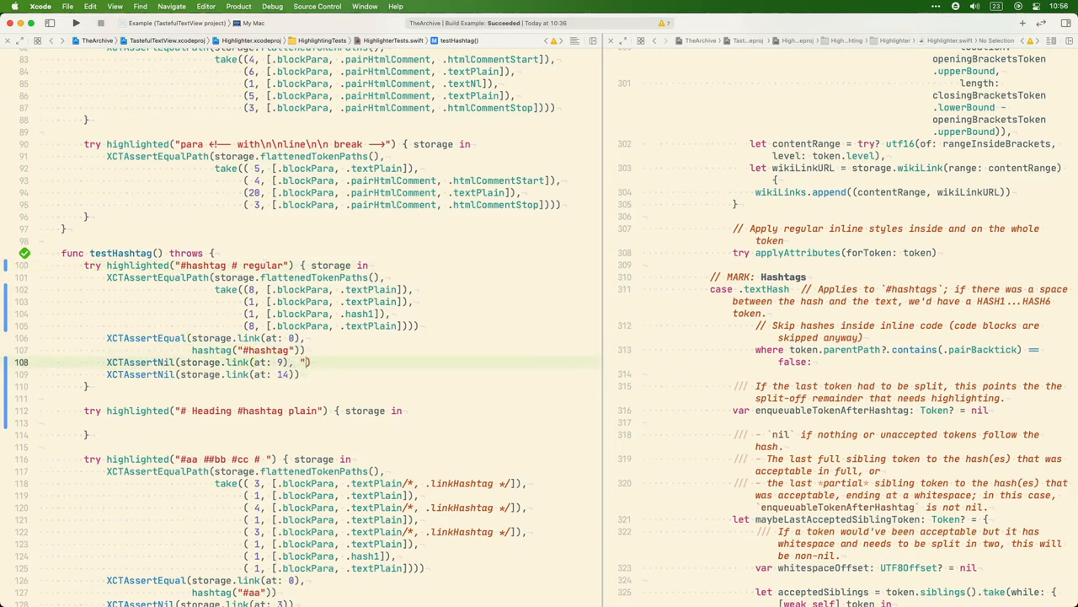
type("Hash on its own should not be a link\"")
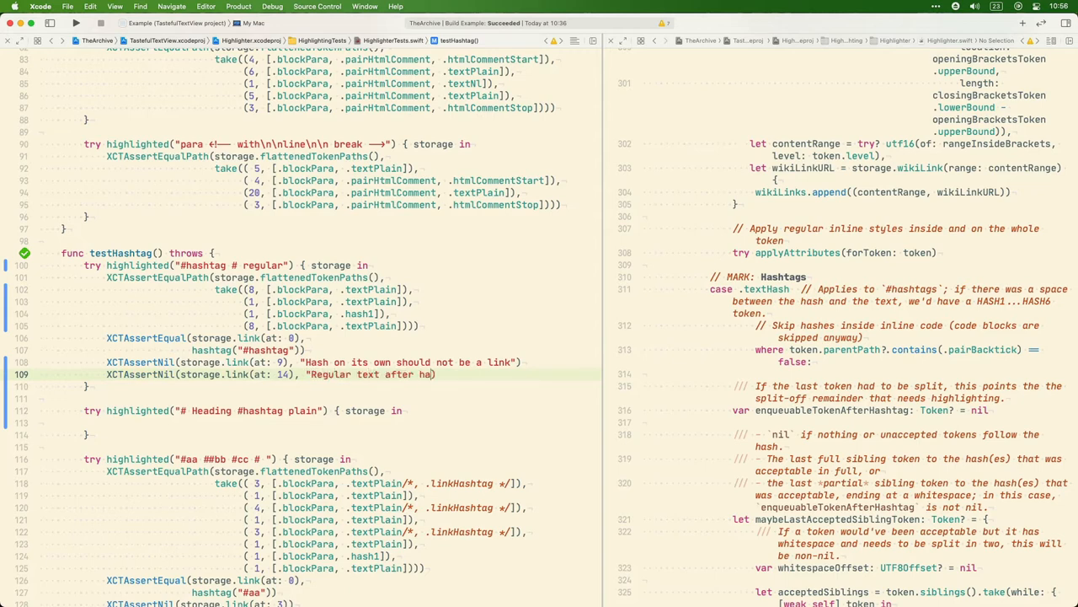
type("sh on its own shiuld not be a link")
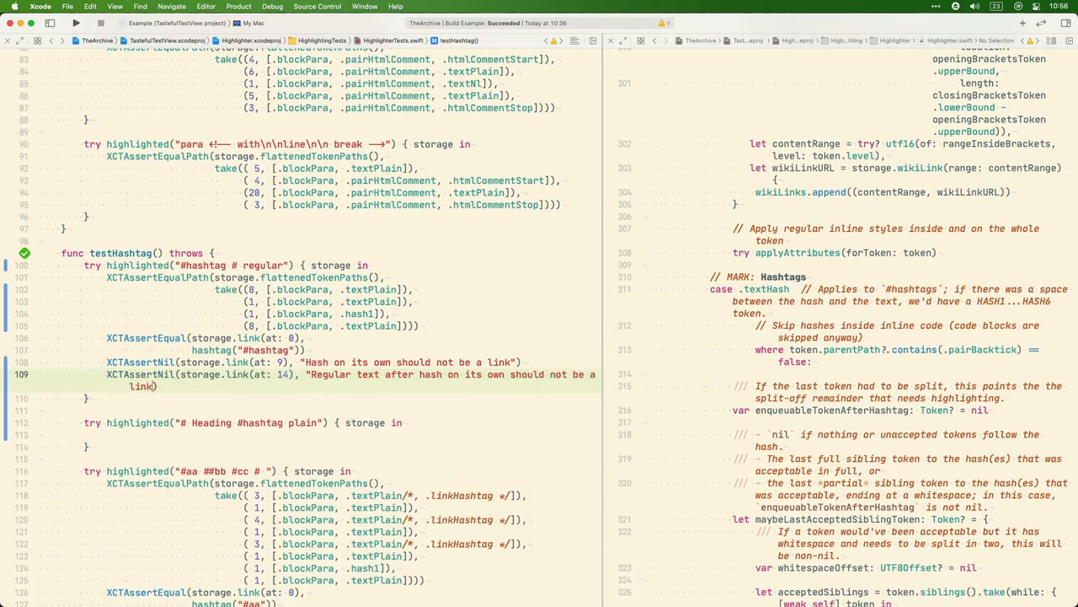
scroll("down", 3)
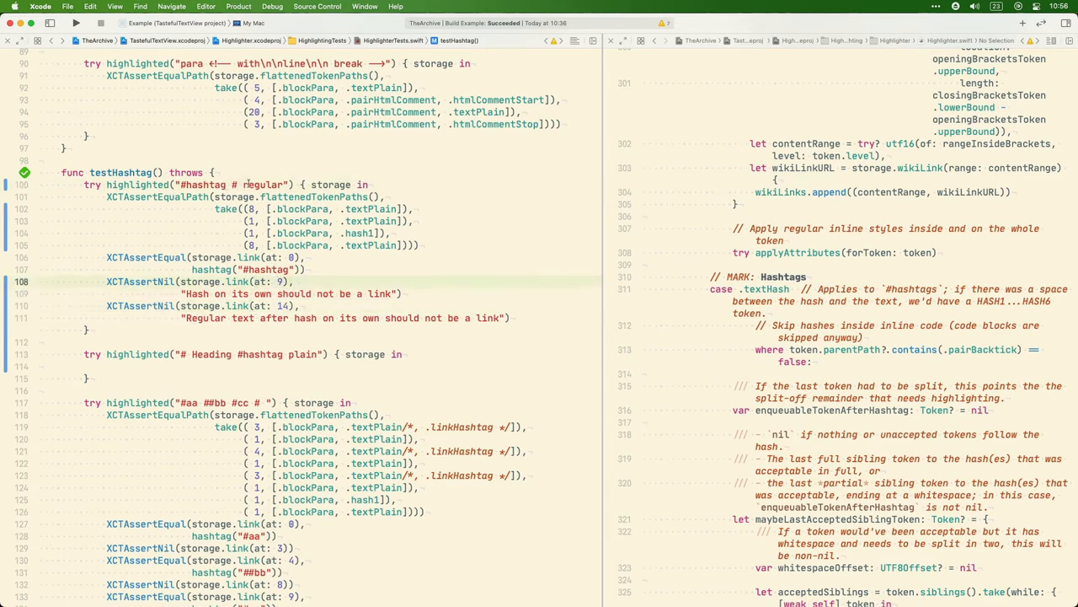
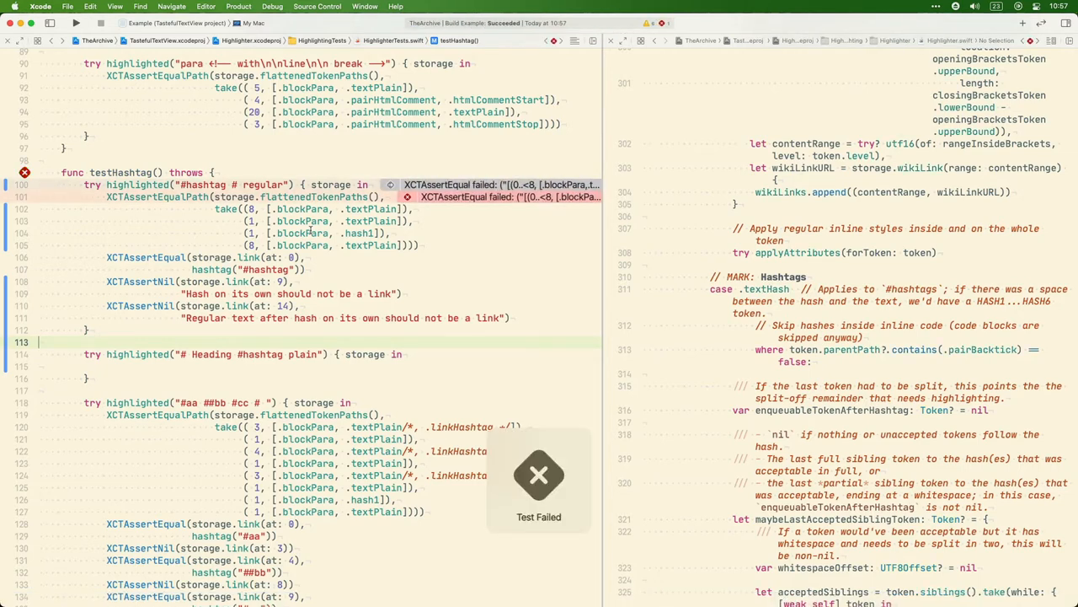
Expand the failure annotation to compare actual and expected token paths
left_click(391, 184)
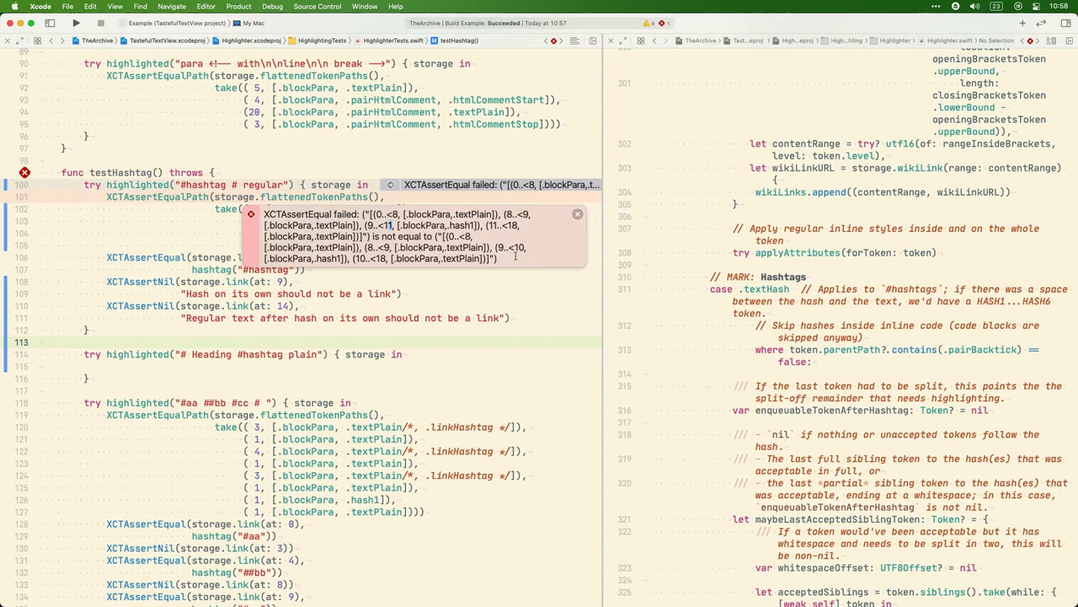
mouse_move(515, 256)
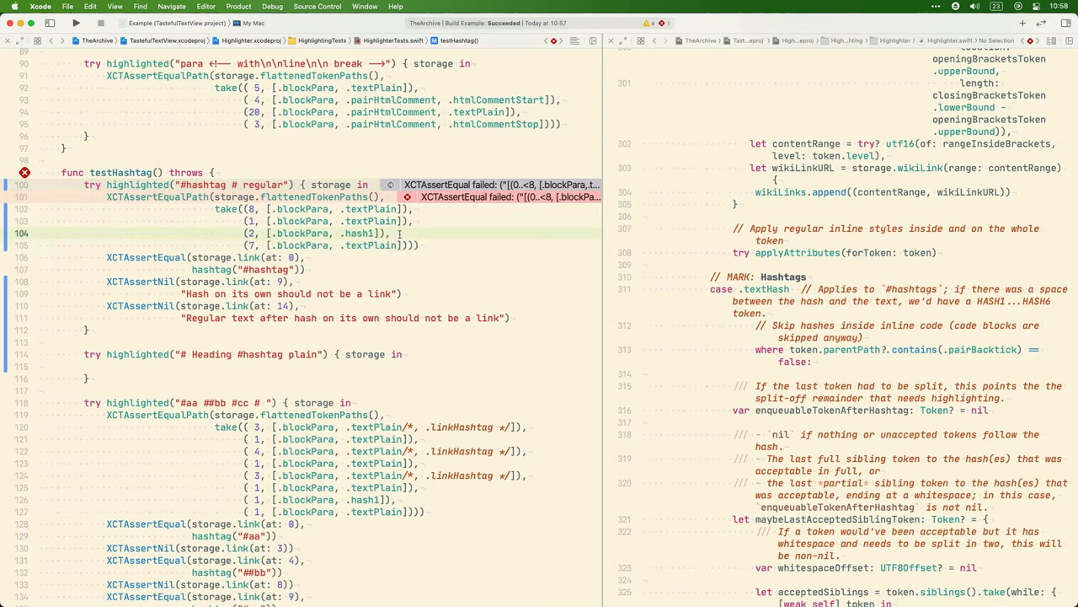
Comment "// Hash eats the space apparently" beside the hash1 entry and rerun testHashtag to a pass
type("// Hash eats the")
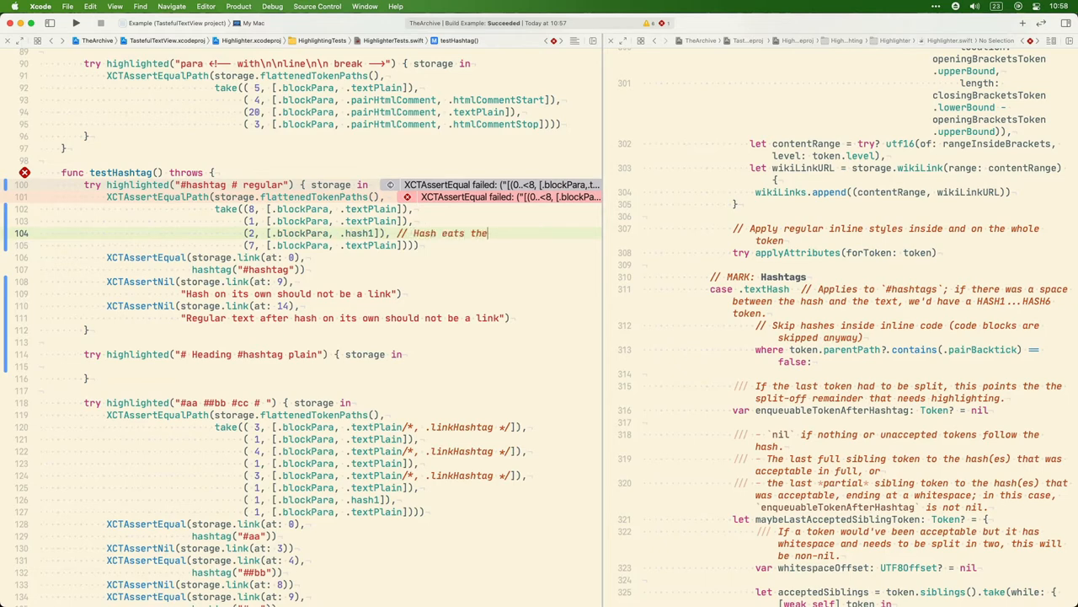
type("space")
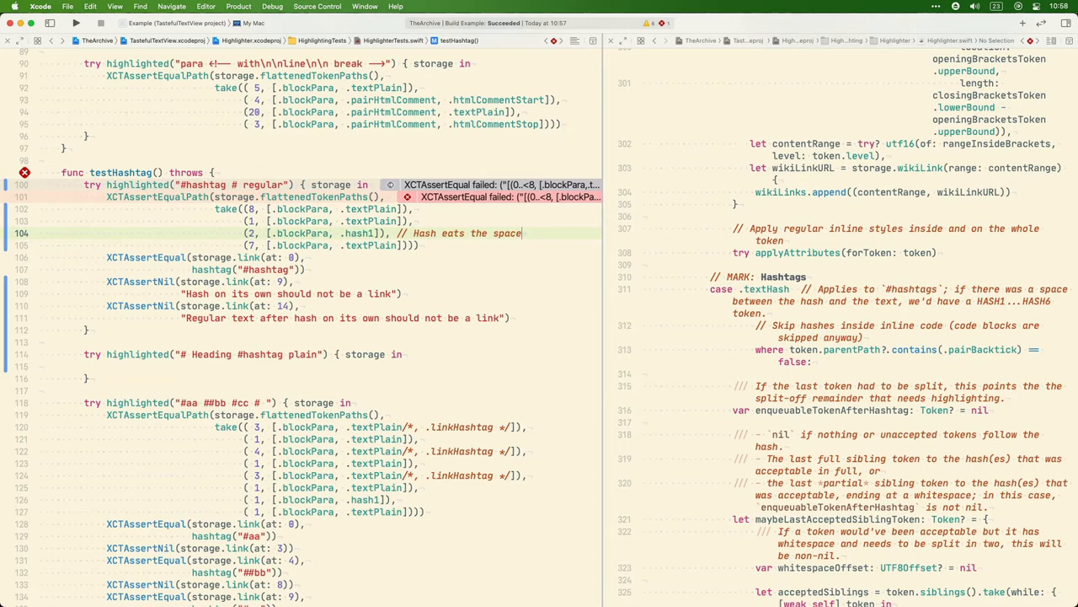
type("ap")
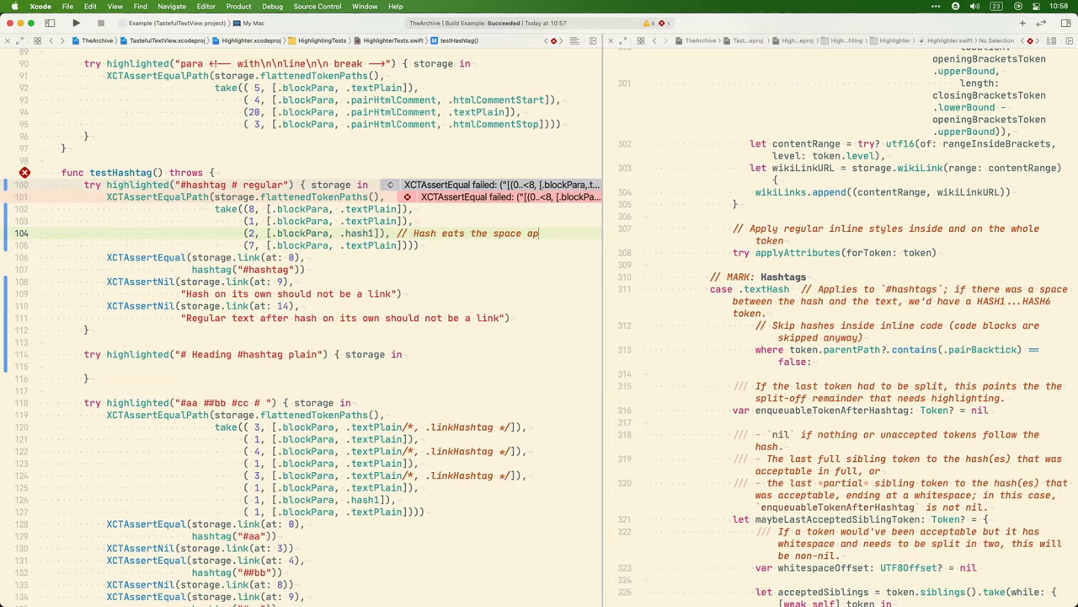
type("parently")
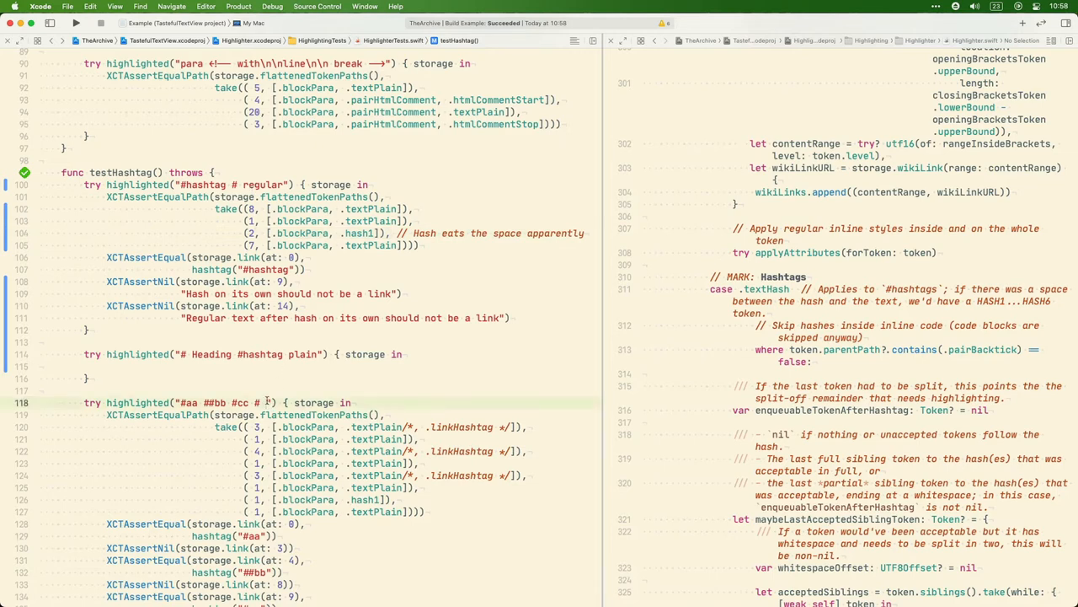
type("a")
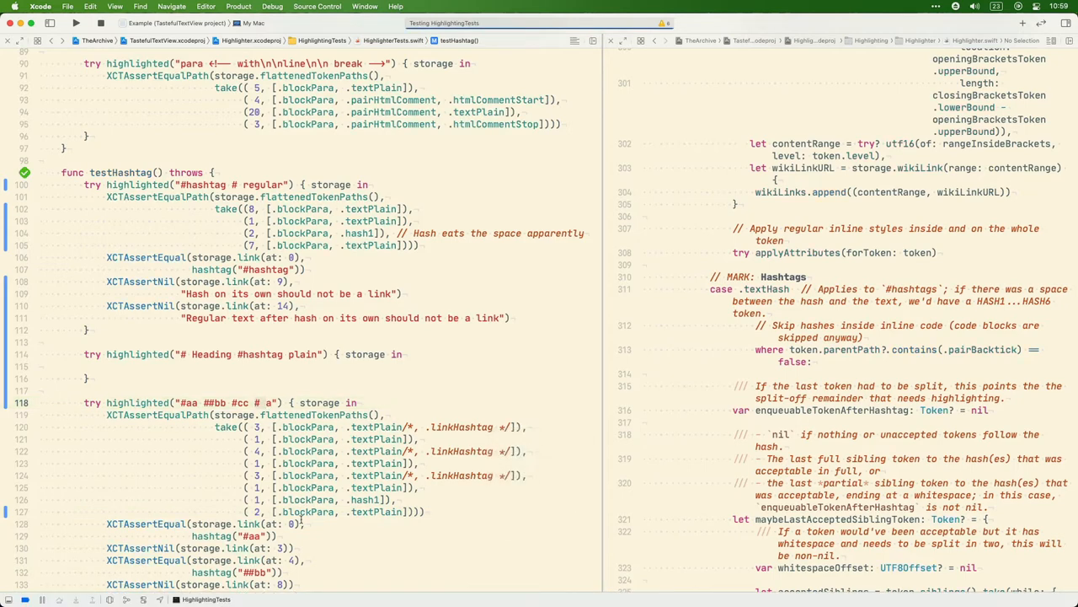
mouse_move(486, 529)
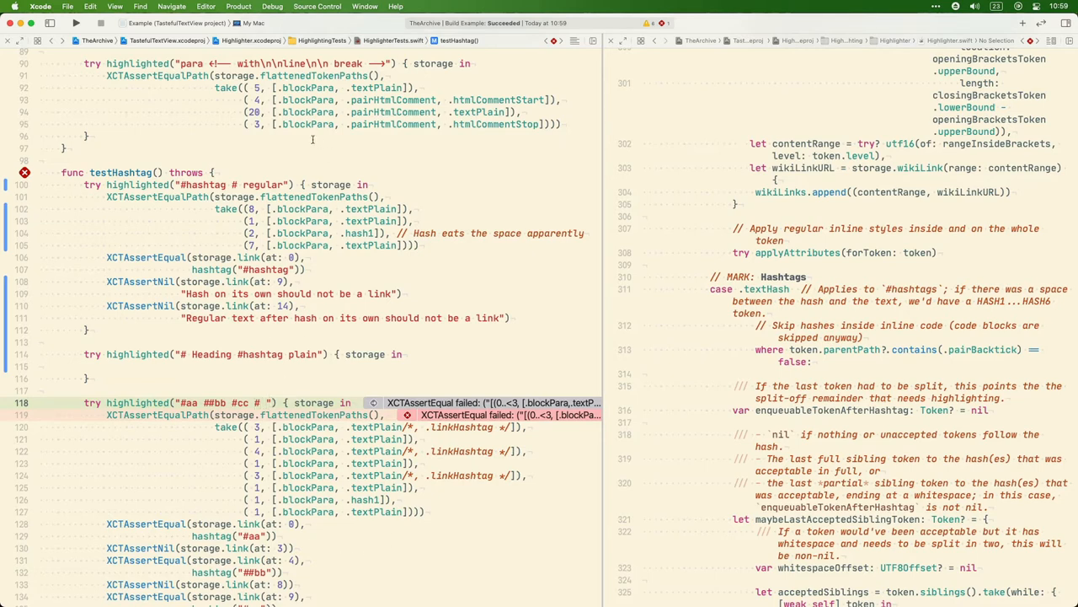
Place the cursor inside the empty heading test case and rerun testHashtag to a pass
left_click(209, 366)
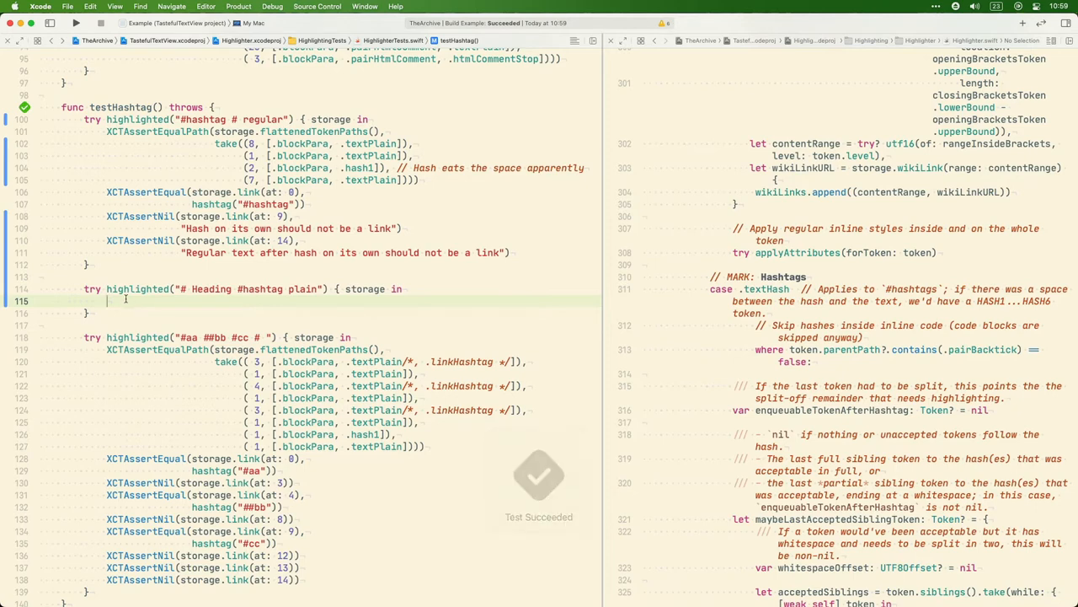
Write XCTAssertEqualPath(storage.flattenedTokenPaths, take(()) in the heading hashtag case via autocompletion
type("XCT")
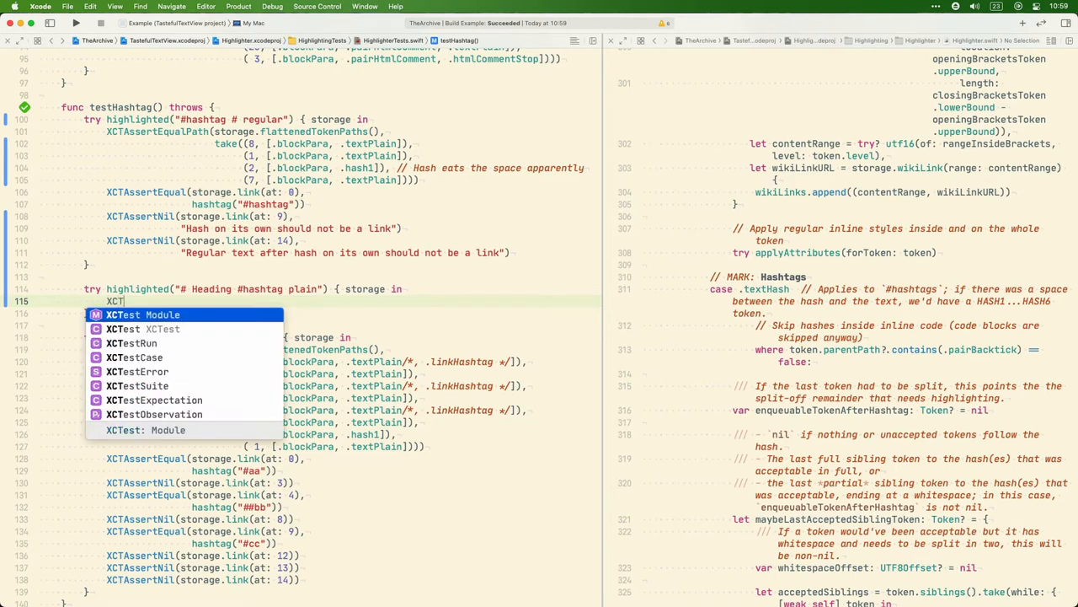
type("AssertEqualPath(lhs: [Range<Int>: Path], rhs: [Range<Int>: Path")
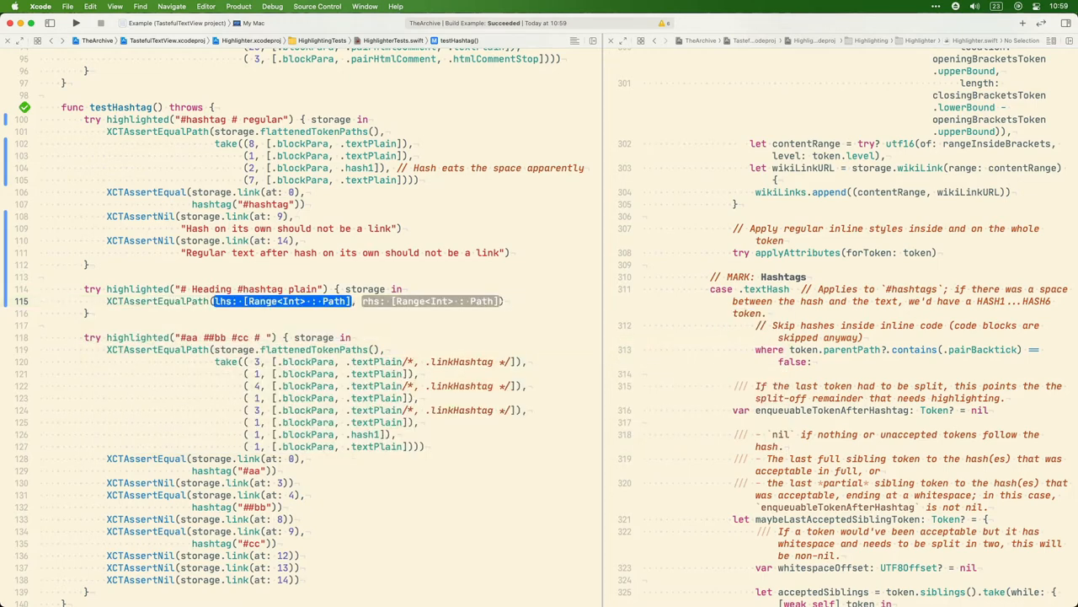
type("stp")
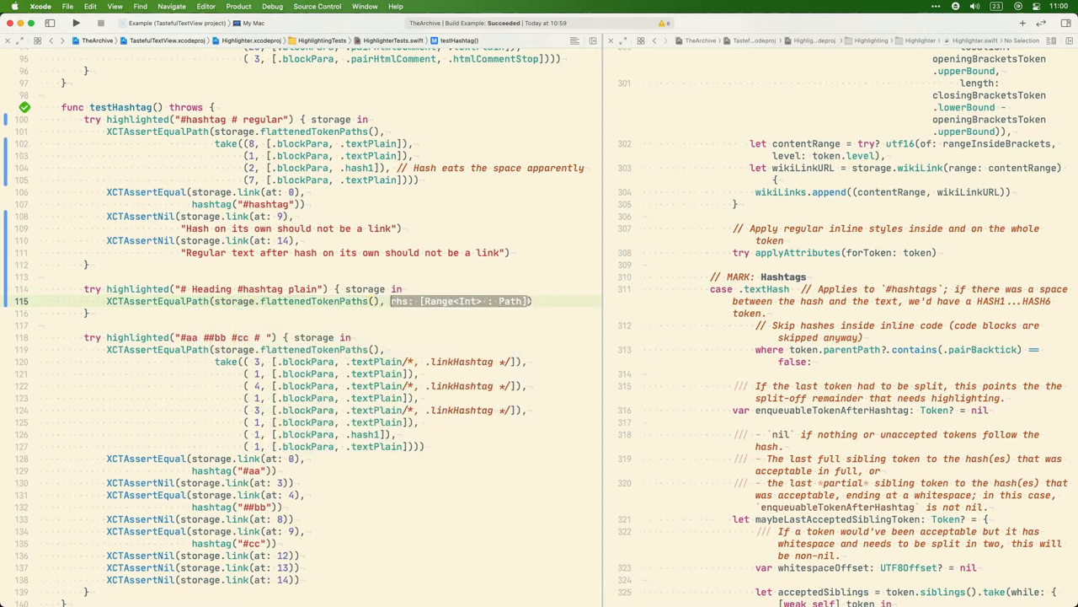
type("take(")
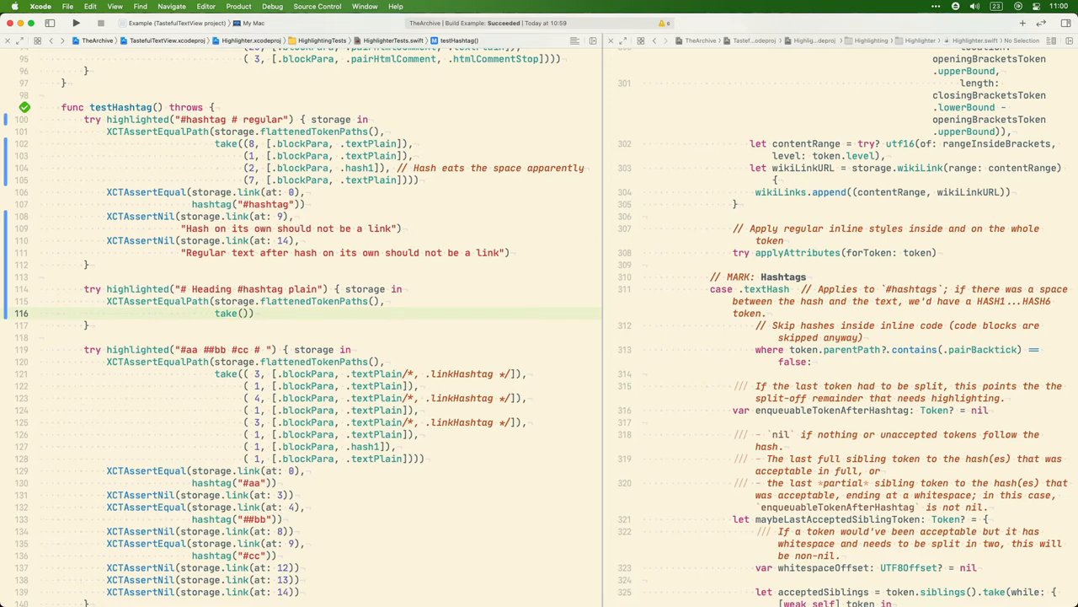
type("()")
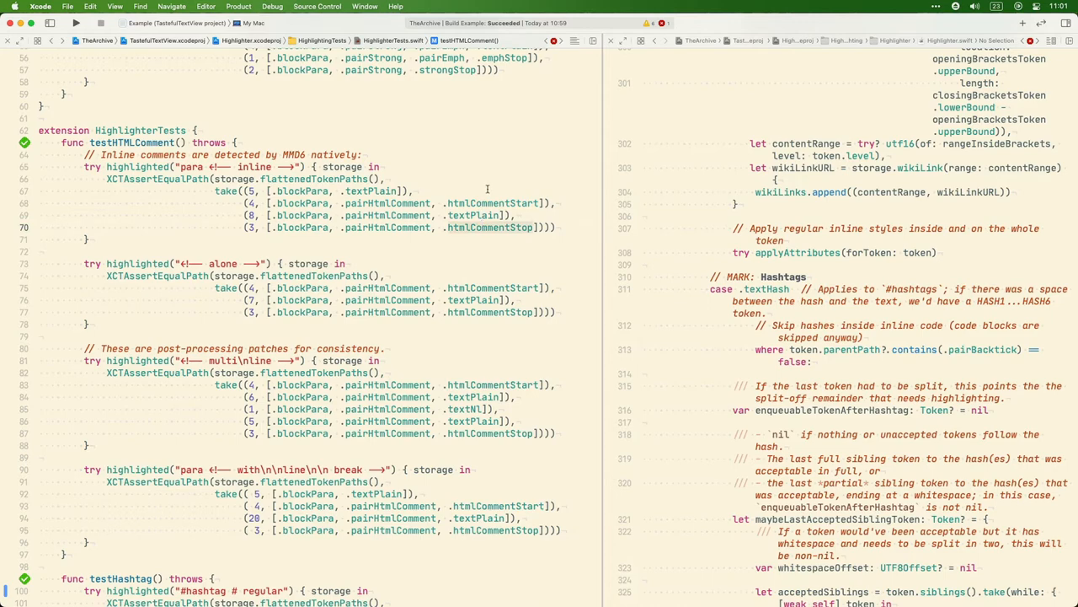
Scroll to the HTML comment tests for reference before adding the blockH1 entry
scroll("down", 3)
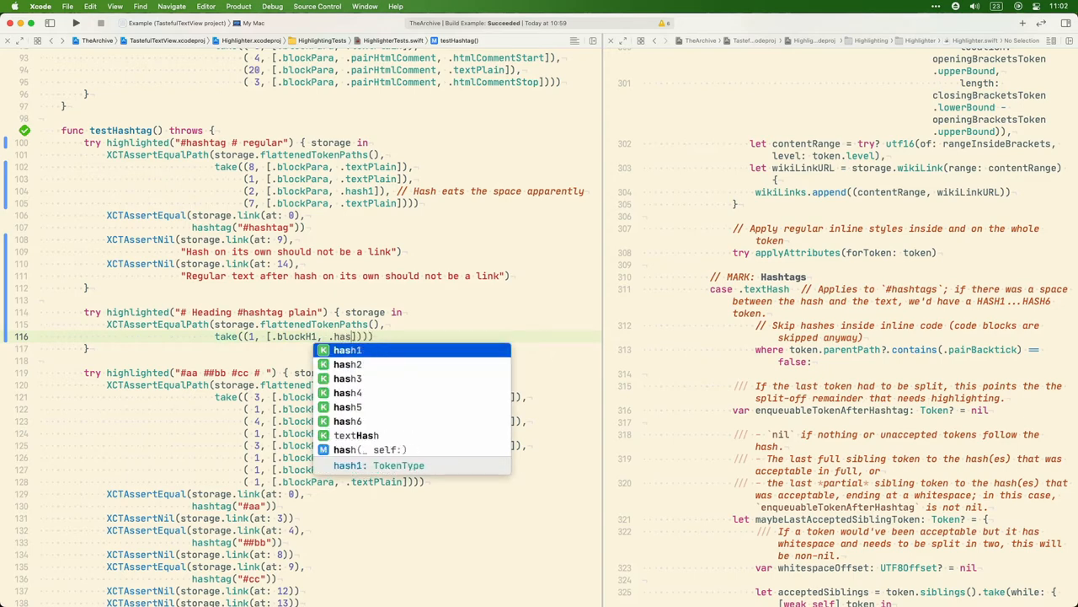
Append /*, .linkHashtag */ markers after .textPlain in the first two hashtag cases' expected paths
type("markerH1")
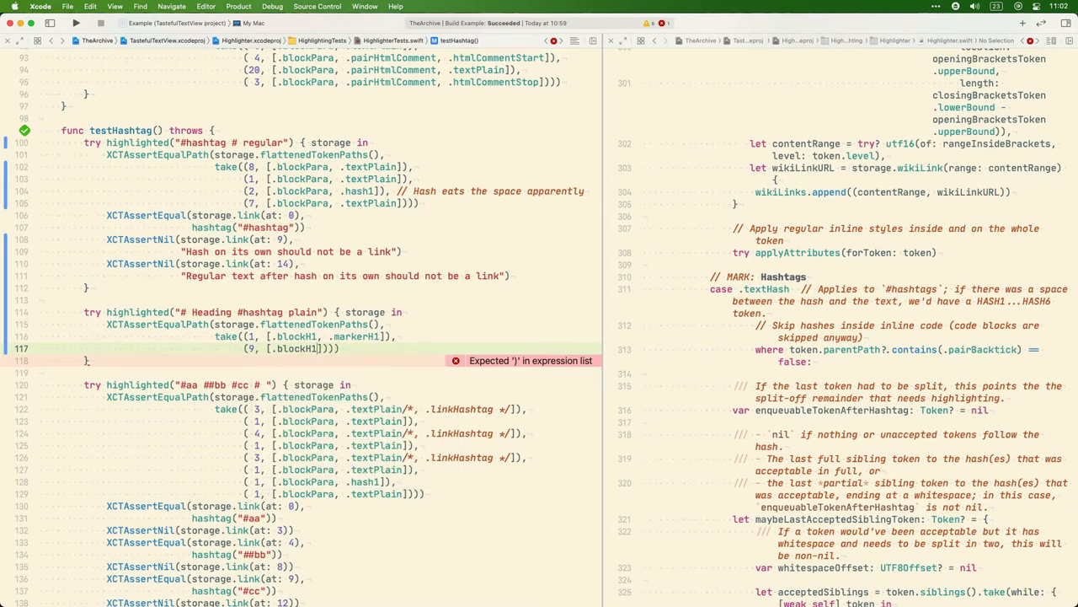
type(".textPlain")
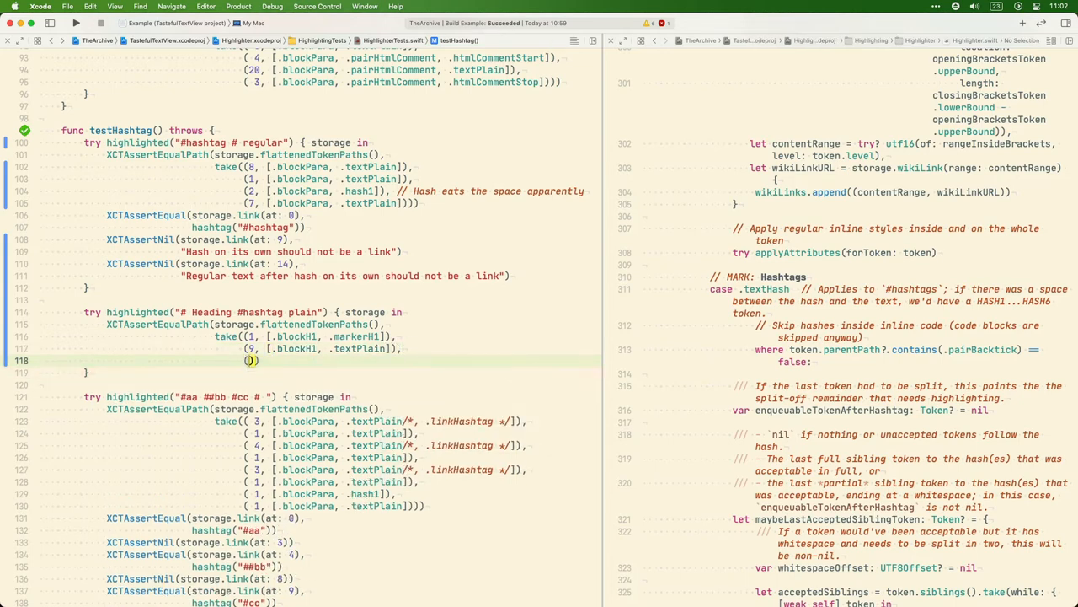
type("9")
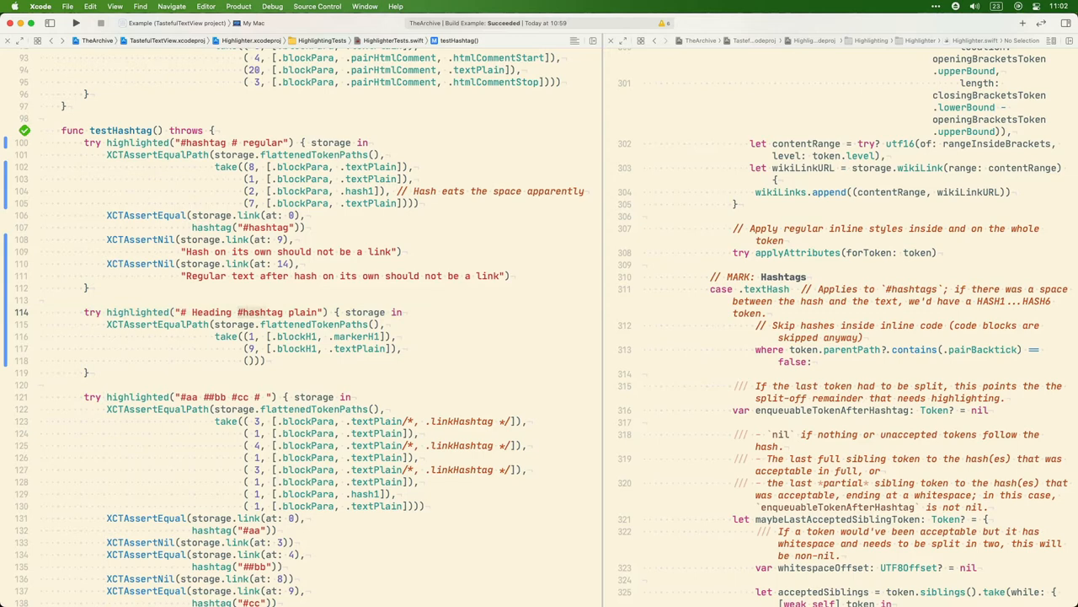
left_click(251, 360)
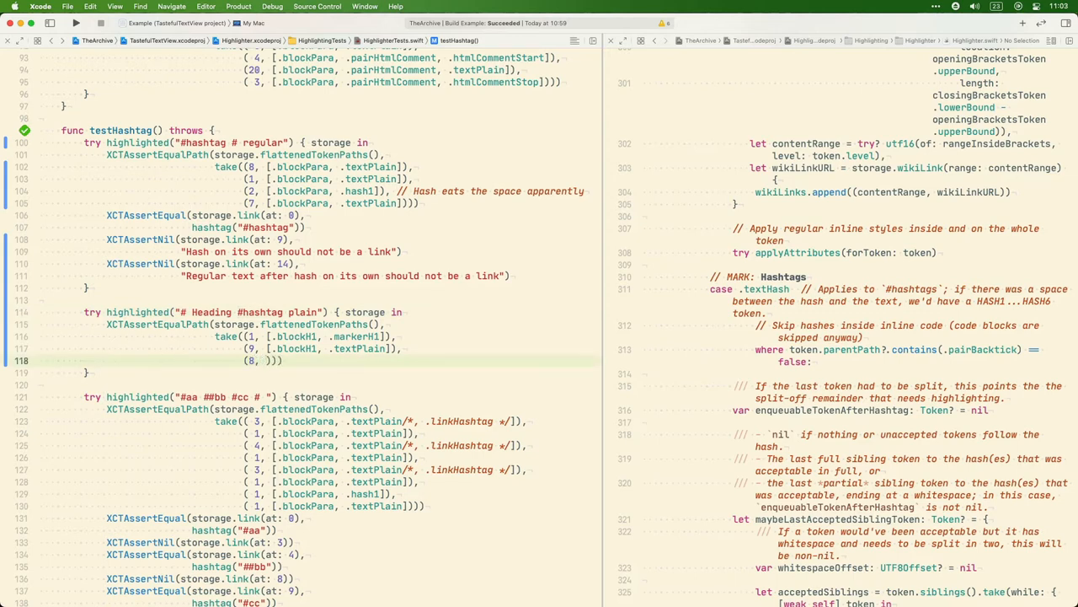
type("blockH1, .textPlain/*, .linkHashtag */")
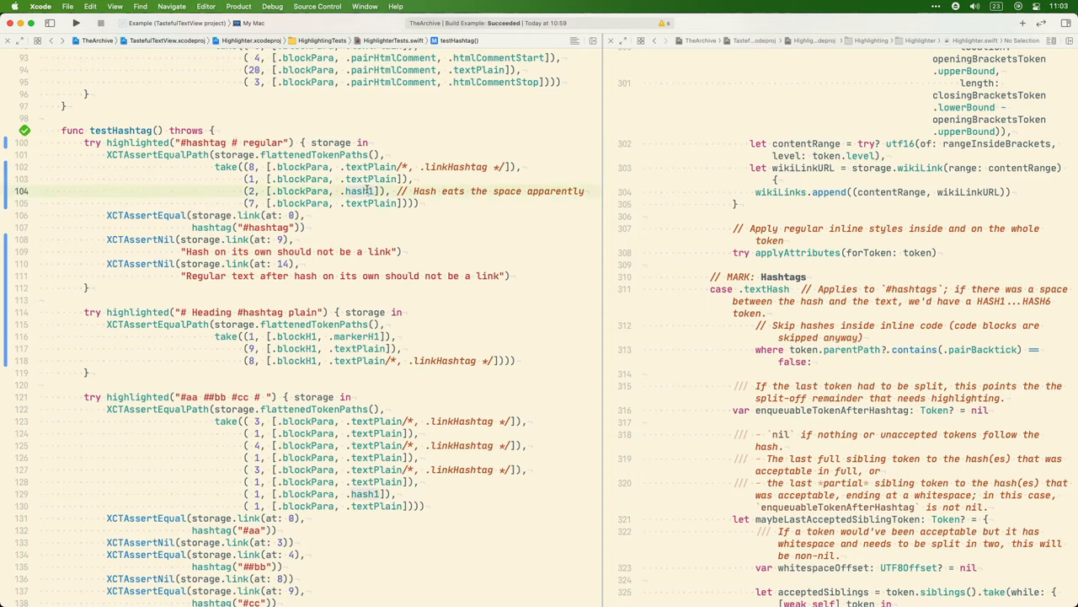
mouse_move(344, 253)
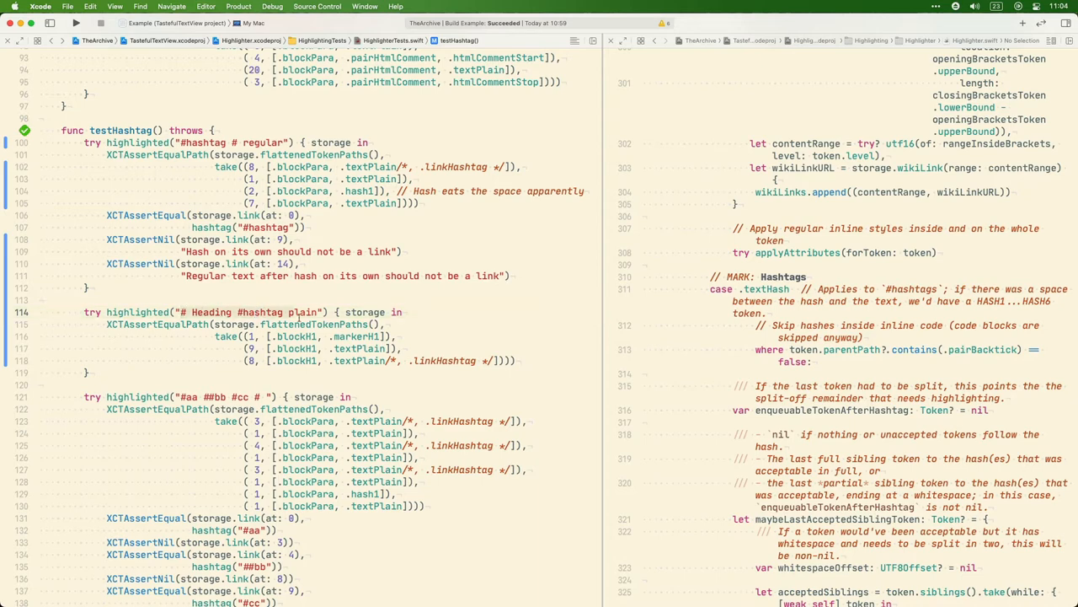
Extend the heading case's expected paths with .blockH1 text ranges using autocomplete
left_click(303, 311)
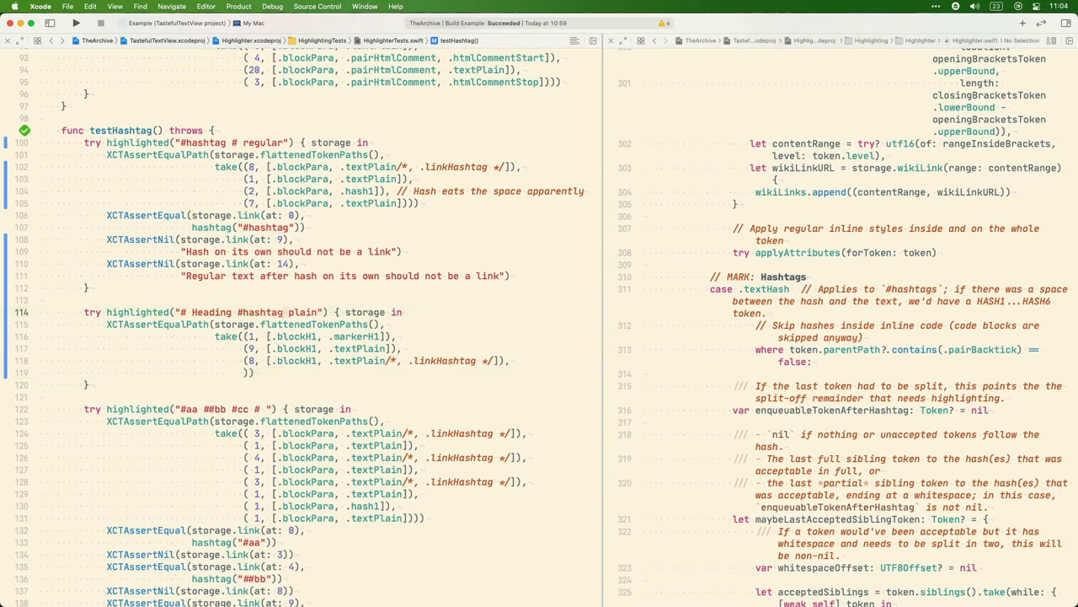
left_click(284, 324)
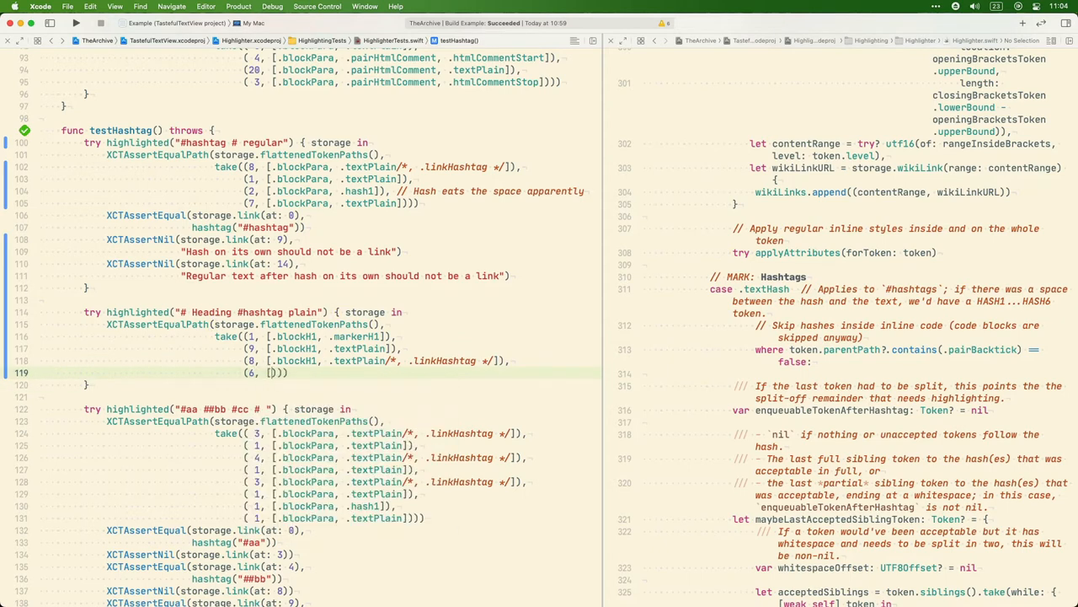
type("blockh1")
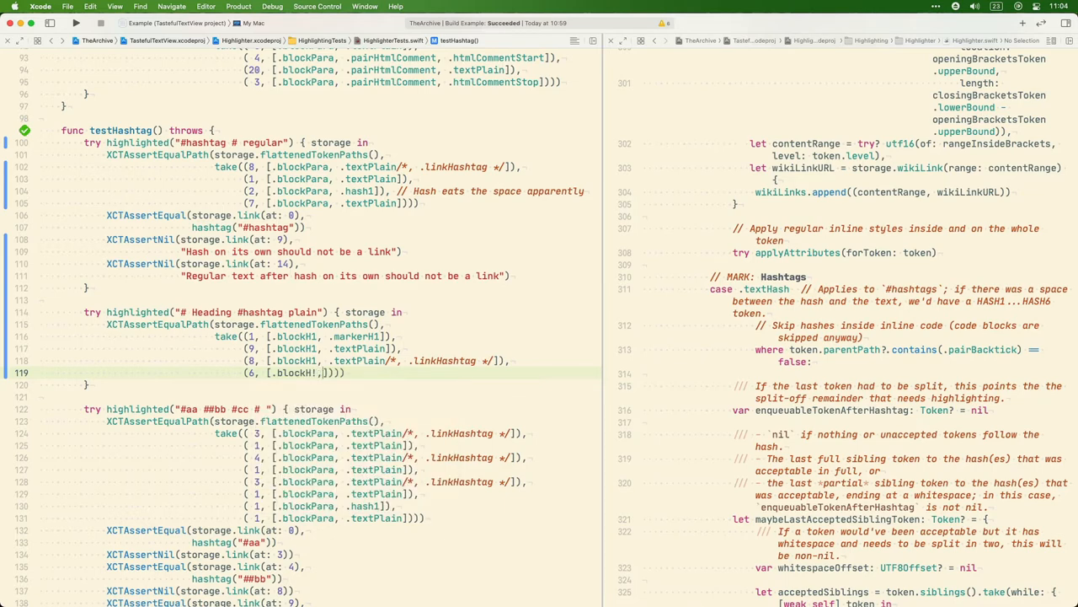
type("te")
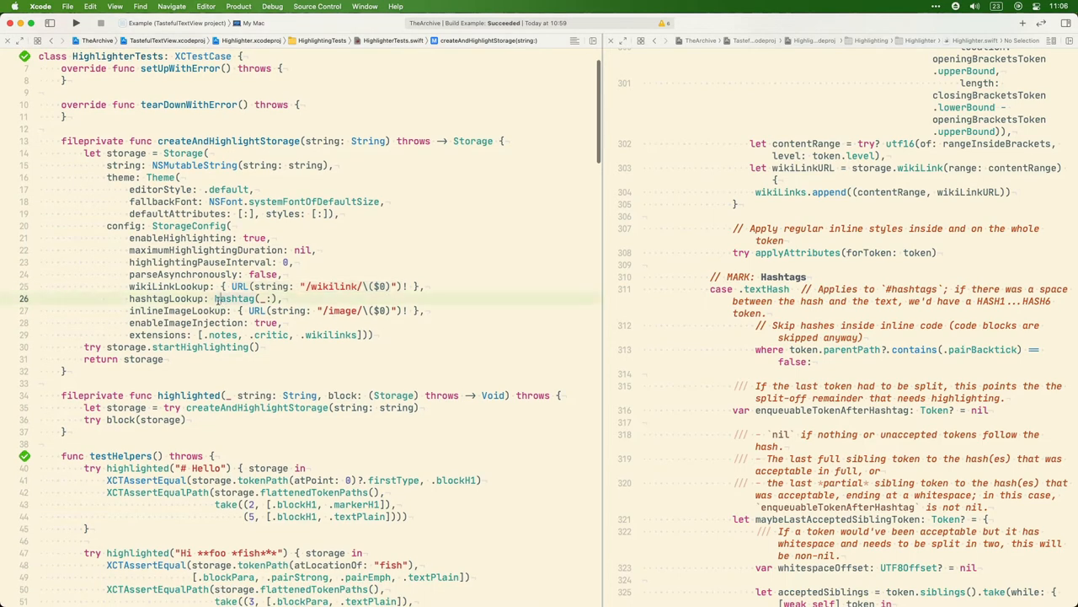
Jump to the fileprivate definition of the hashtag(_:) URL helper
double_click(234, 299)
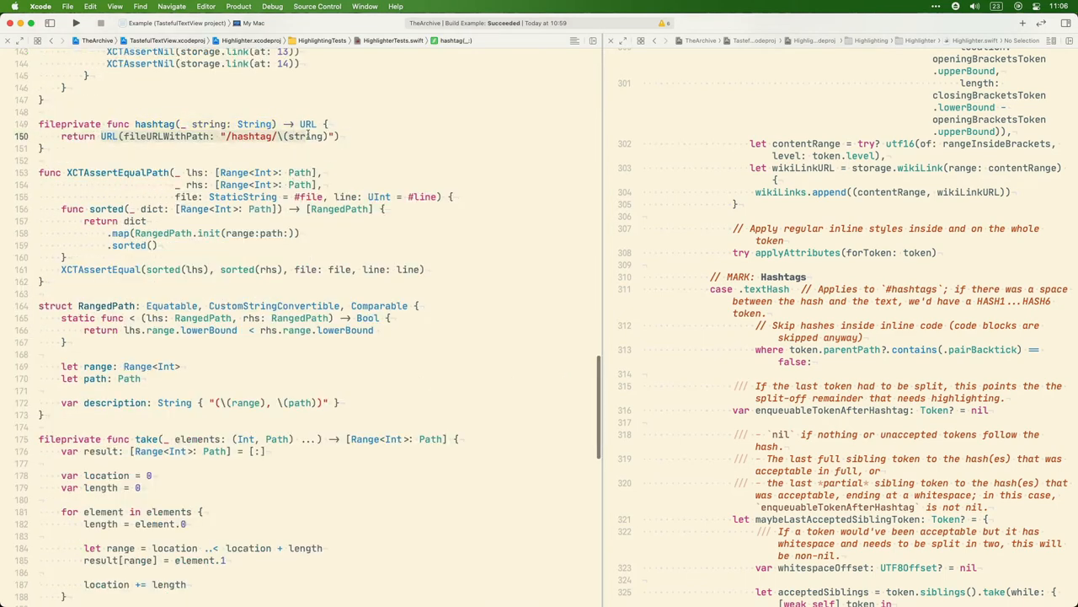
scroll("down", 3)
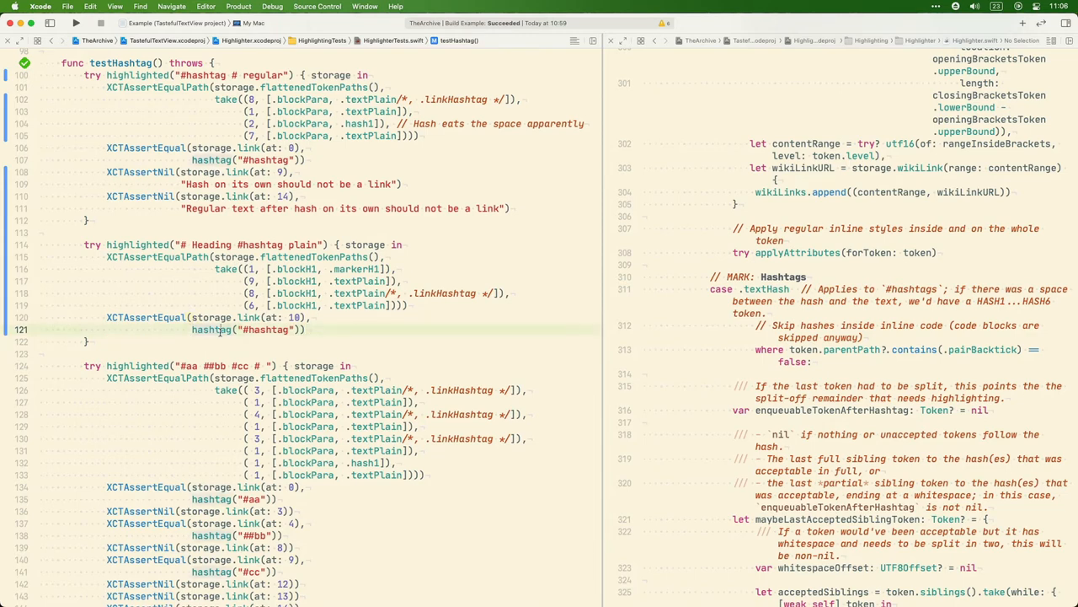
Finish XCTAssertEqual(storage.link(at: 10), hashtag("#hashtag")) and check #hashtag's position in the heading
left_click(222, 328)
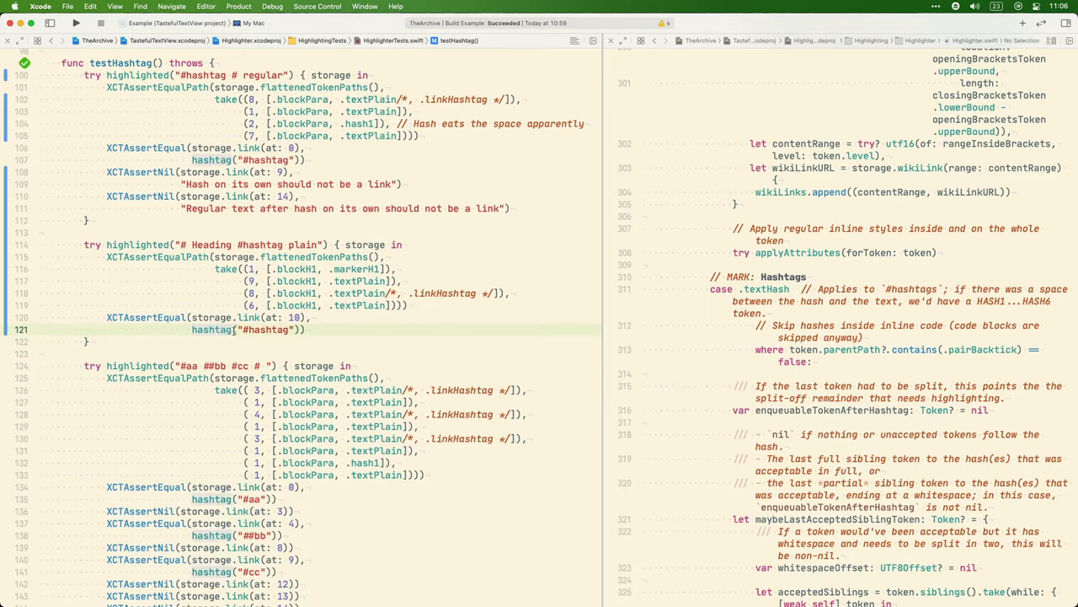
left_click(293, 329)
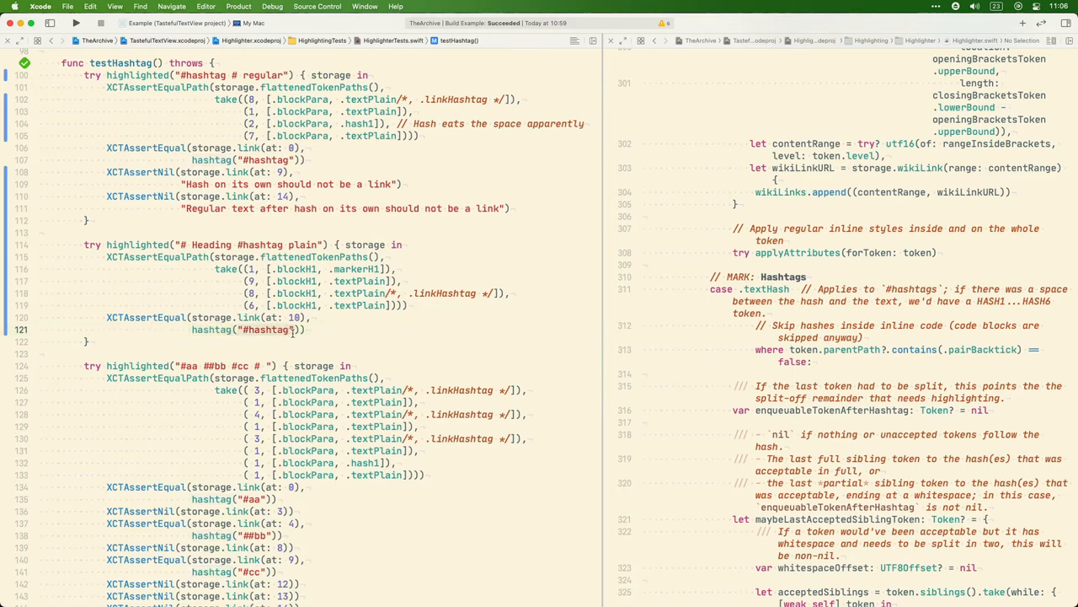
mouse_move(261, 242)
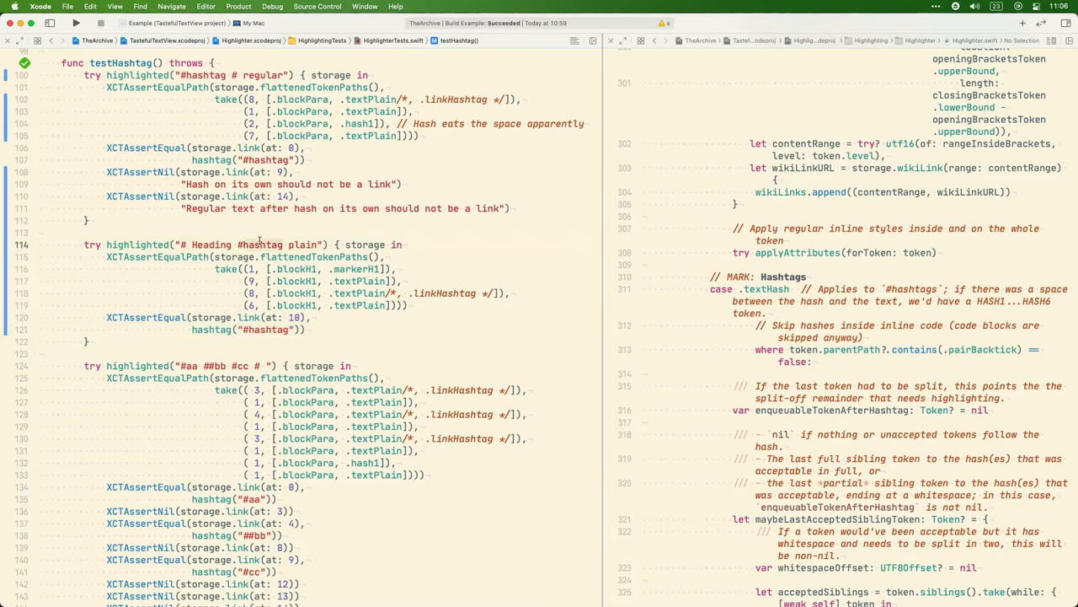
left_click(261, 244)
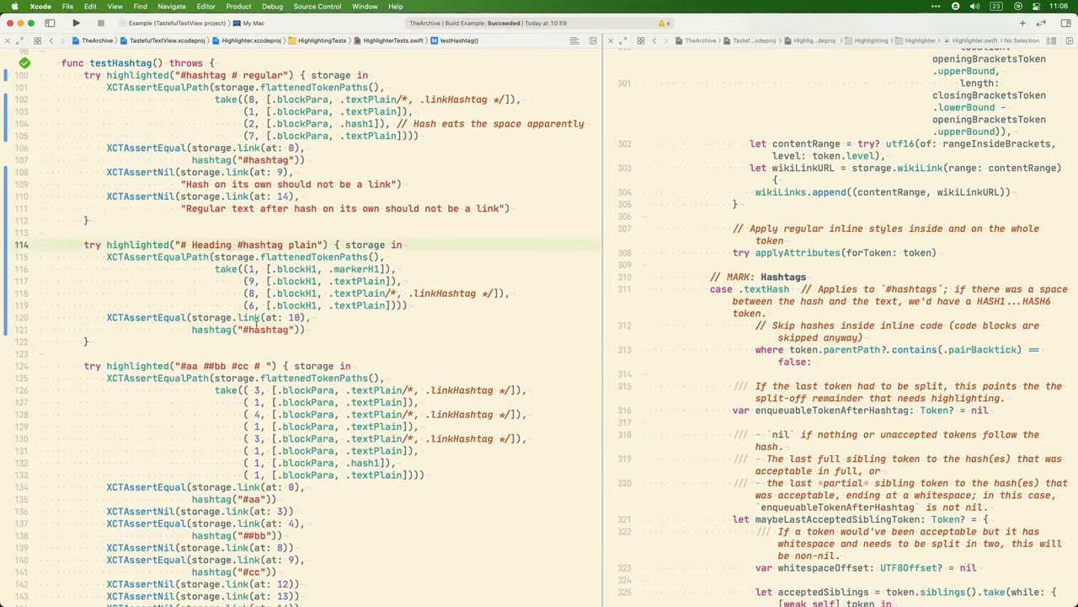
mouse_move(128, 189)
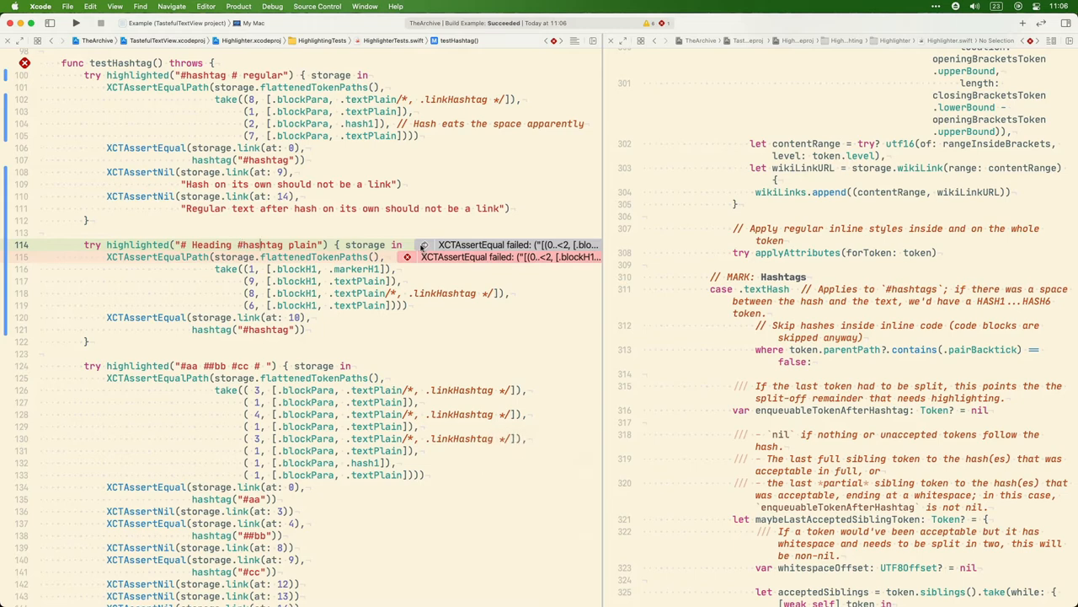
Read the assertion failure details and fix the expected token lengths to 2, 8, 8, 6
left_click(408, 244)
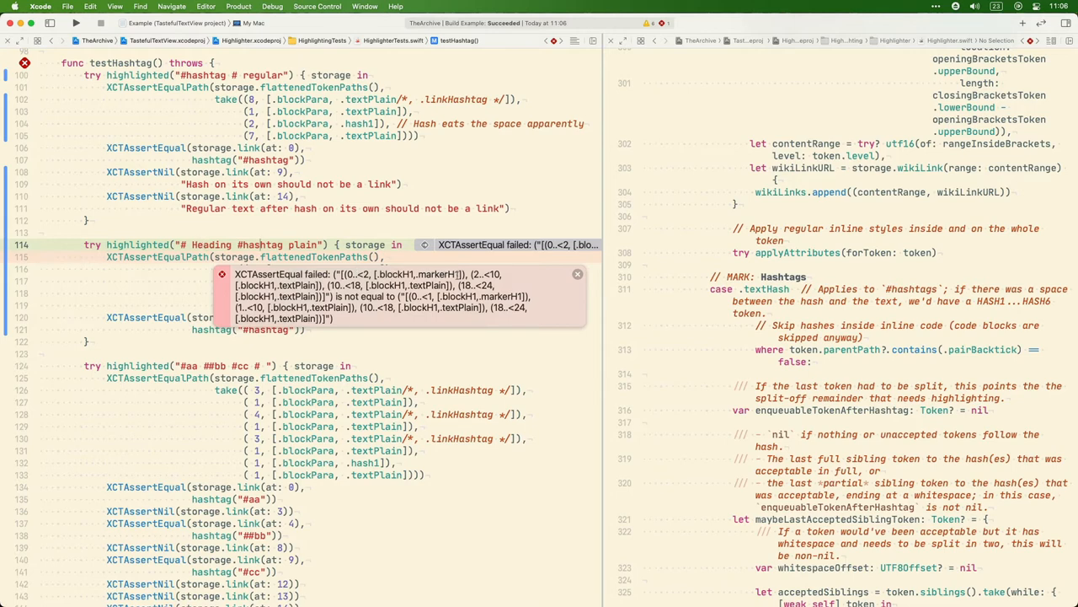
left_click(578, 273)
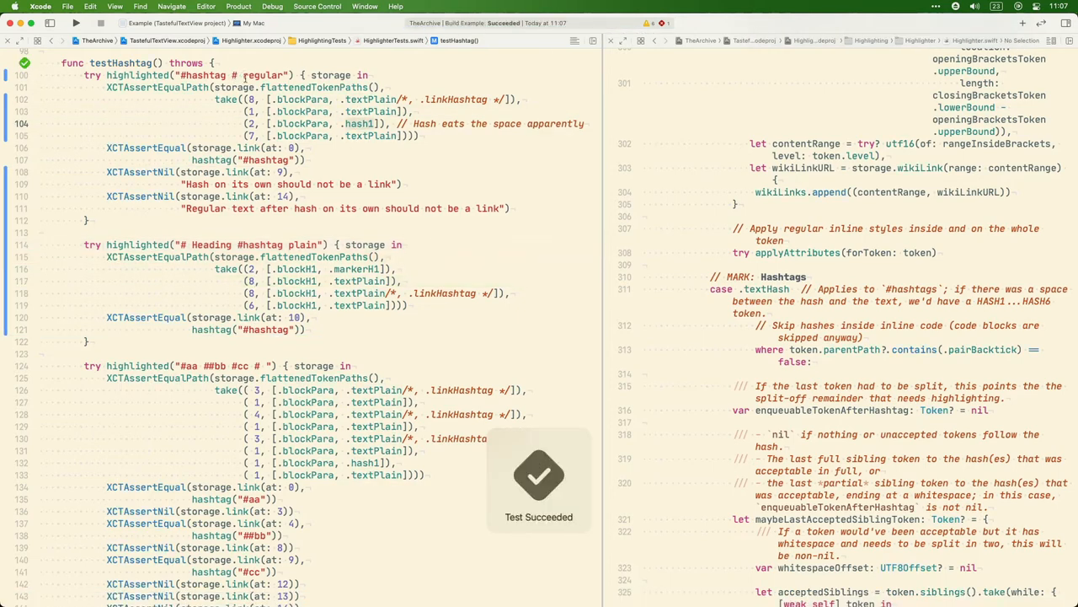
scroll("down", 3)
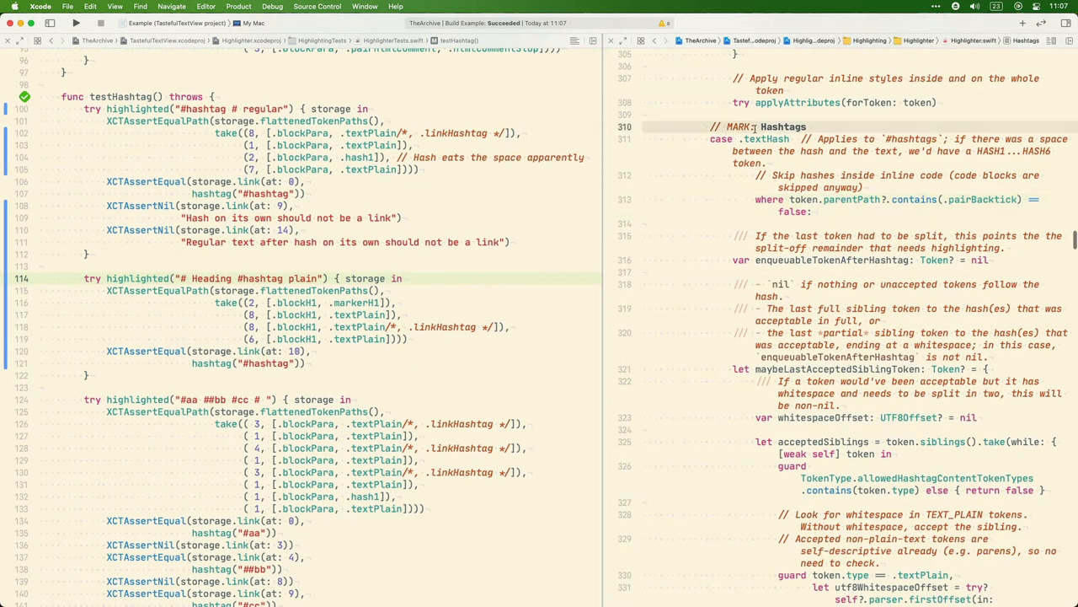
double_click(767, 139)
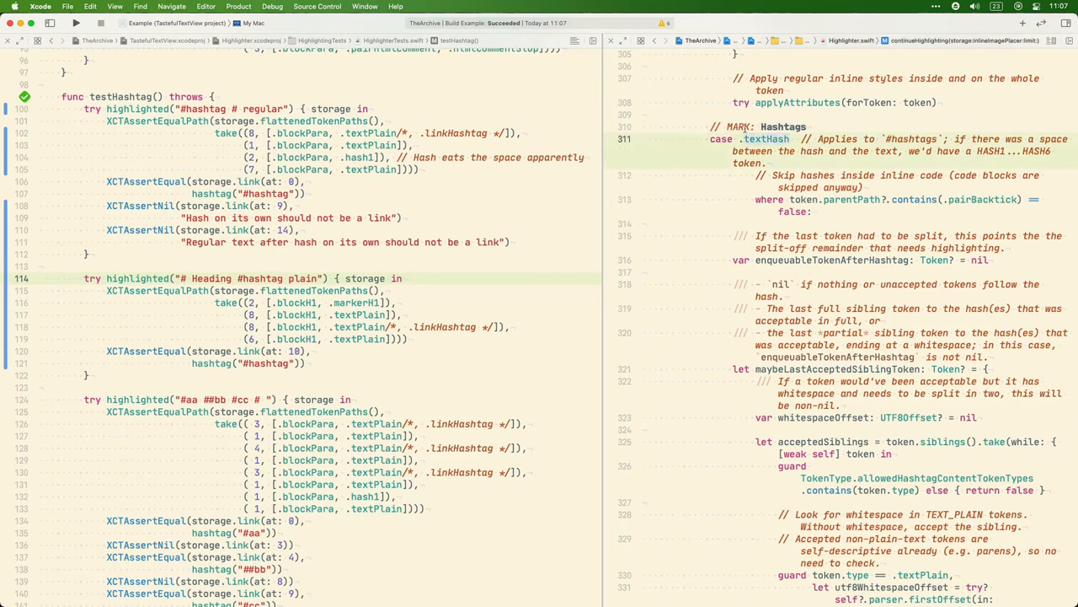
mouse_move(765, 138)
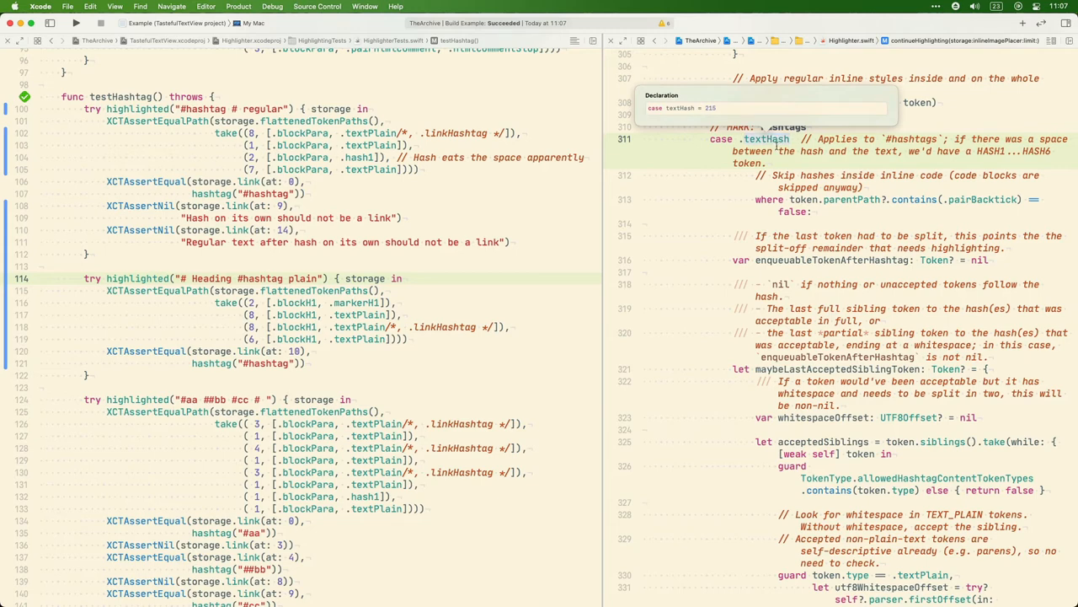
mouse_move(792, 211)
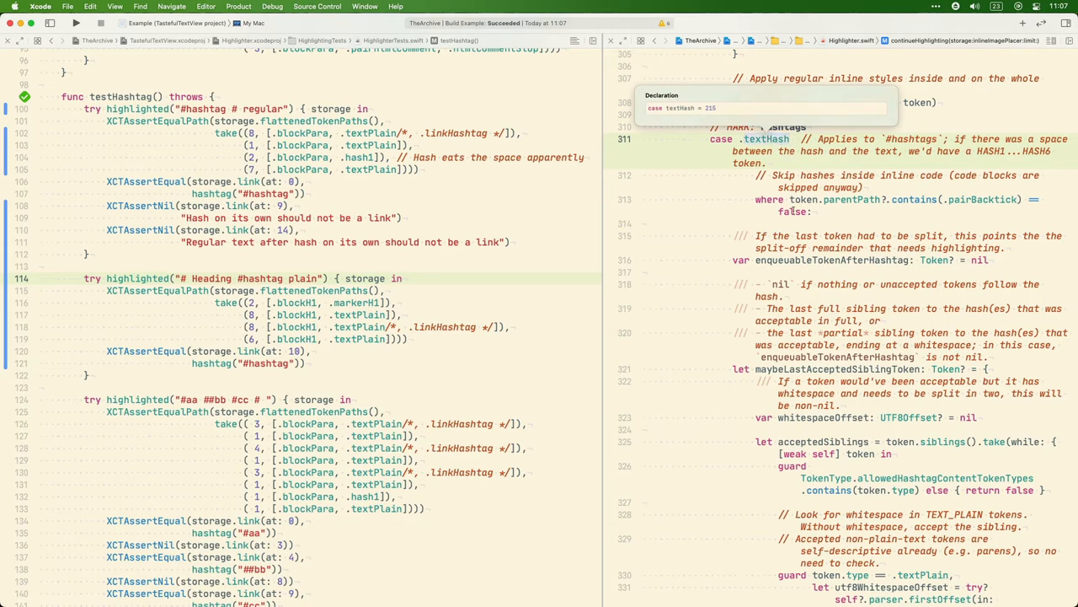
mouse_move(791, 230)
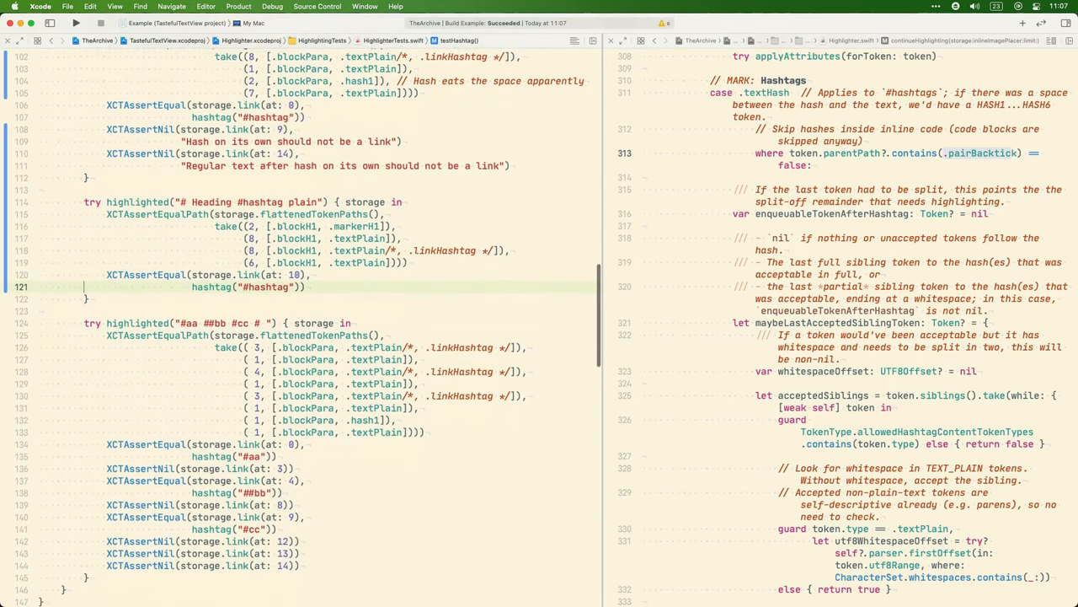
scroll("down", 3)
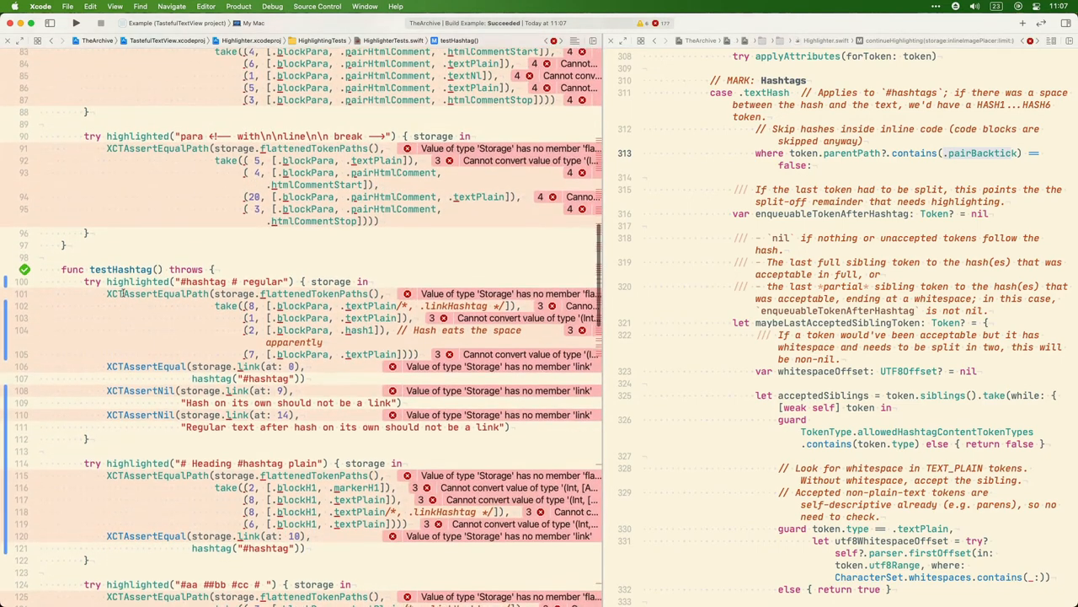
scroll("down", 3)
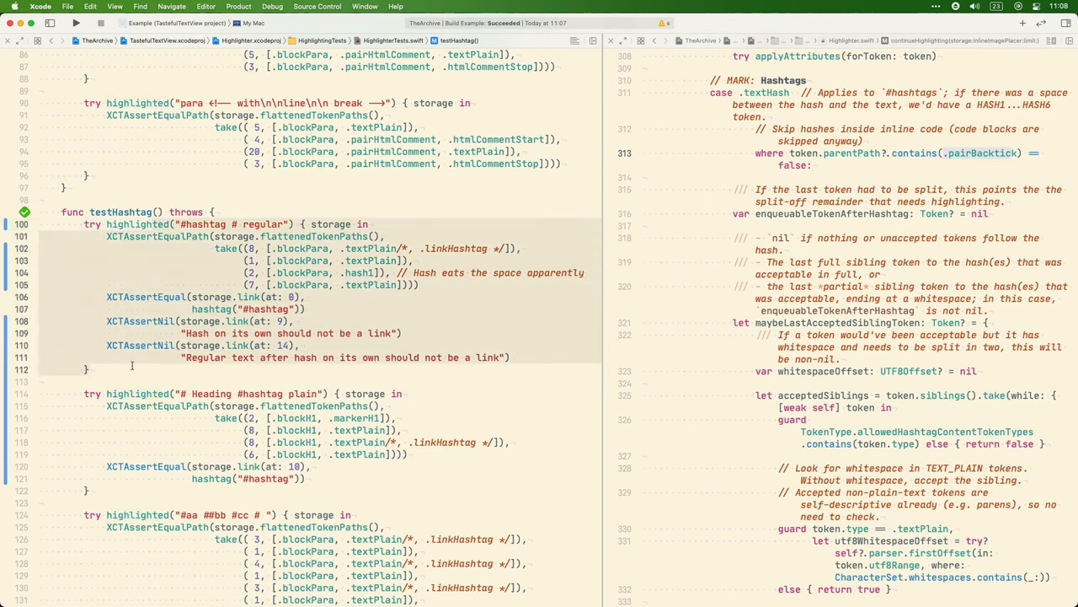
scroll("down", 3)
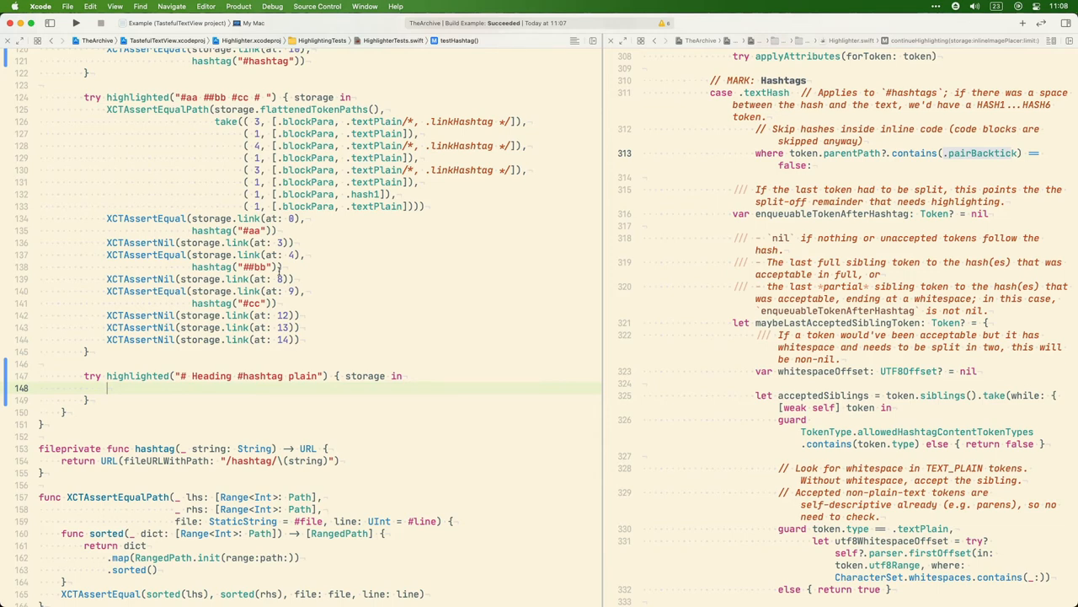
Add try highlighted("foo `#a` bar `code #b code` baz") with a placeholder XCTAssertEqualPath call
type("XCT")
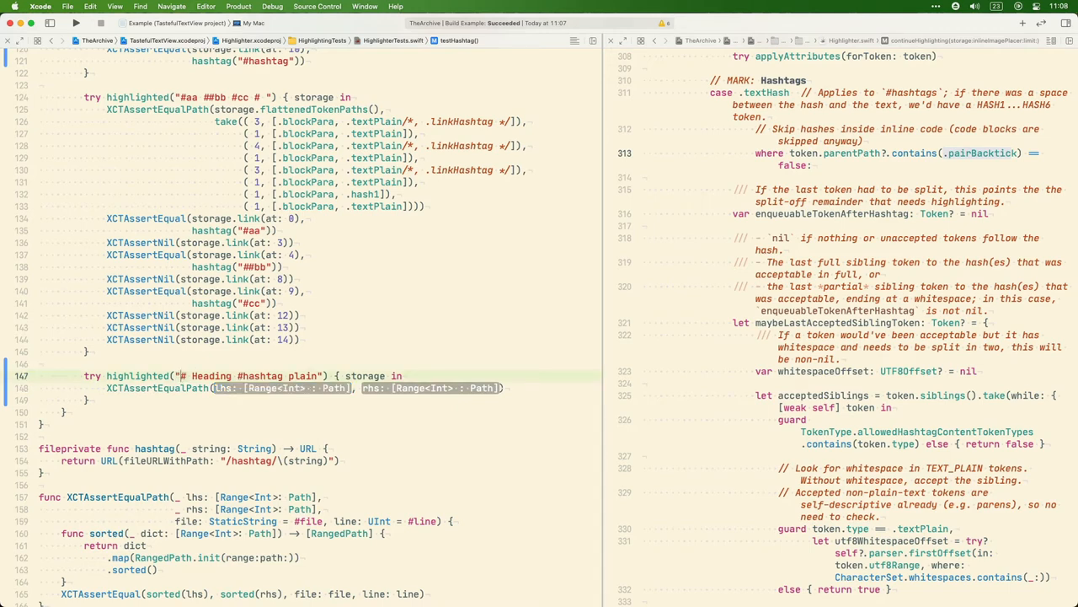
type("text `")
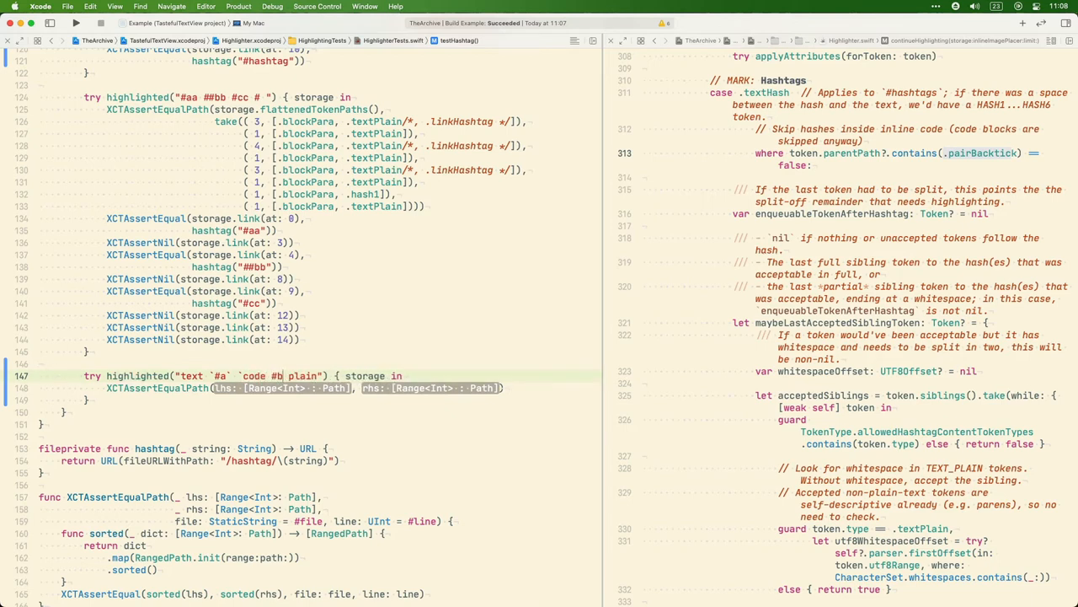
type("code`")
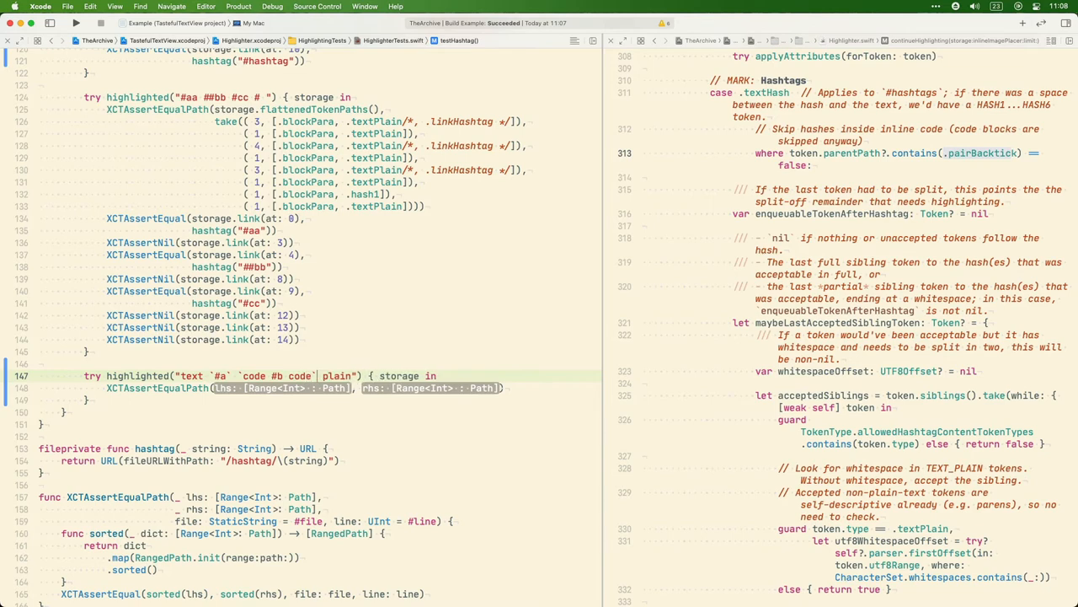
type("text")
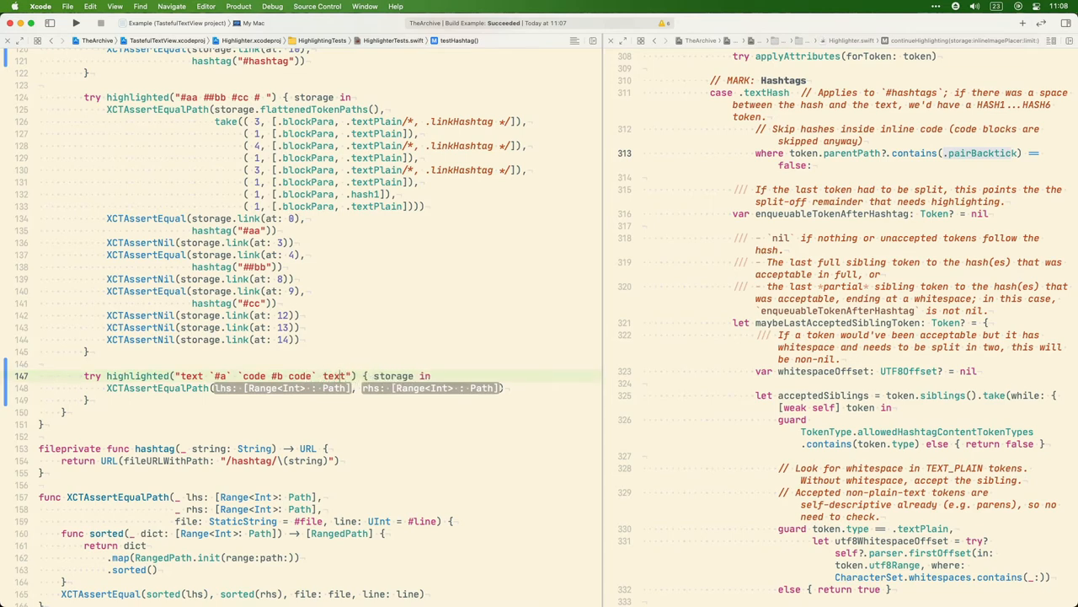
type("fpp")
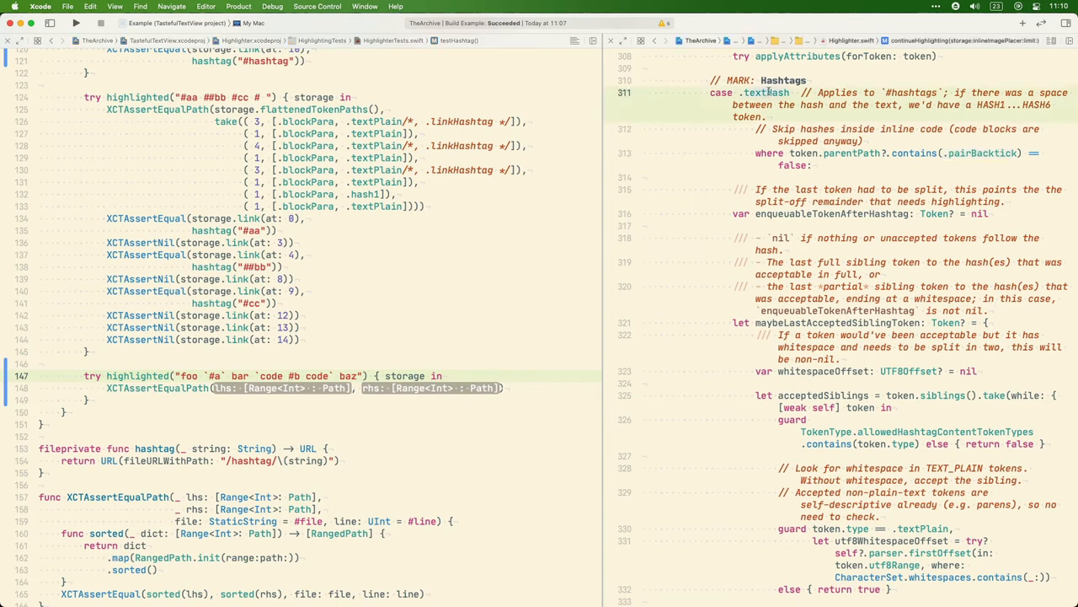
left_click(768, 92)
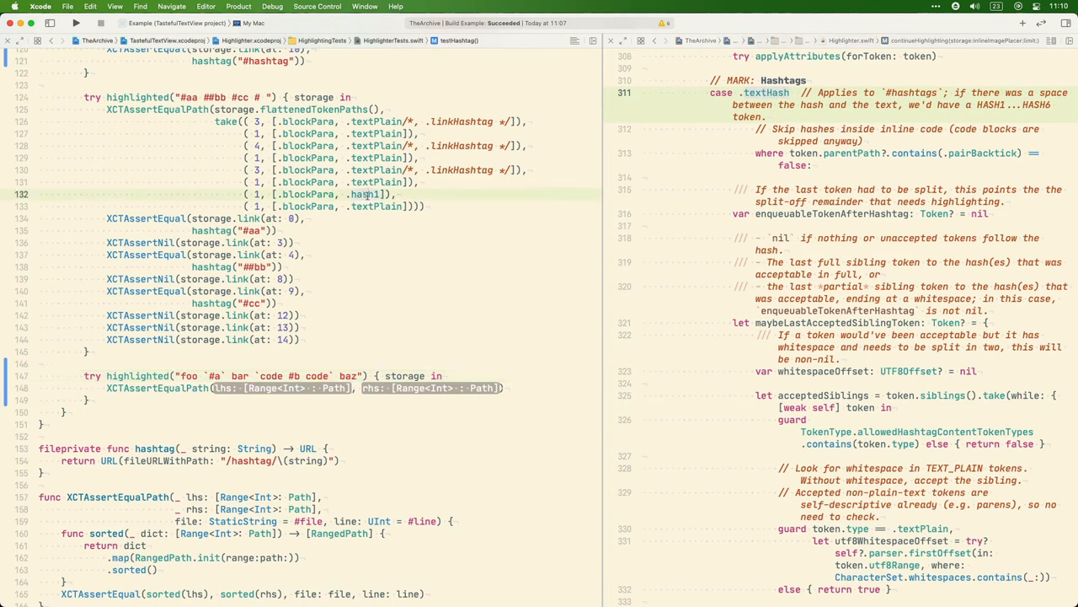
scroll("down", 3)
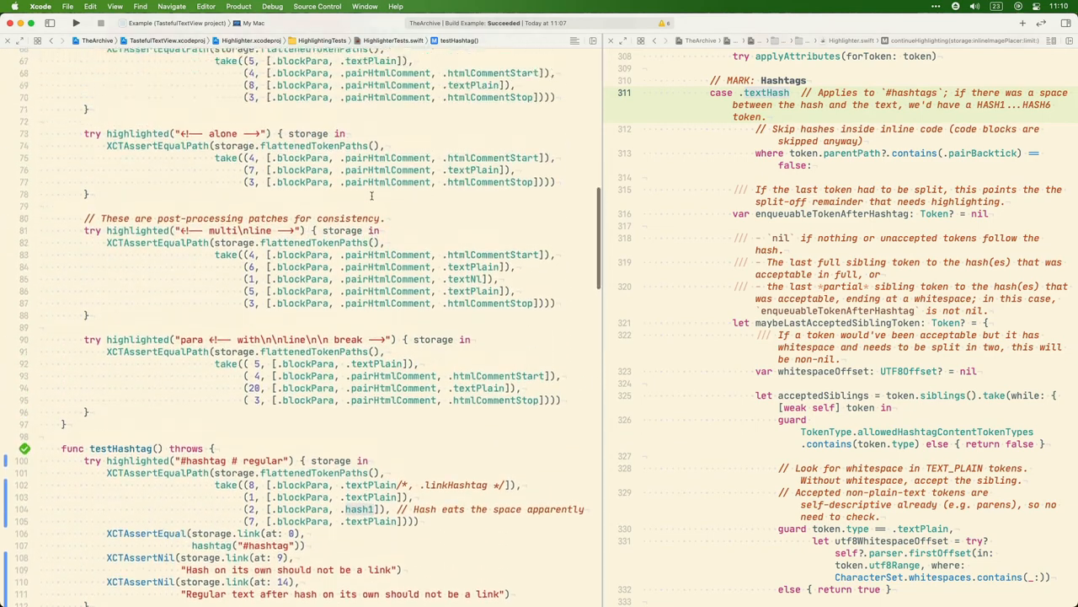
scroll("down", 3)
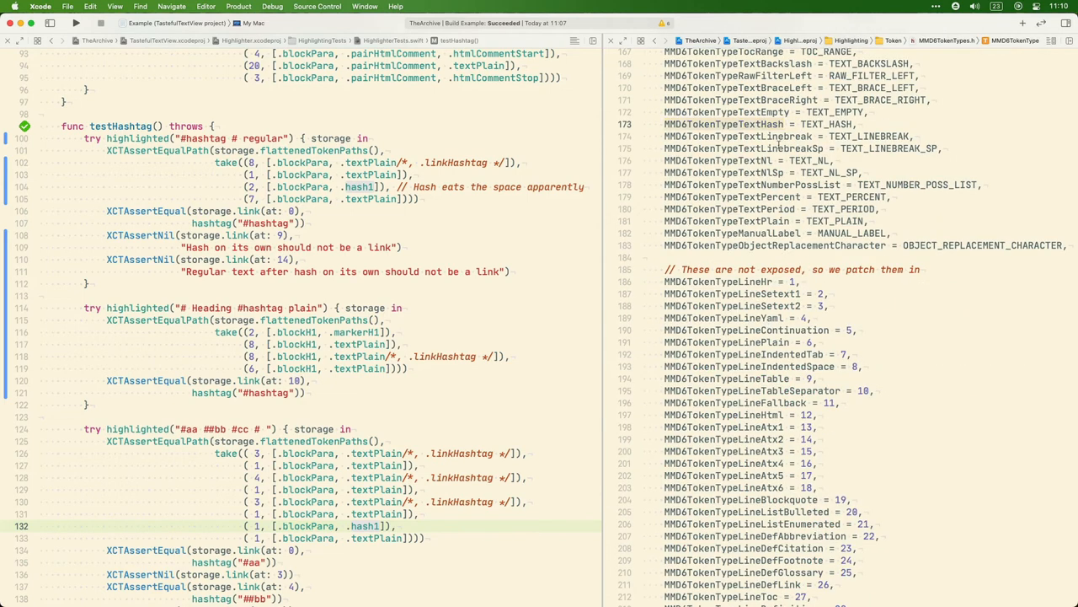
scroll("down", 3)
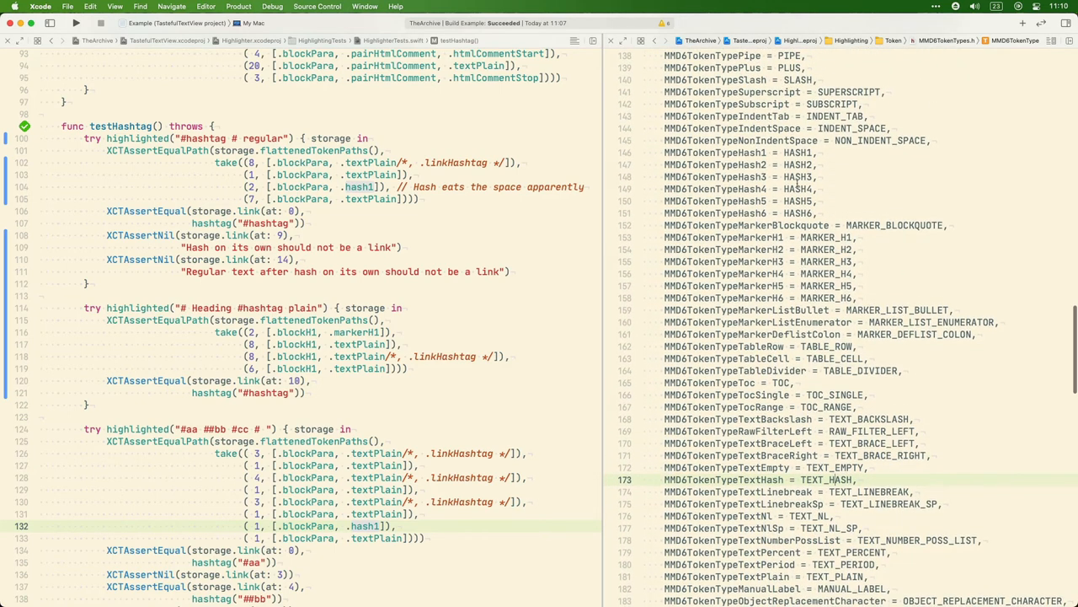
scroll("down", 3)
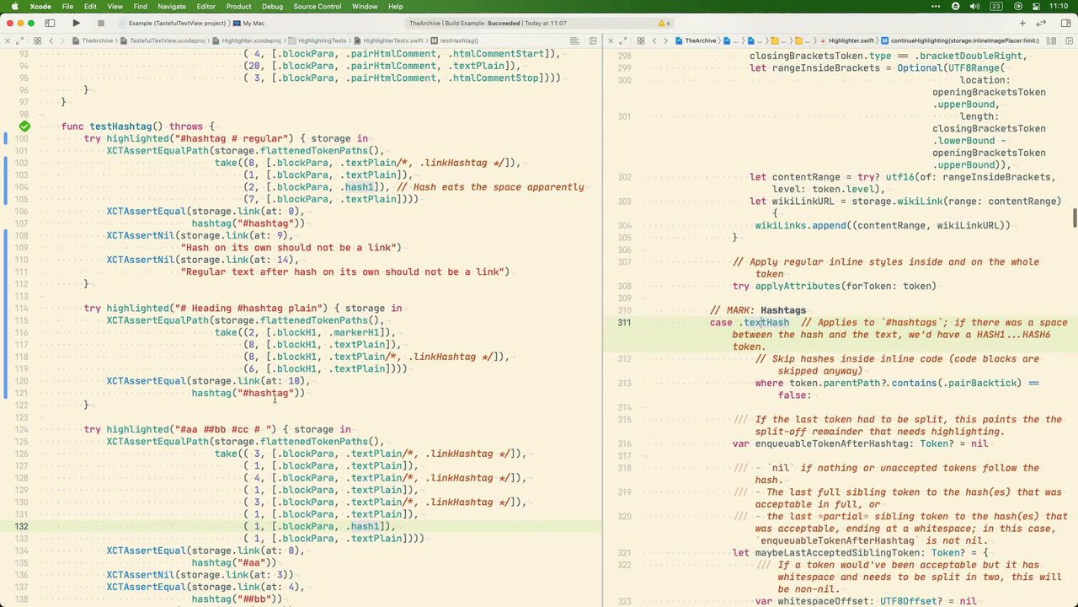
scroll("down", 3)
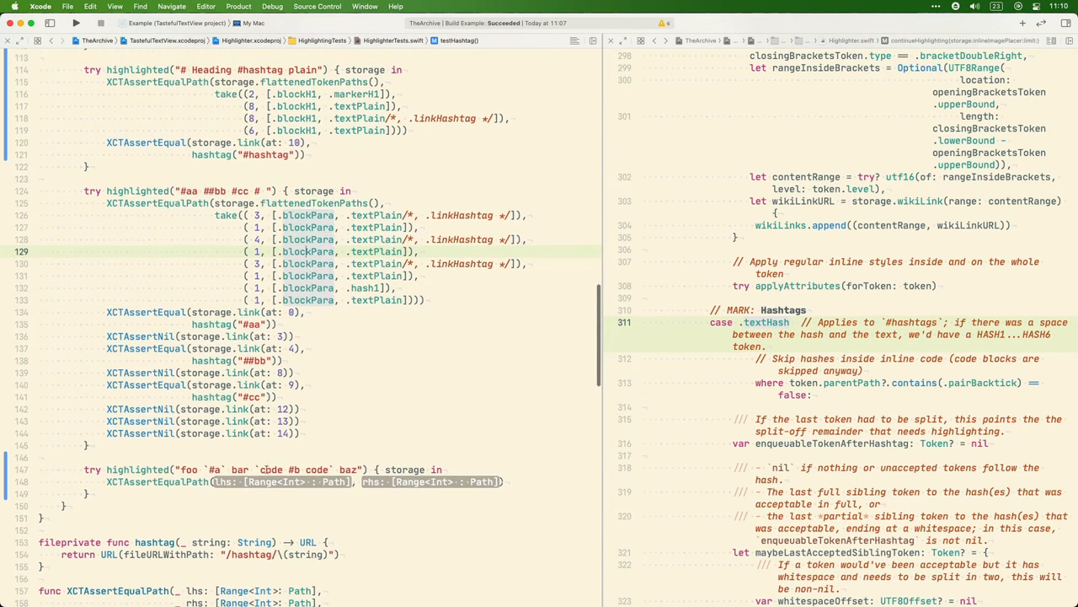
scroll("down", 3)
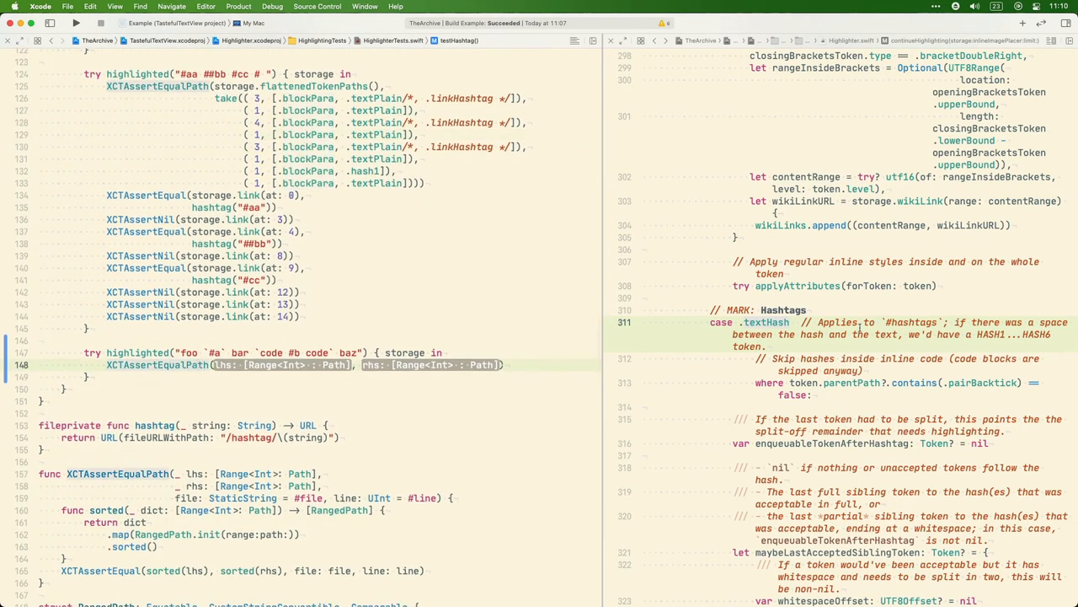
Replace the placeholder with XCTAssertEqualPath(storage.flattenedTokenPaths, take(( ready for the token list
scroll("down", 3)
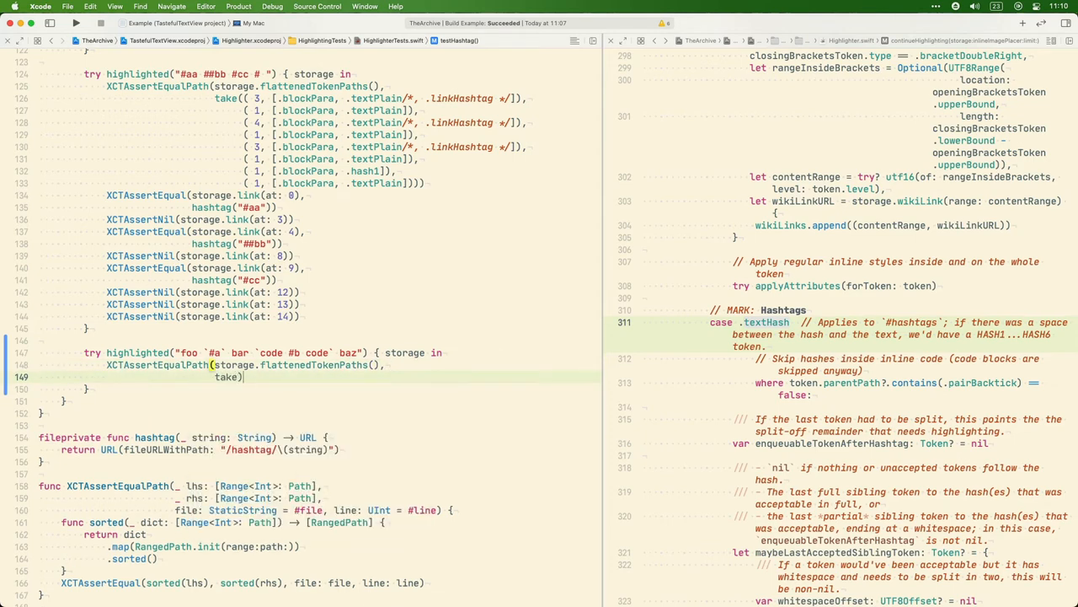
type("()")
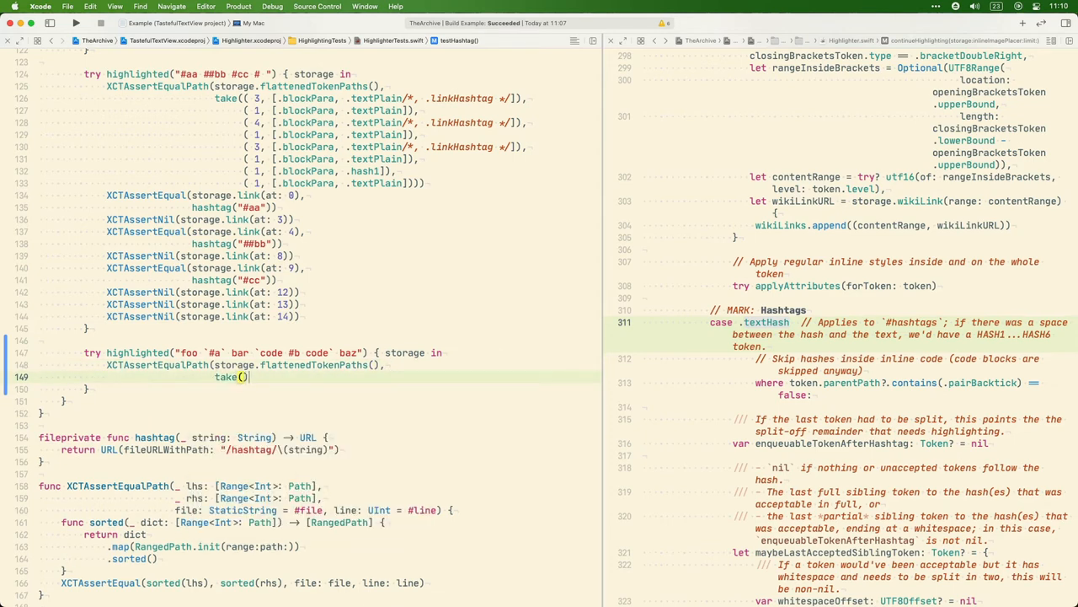
type("(")
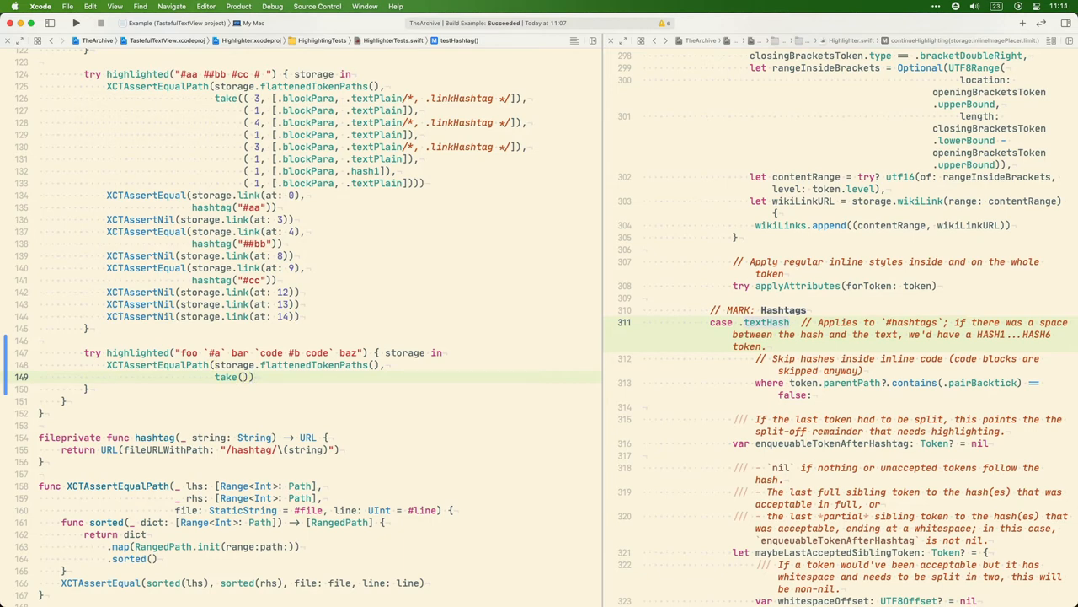
left_click(253, 378)
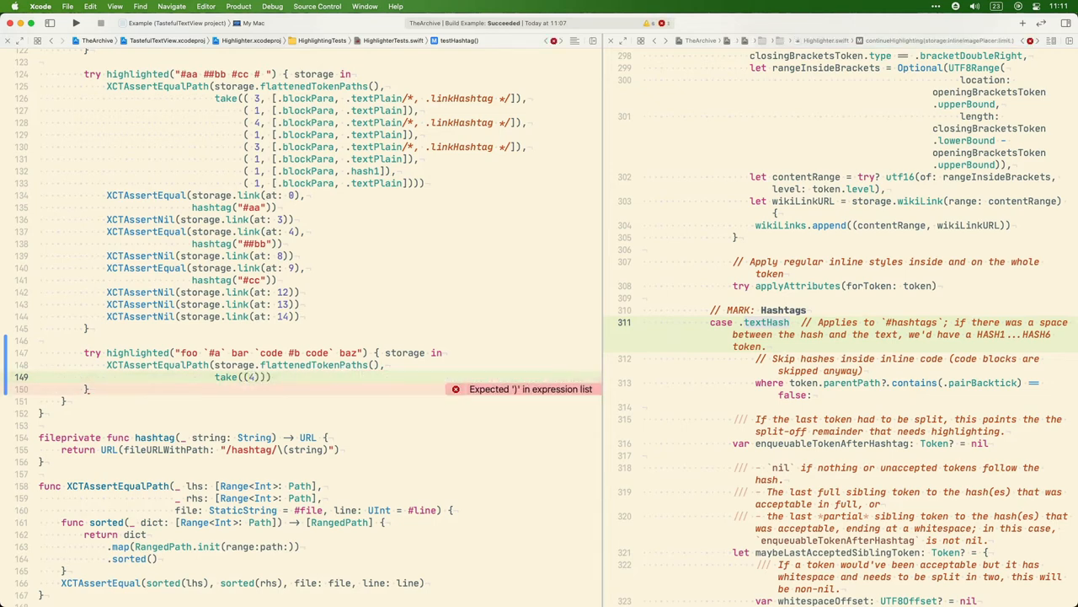
List a length-4 blockPara/textPlain entry followed by a blockPara/pairBacktick entry
type("[.blockPara,")
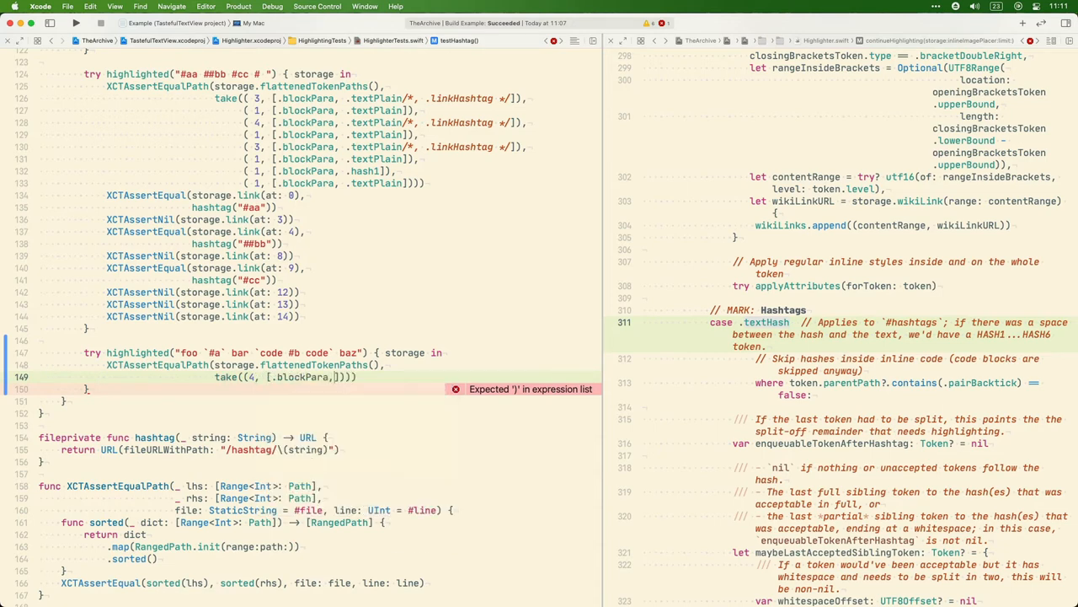
type(".textPlain")
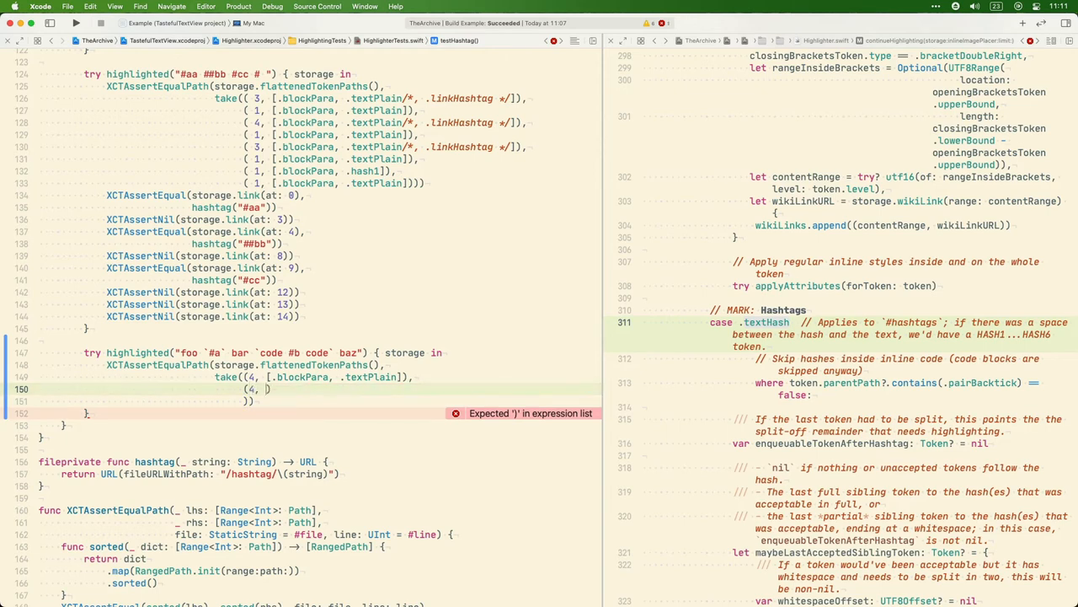
type("bl")
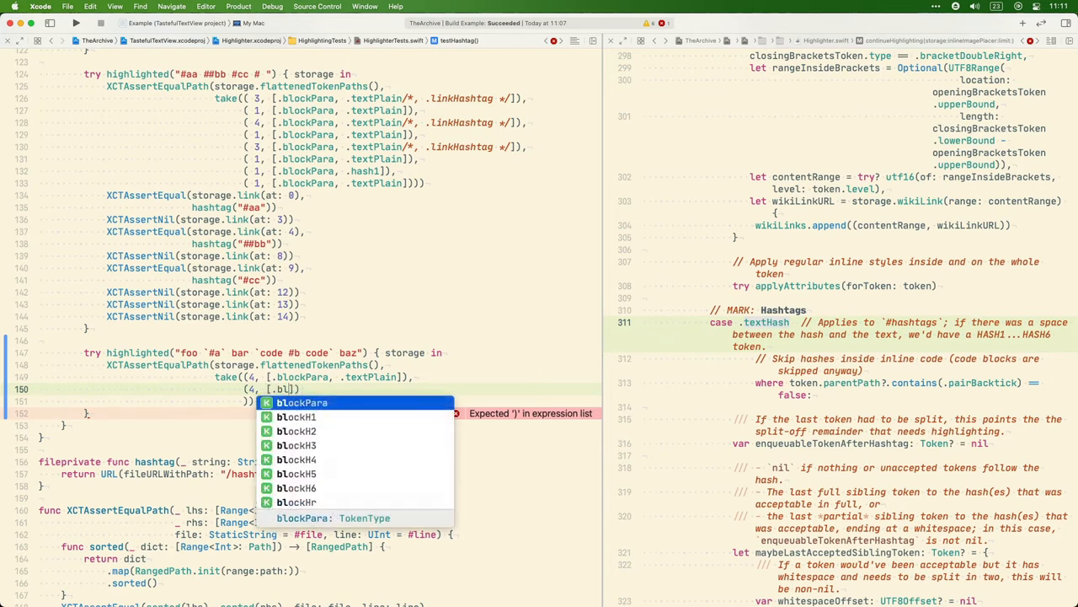
type("cod")
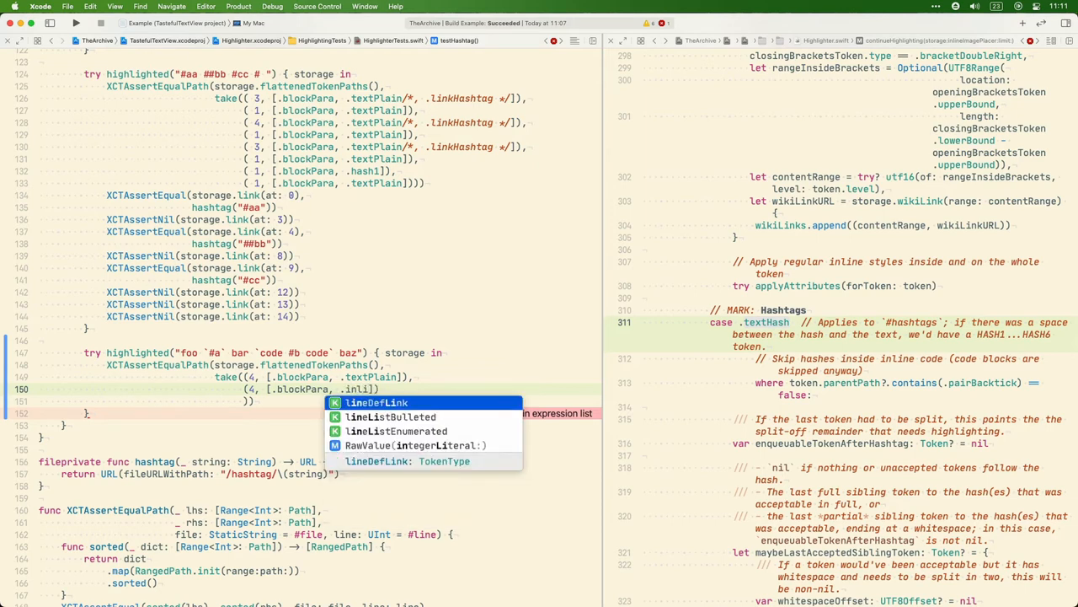
type("pa")
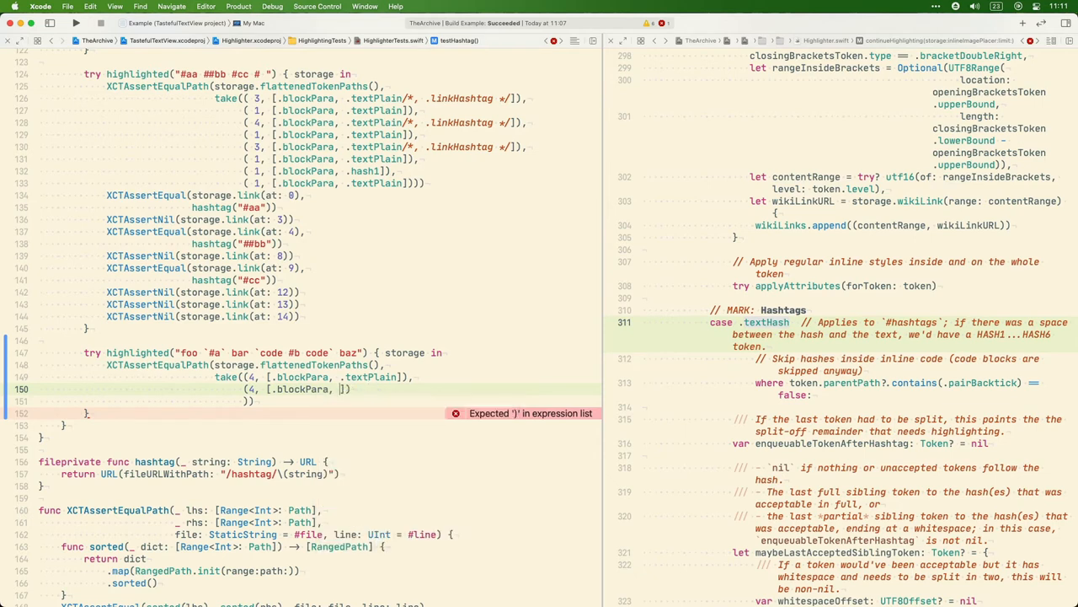
type("pairba")
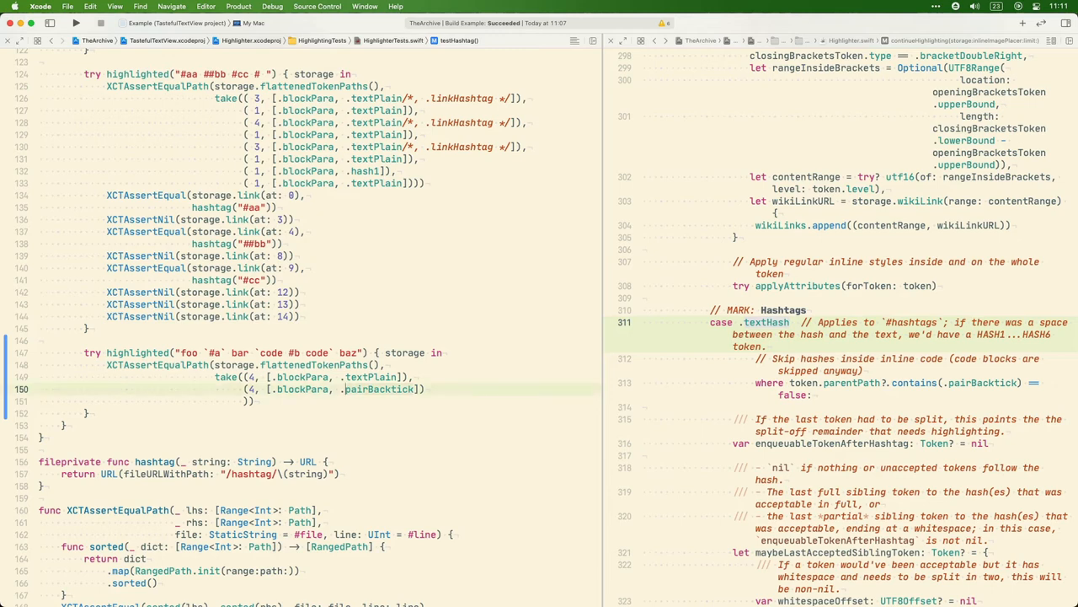
Append the remaining expected entries (5 textPlain, 4 pairBacktick, 4 textPlain) to the take array and close it
left_click(344, 388)
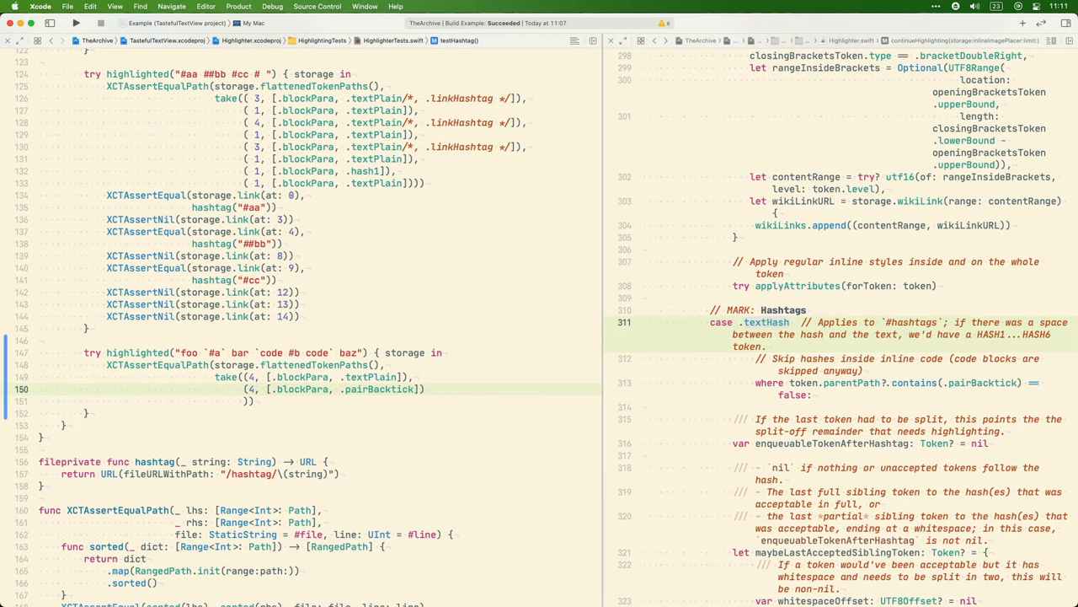
type("//")
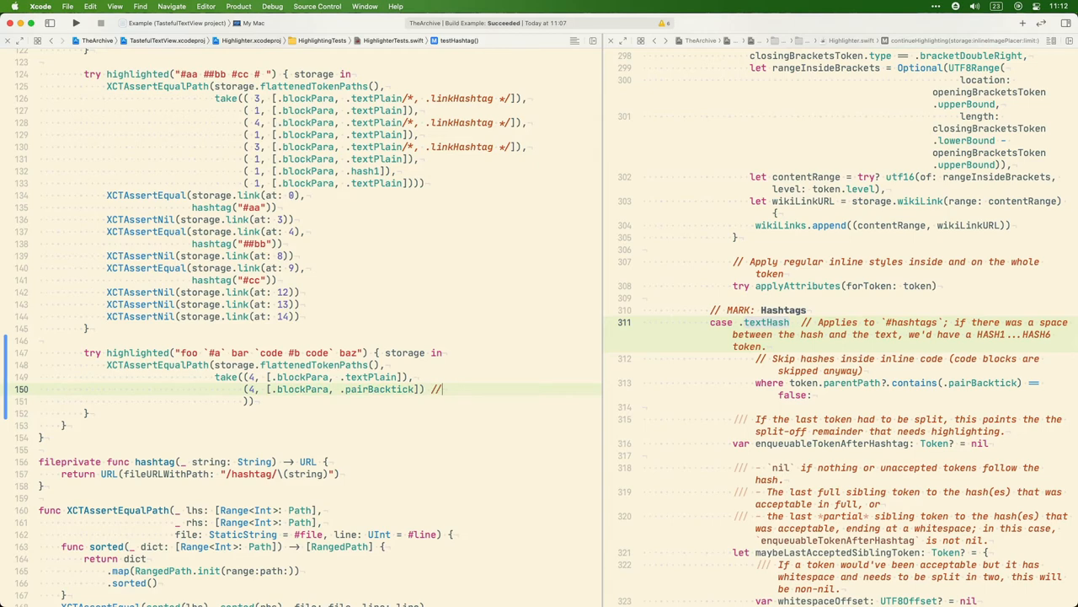
type("[...]")
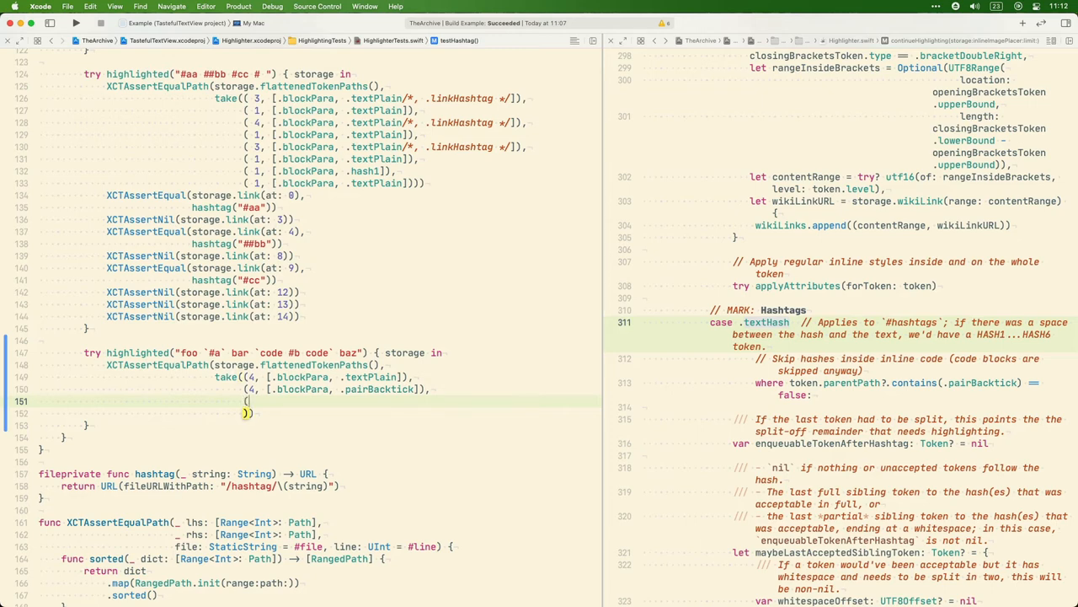
type("5)")
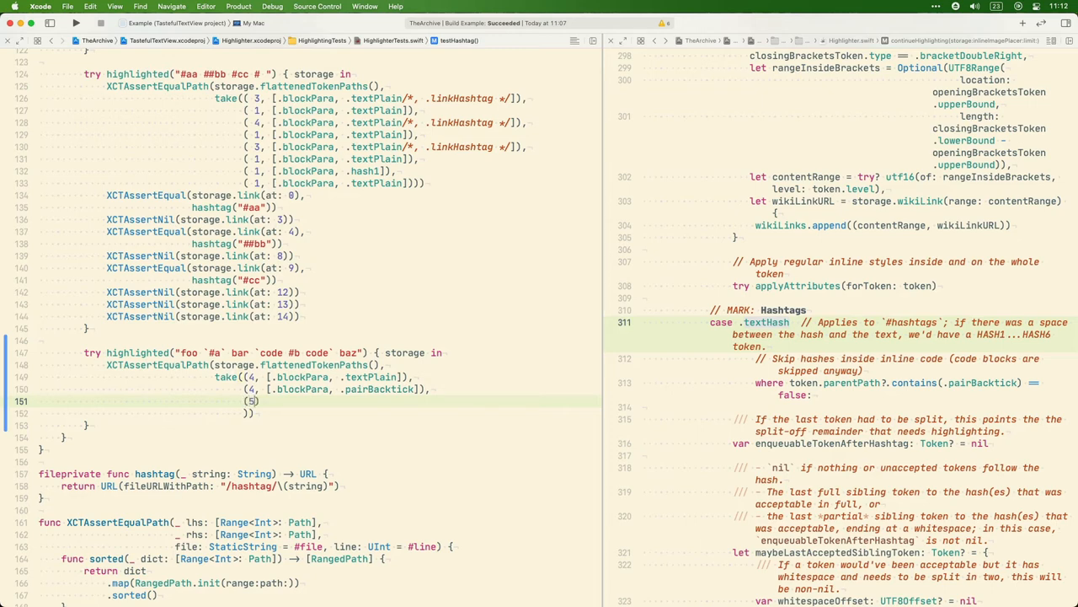
type(", [.blockPara, .textPlain],")
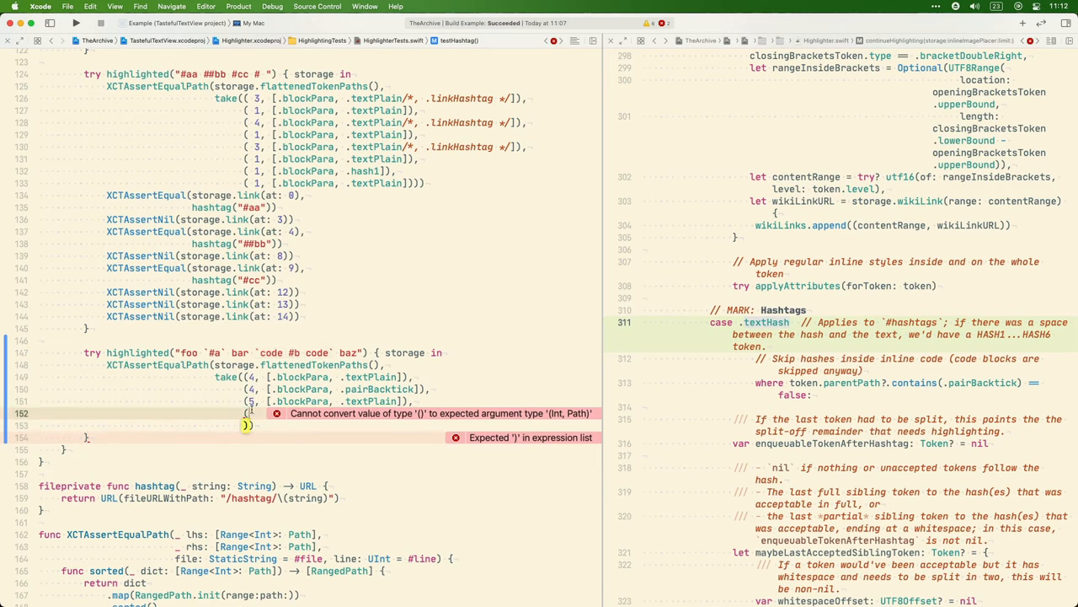
type("14, [.blockPara, .pairBacktick]),")
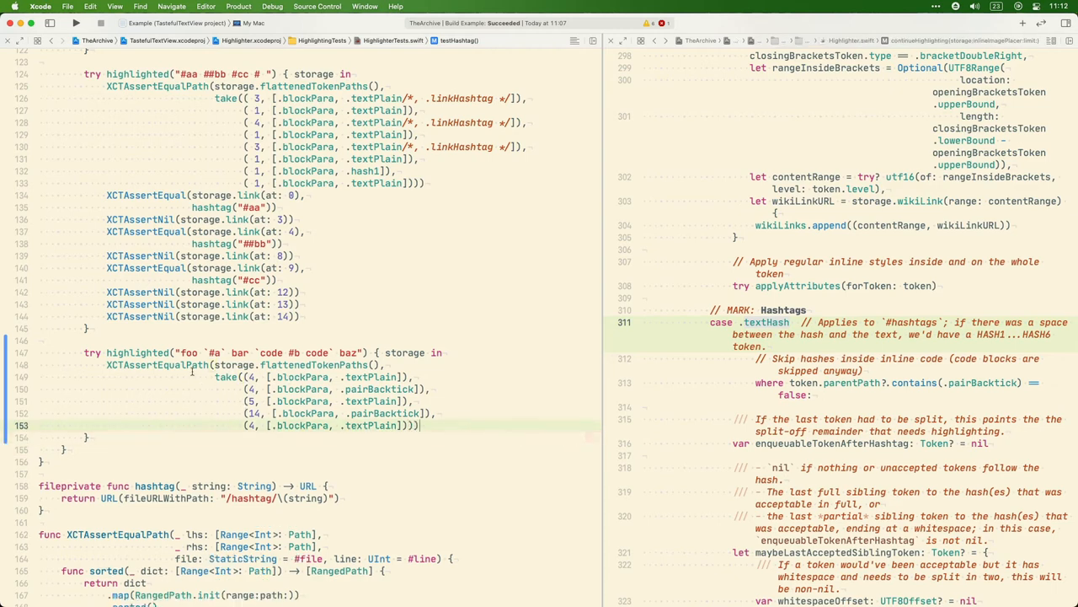
mouse_move(231, 401)
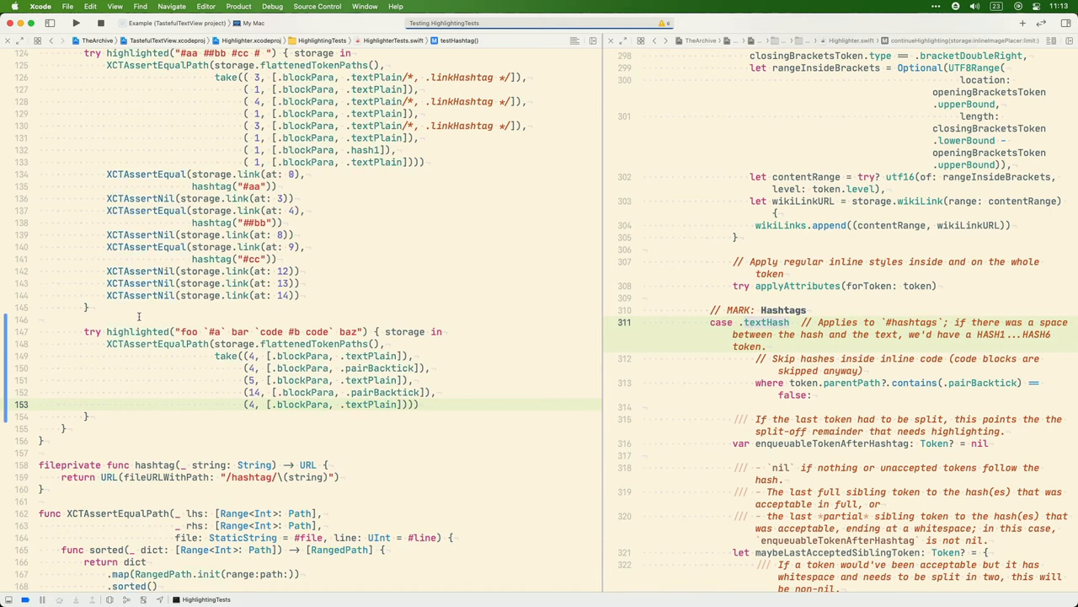
Run the hashtag-in-inline-code test, expand its assertion failure, and select the backtick entry to revise
left_click(419, 404)
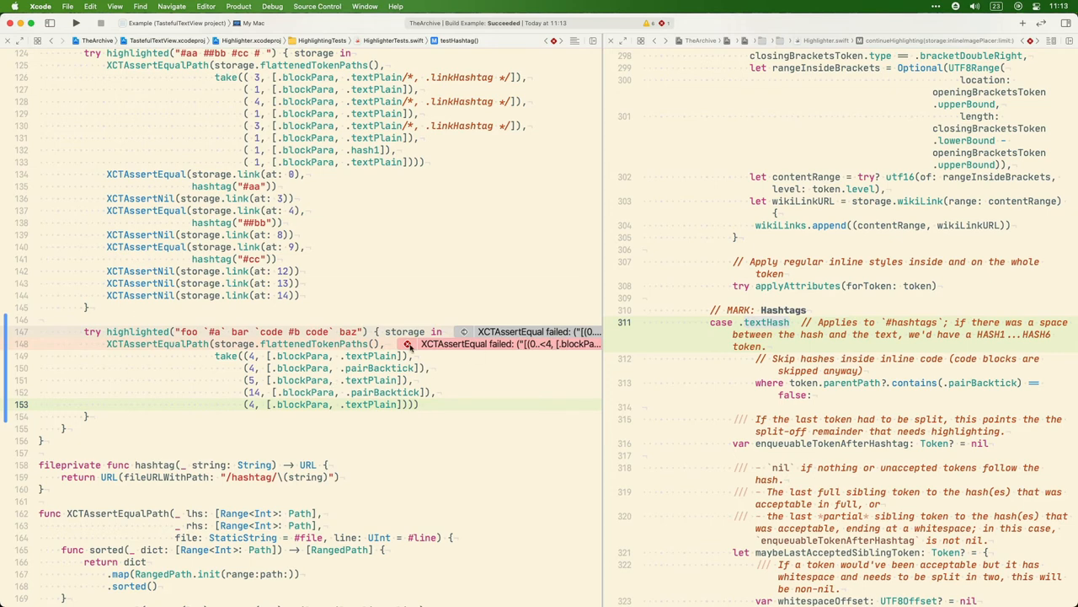
left_click(408, 344)
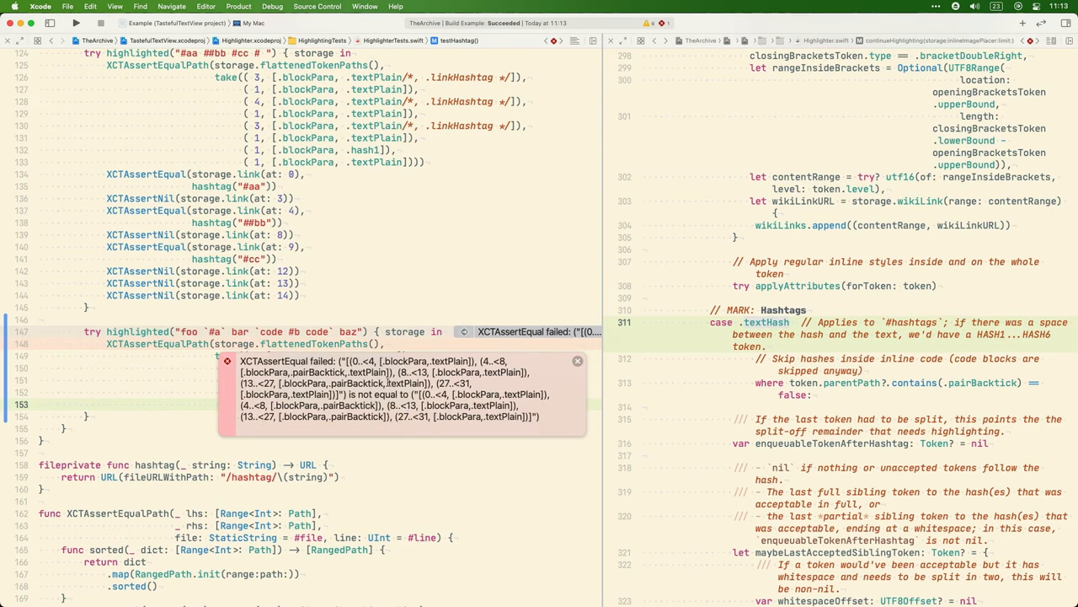
mouse_move(386, 384)
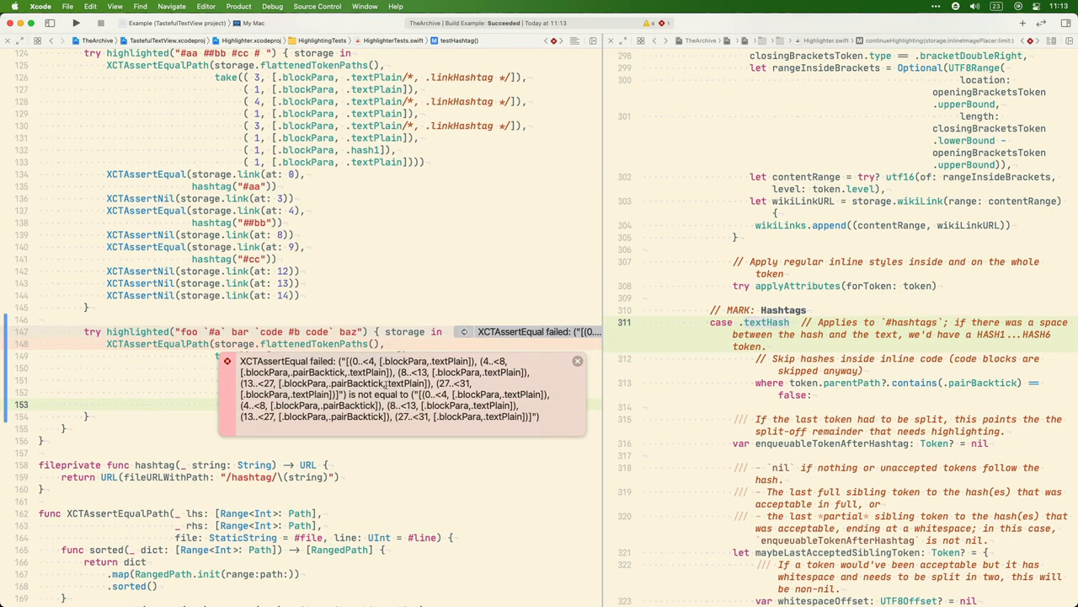
double_click(364, 372)
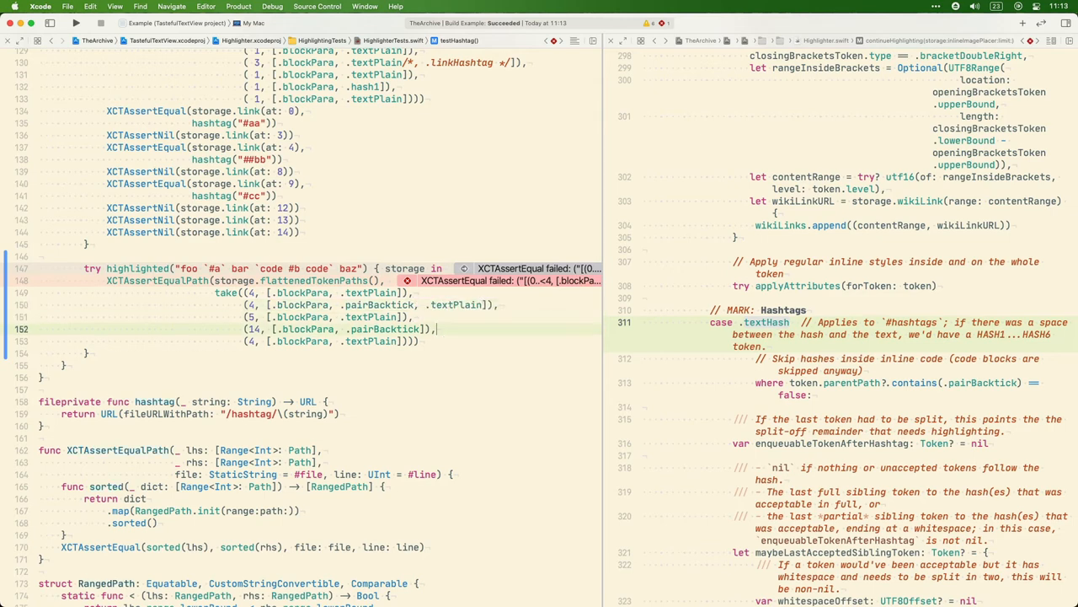
Add ', .textPlain' to the pairBacktick token path so backticks also count as plain text
type(", .textPlain")
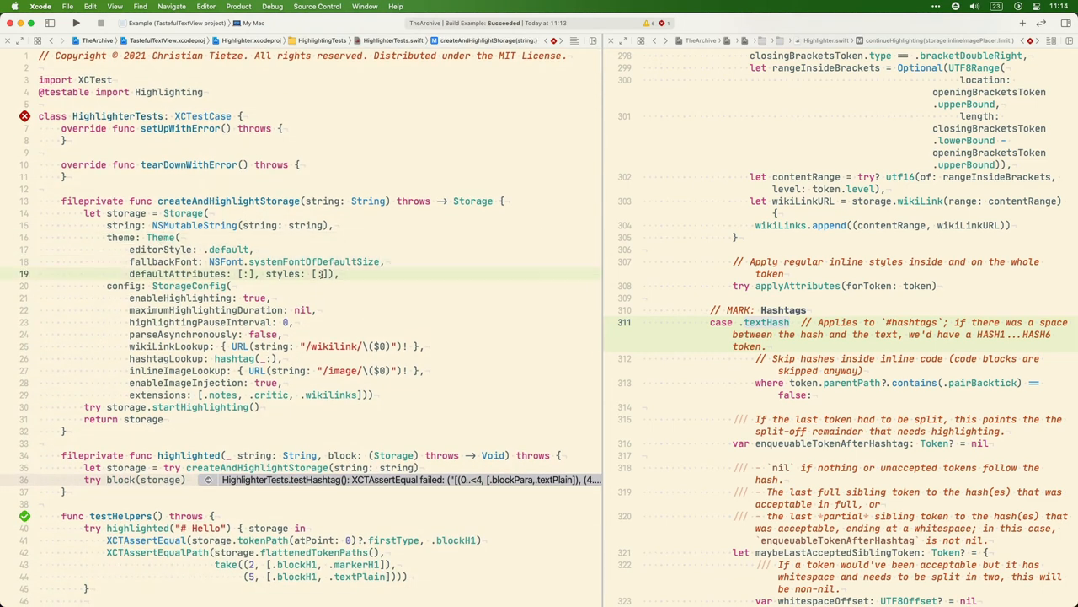
Scroll through the surrounding hashtag tests after both pairBacktick entries include .textPlain
scroll("down", 3)
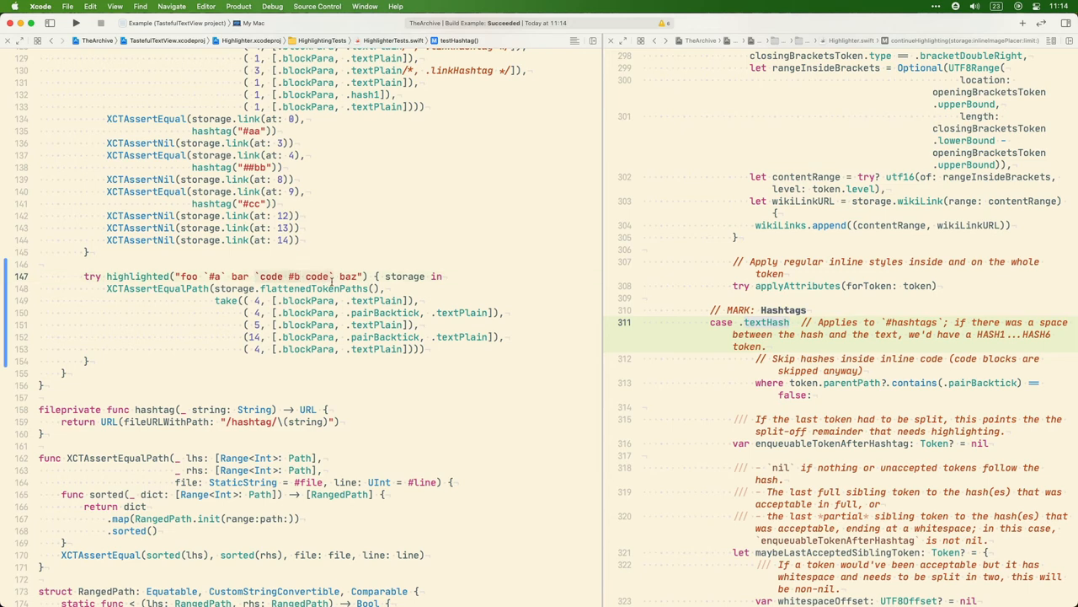
mouse_move(391, 310)
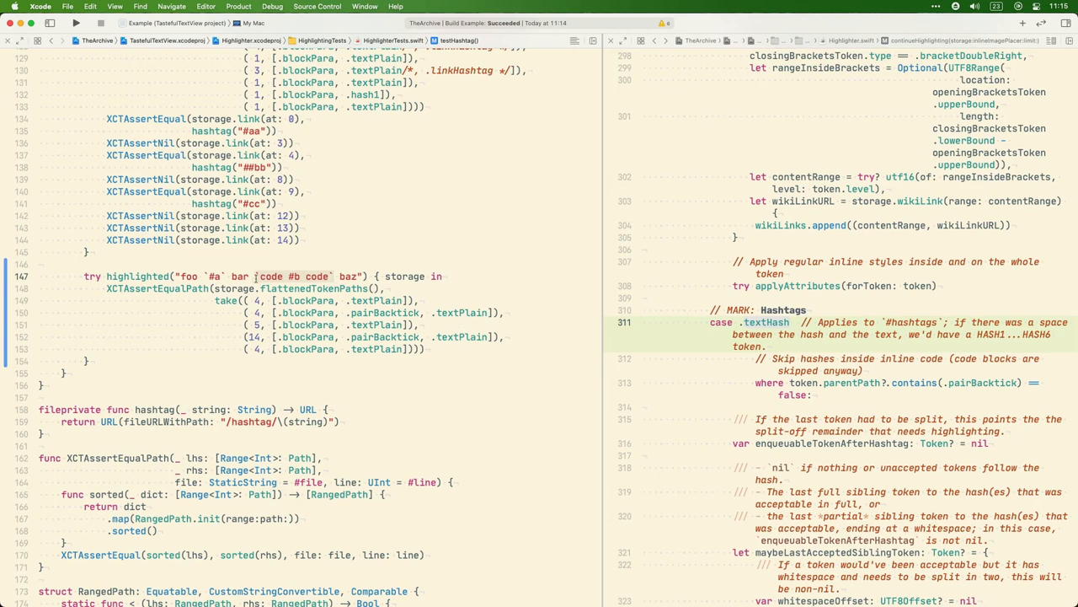
mouse_move(429, 341)
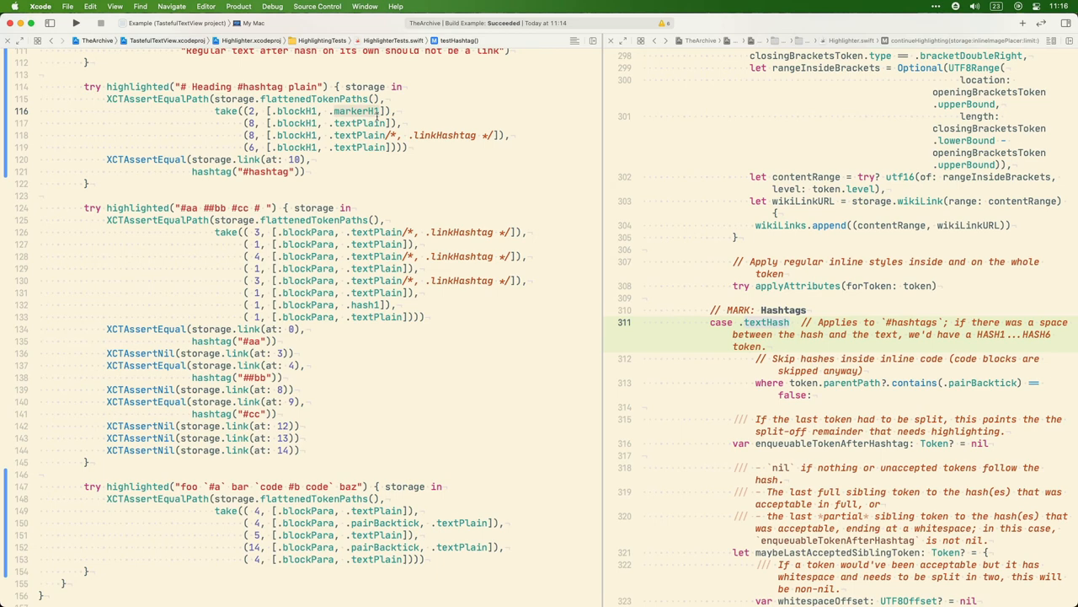
Jump to createAndHighlightStorage and begin a .token( entry in the theme's styles dictionary
scroll("down", 3)
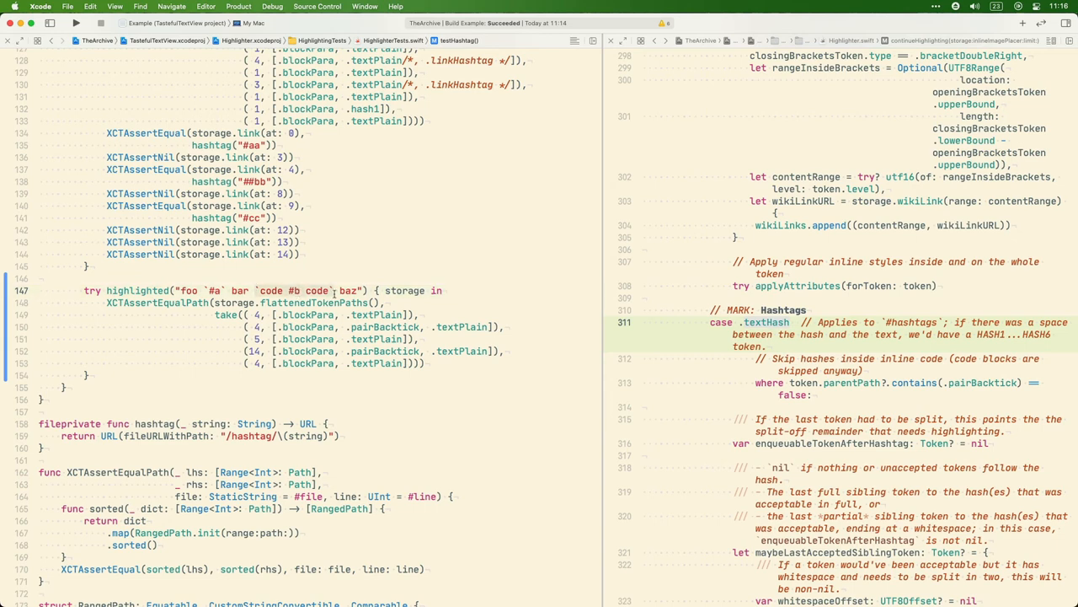
left_click(334, 290)
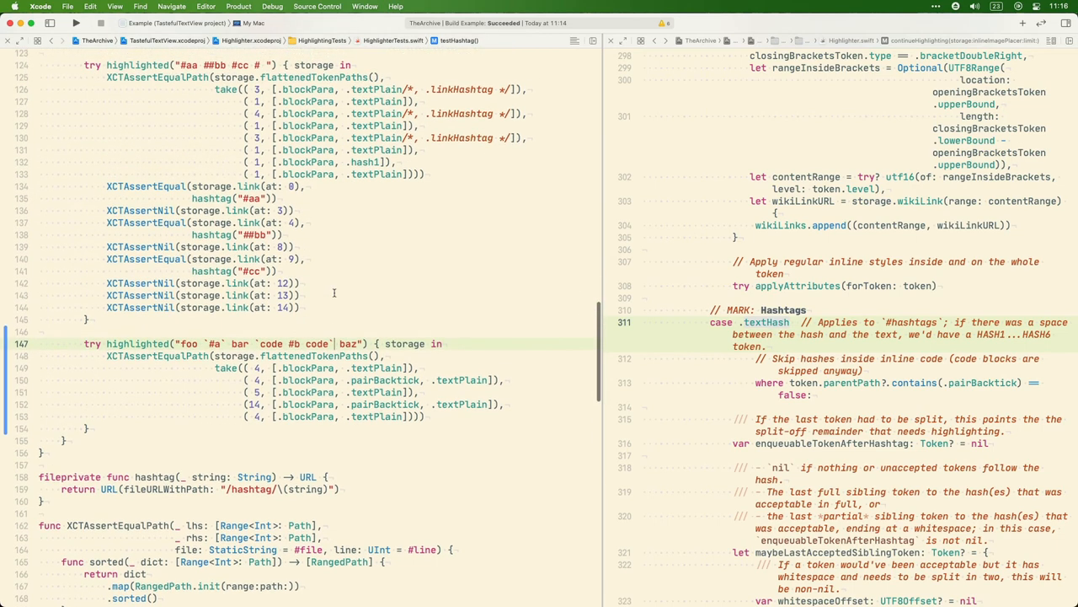
scroll("down", 3)
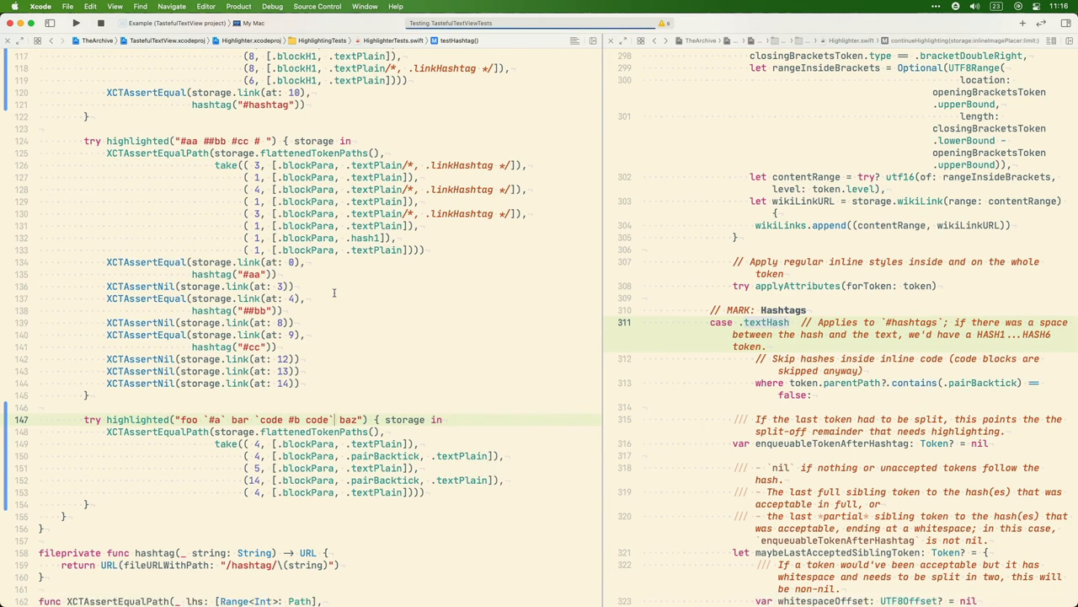
left_click(76, 23)
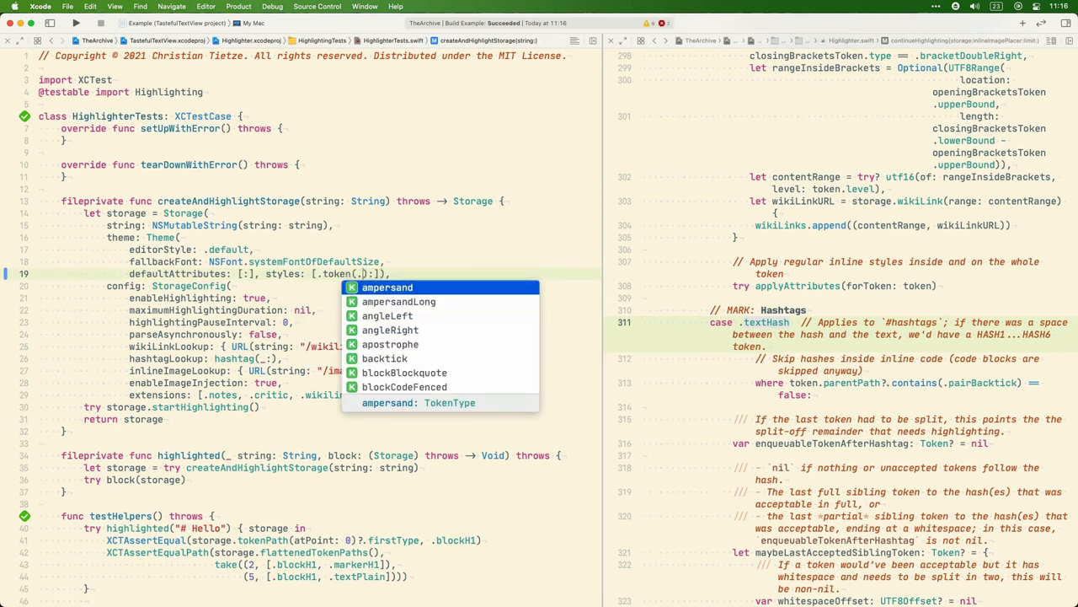
Try a .subpath(.pairBacktick, .backtick) style with a Font attribute, then revert styles to an empty array
type("backtick")
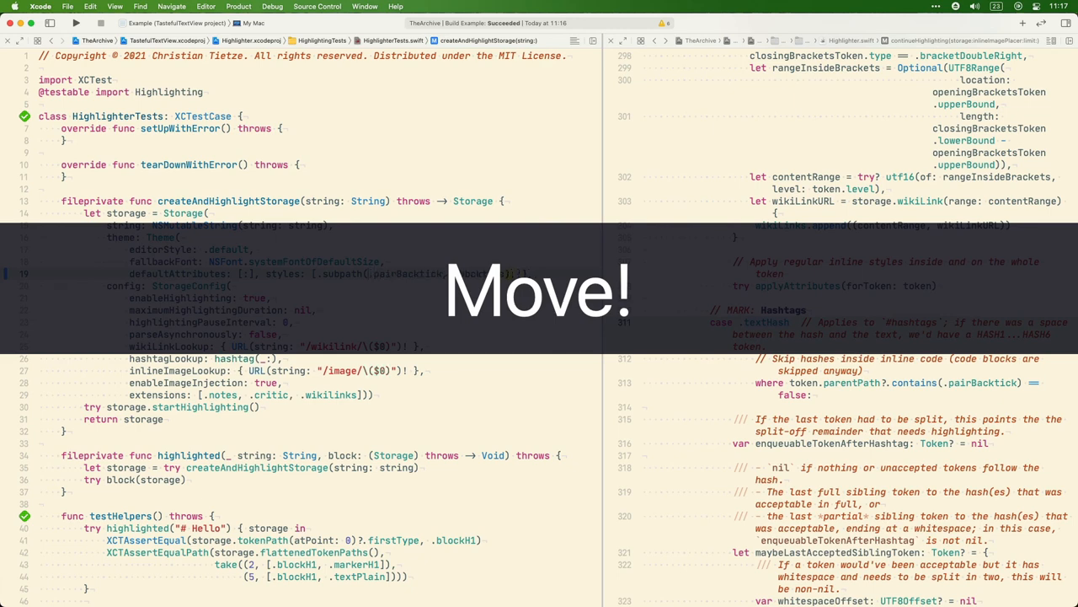
scroll("down", 3)
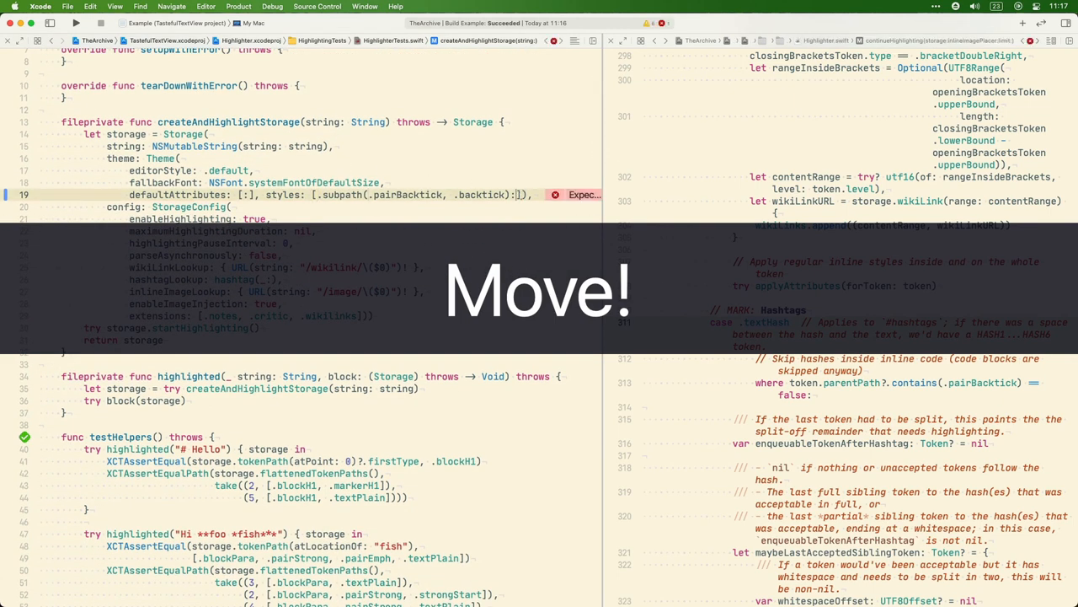
type("Font")
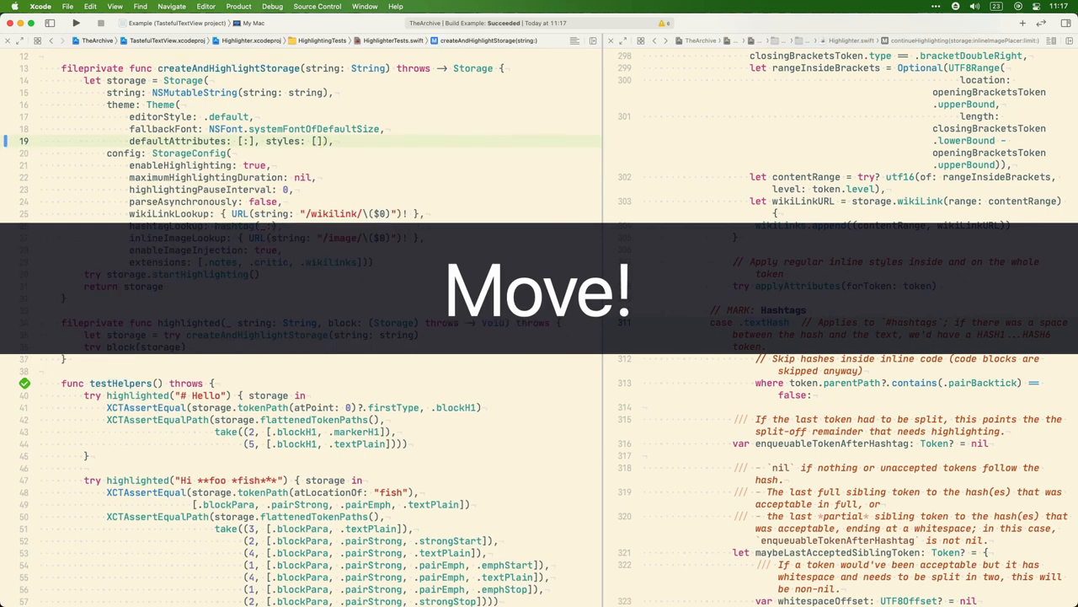
scroll("down", 3)
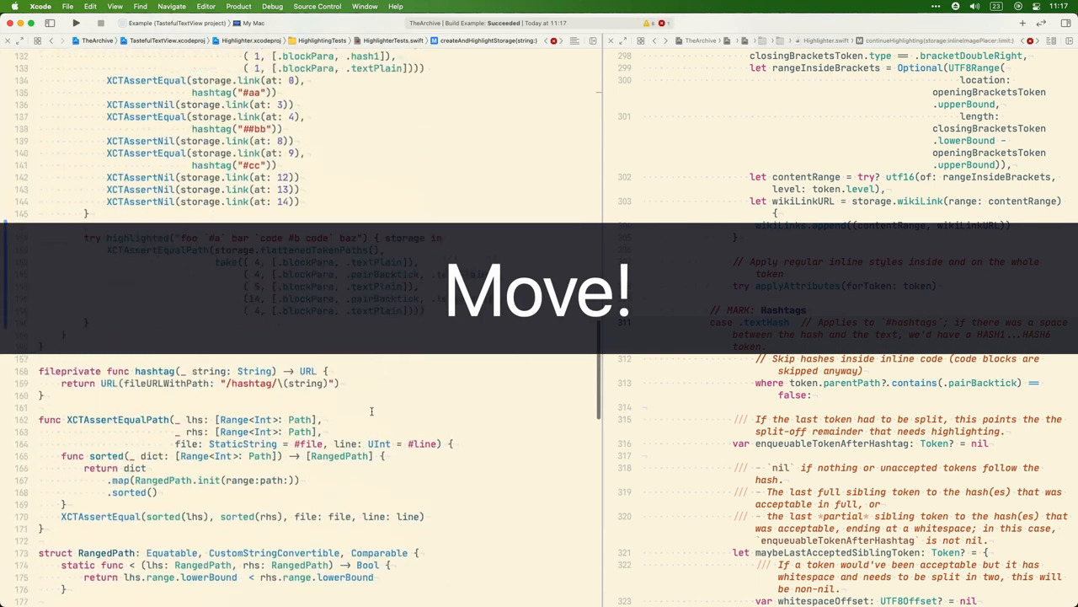
scroll("down", 3)
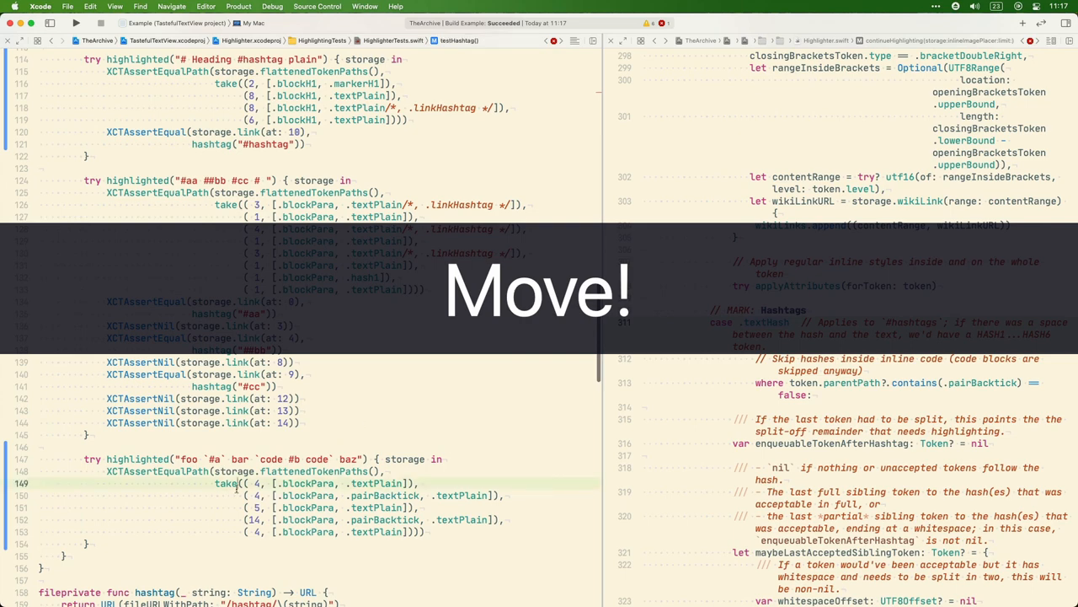
scroll("up", 3)
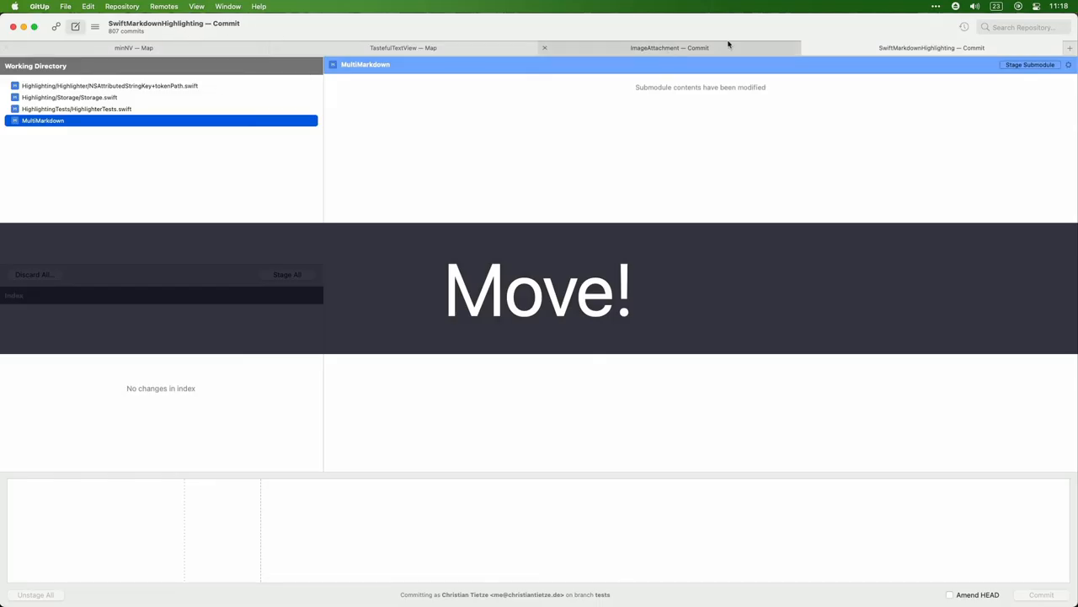
Select HighlighterTests.swift in the Working Directory list to view its diff
left_click(78, 108)
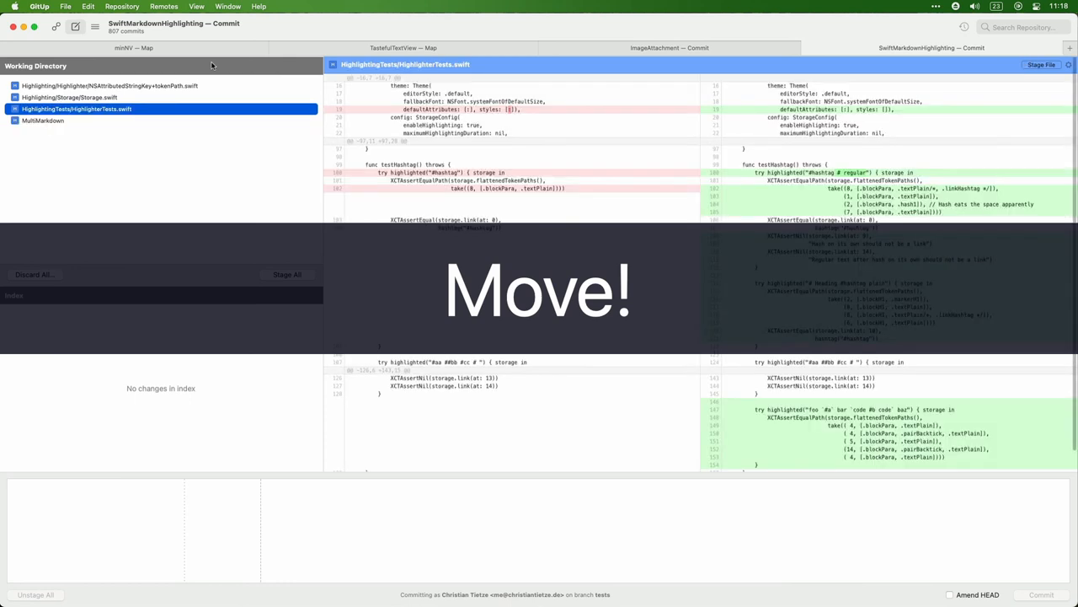
mouse_move(643, 136)
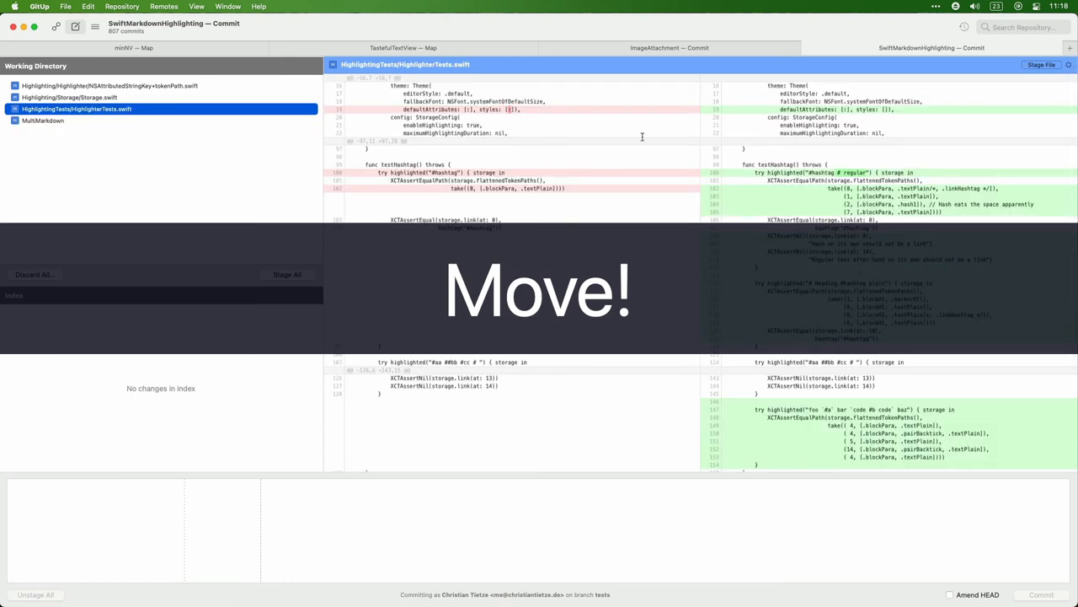
mouse_move(895, 109)
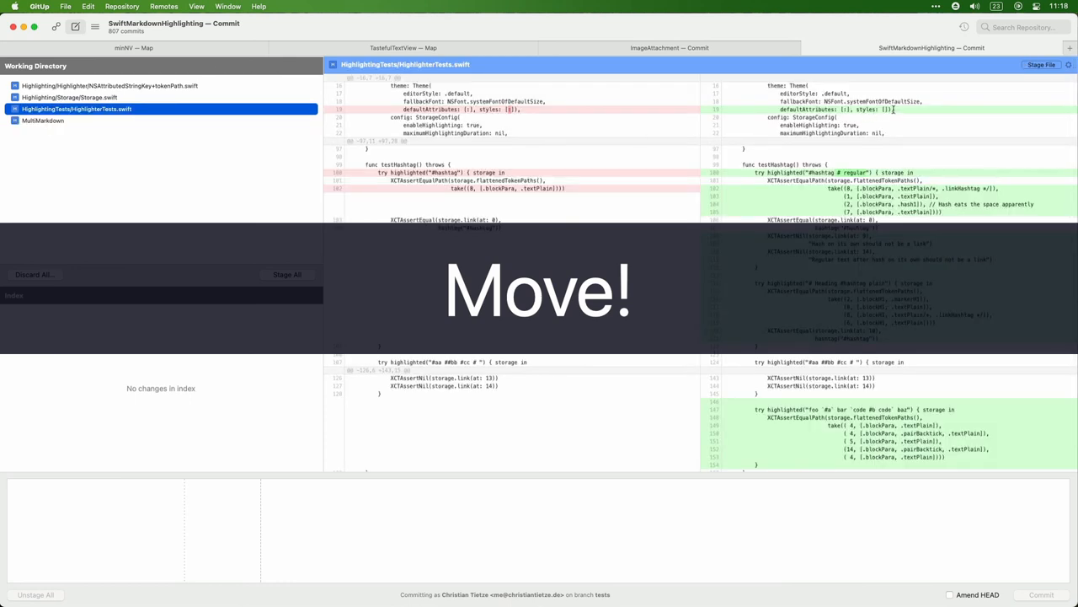